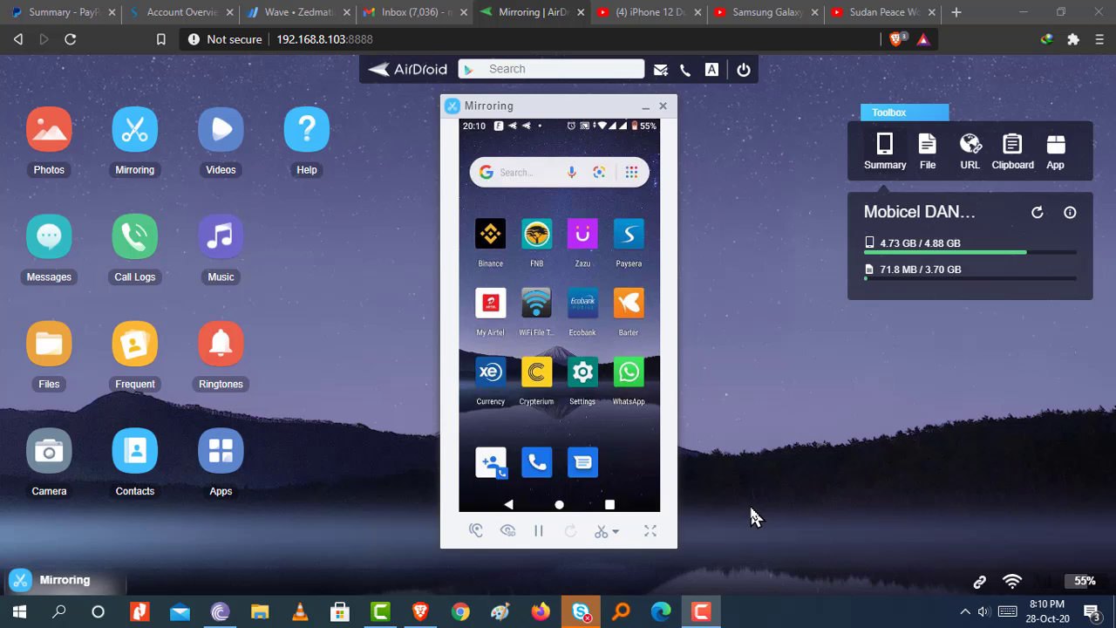
mouse_move(785, 506)
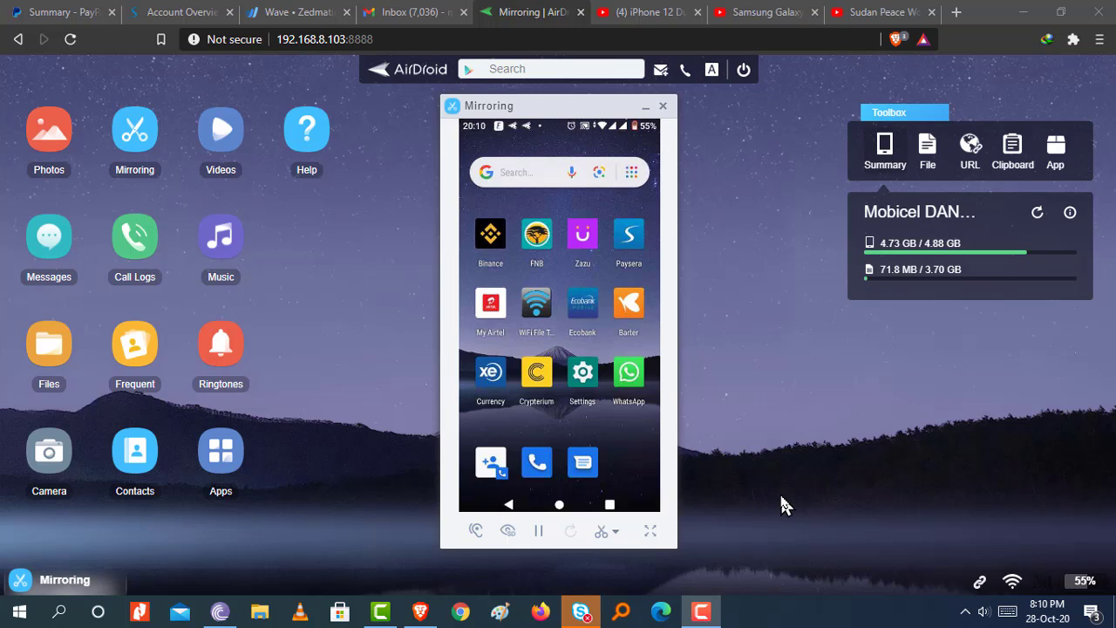
mouse_move(652, 283)
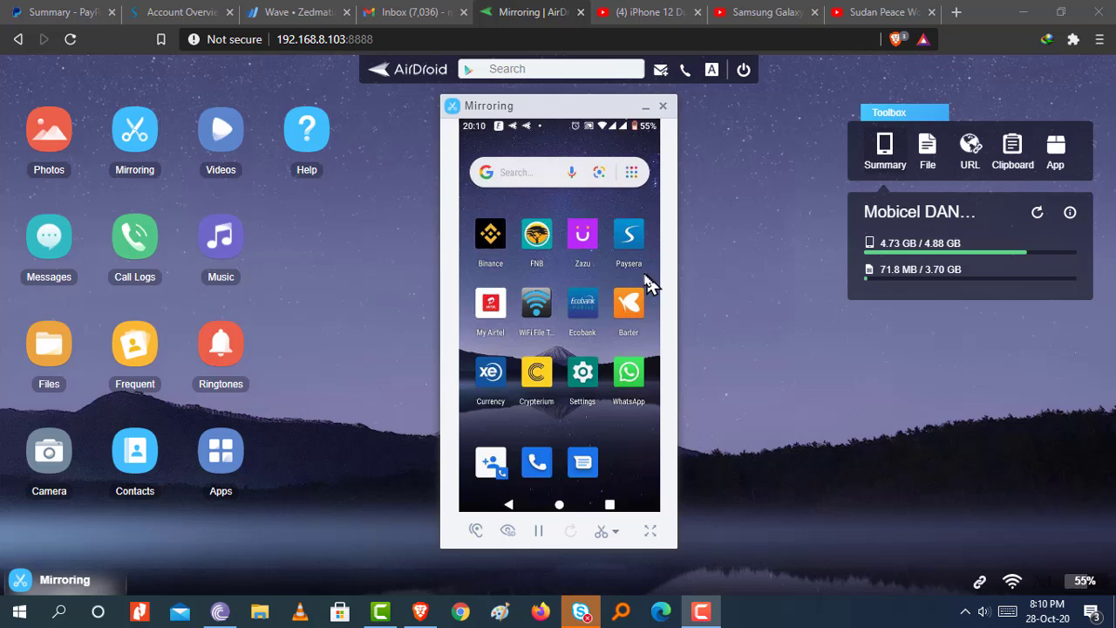
mouse_move(584, 253)
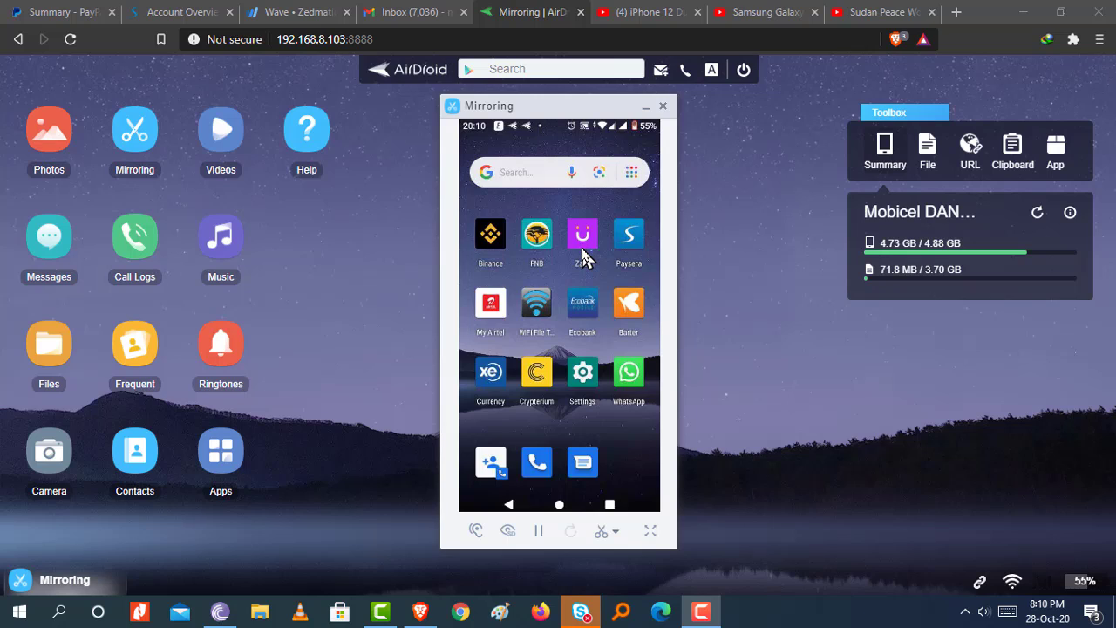
Step: Launch the Zazu wallet app from the mirrored phone's home screen
click(582, 234)
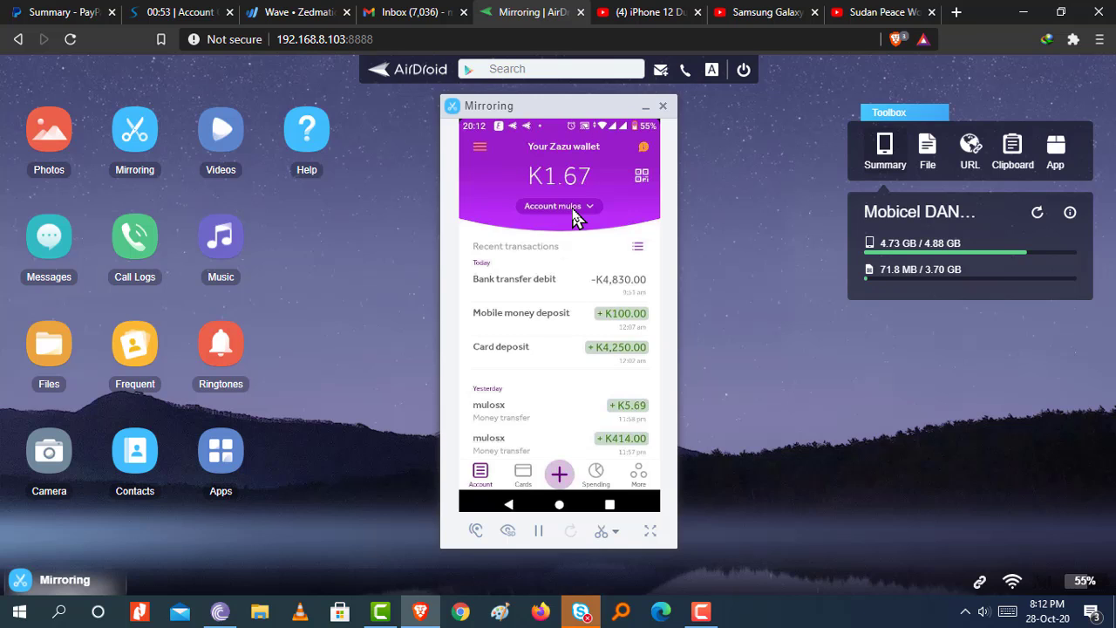
click(558, 206)
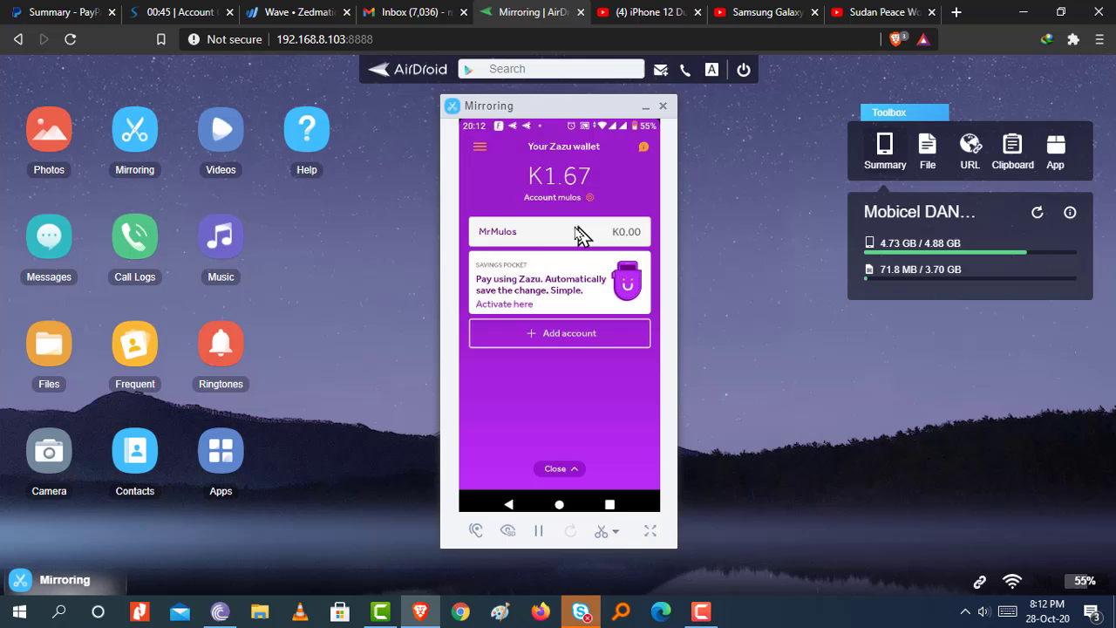
mouse_move(565, 258)
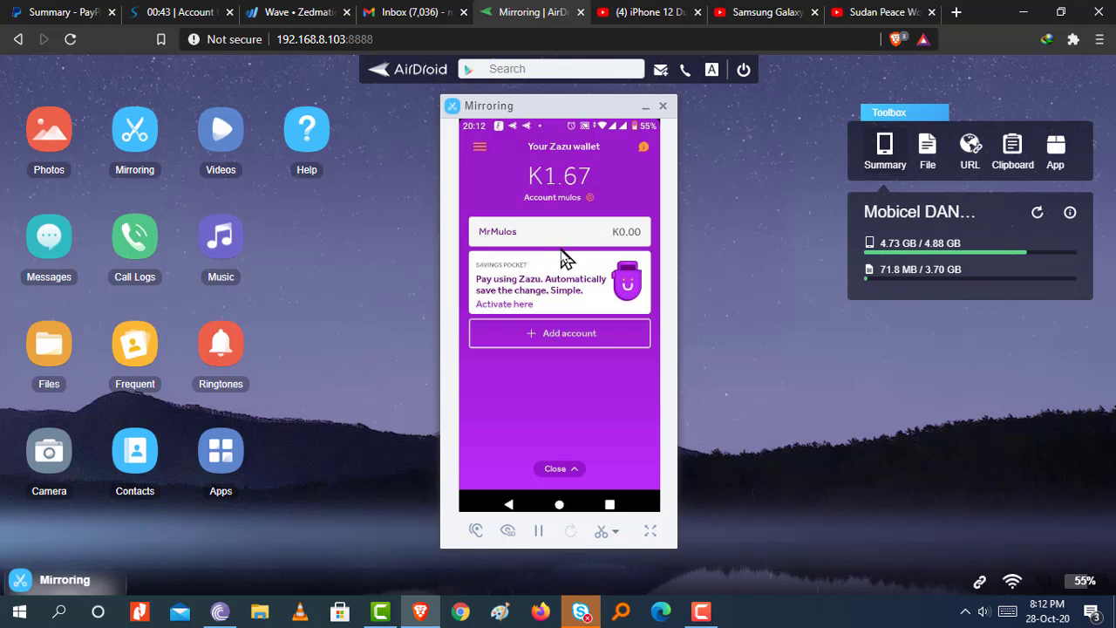
mouse_move(580, 342)
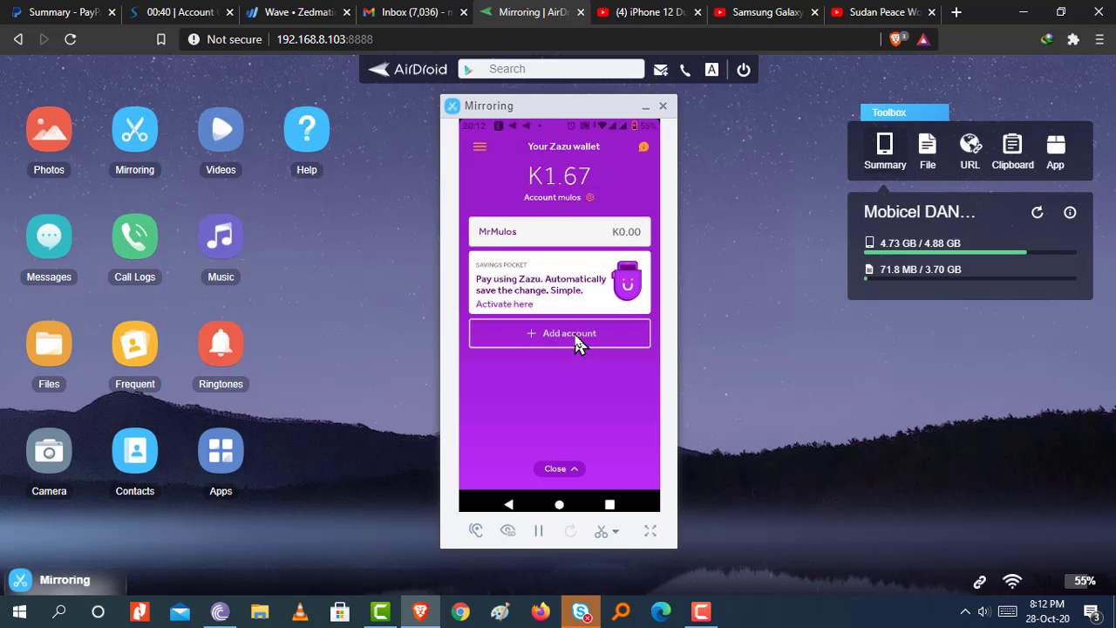
click(559, 333)
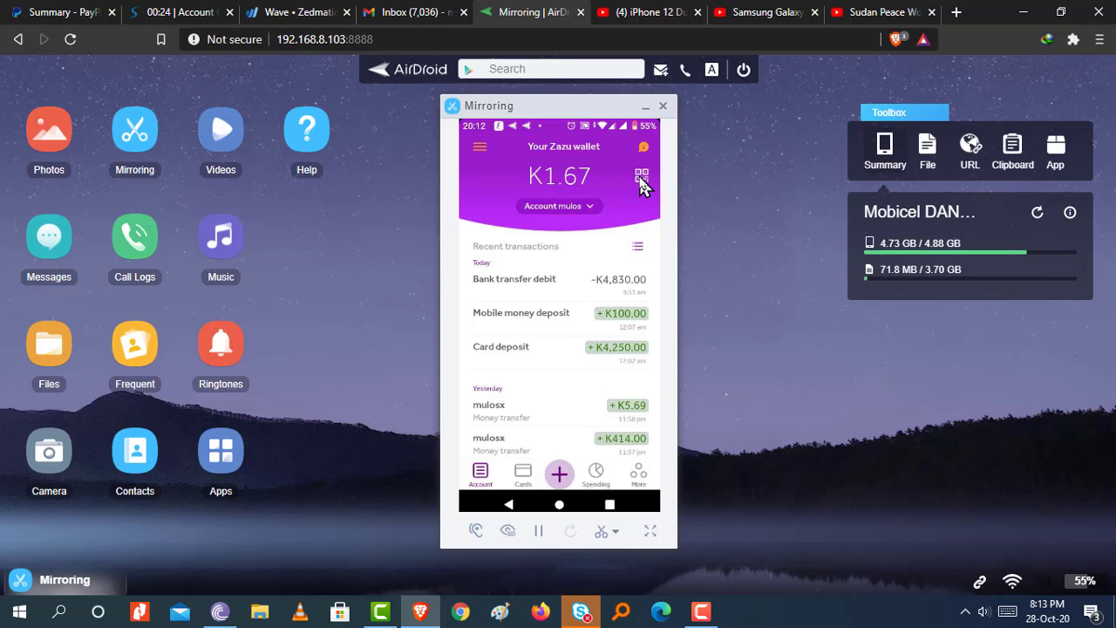
click(641, 178)
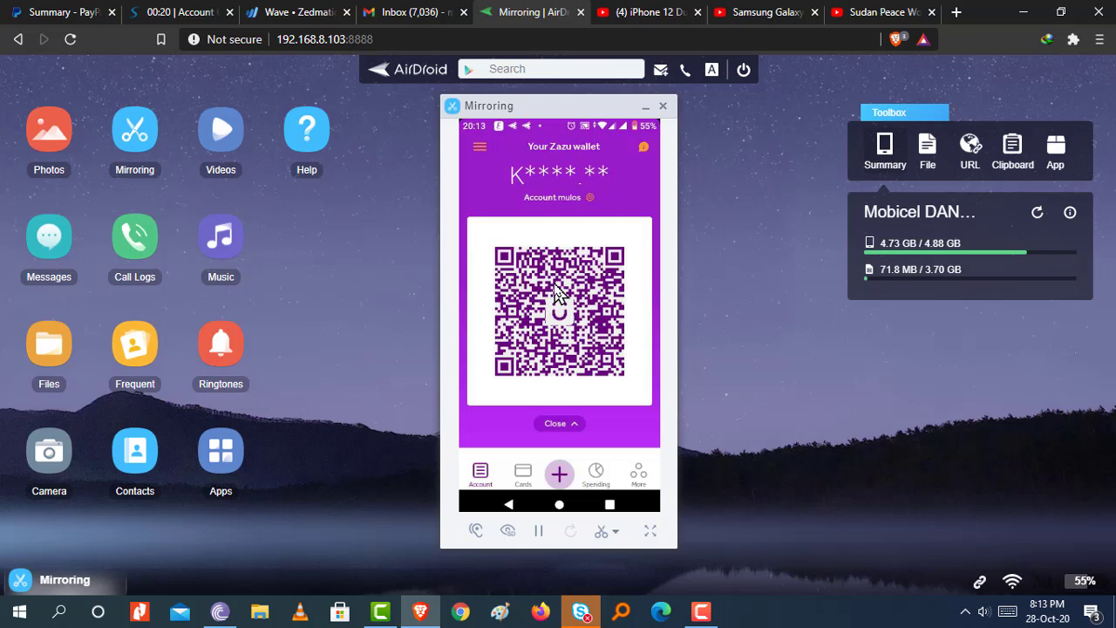
mouse_move(579, 213)
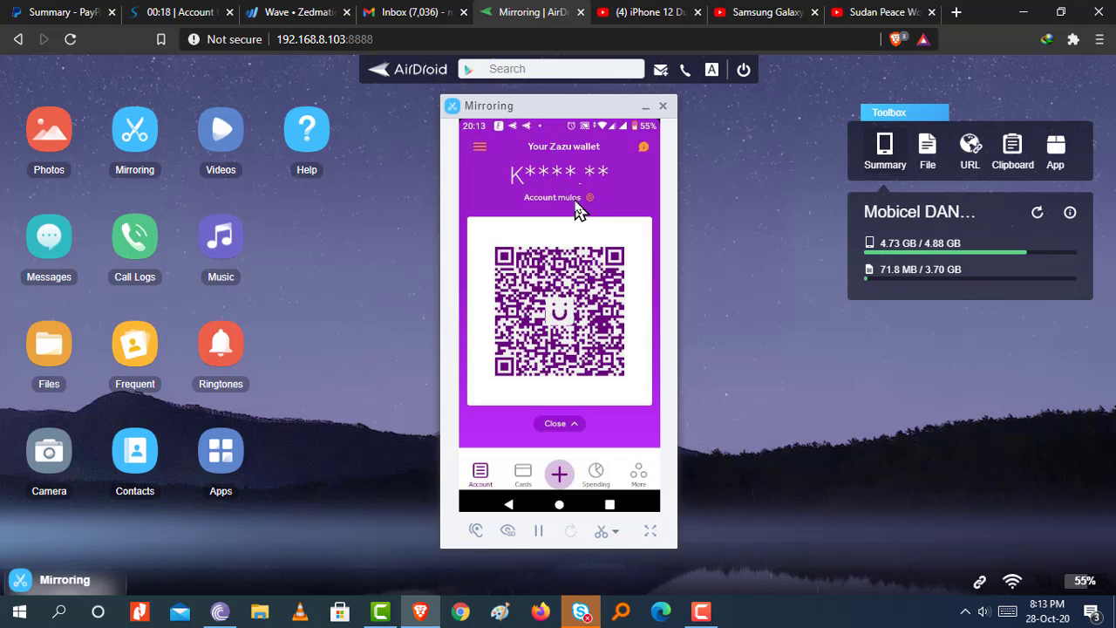
mouse_move(513, 325)
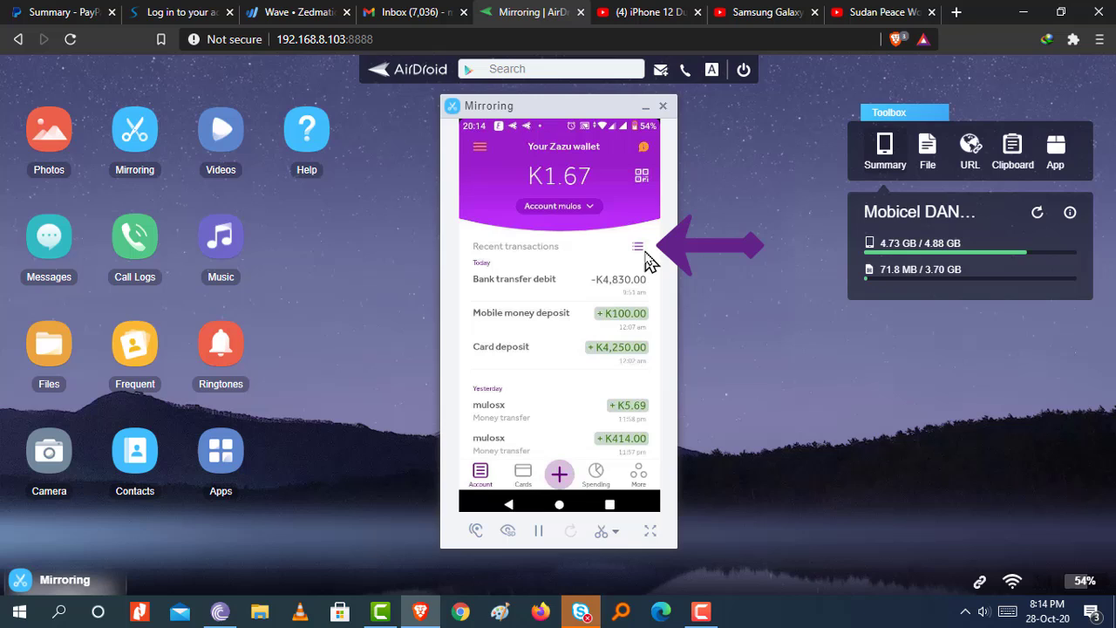
click(639, 246)
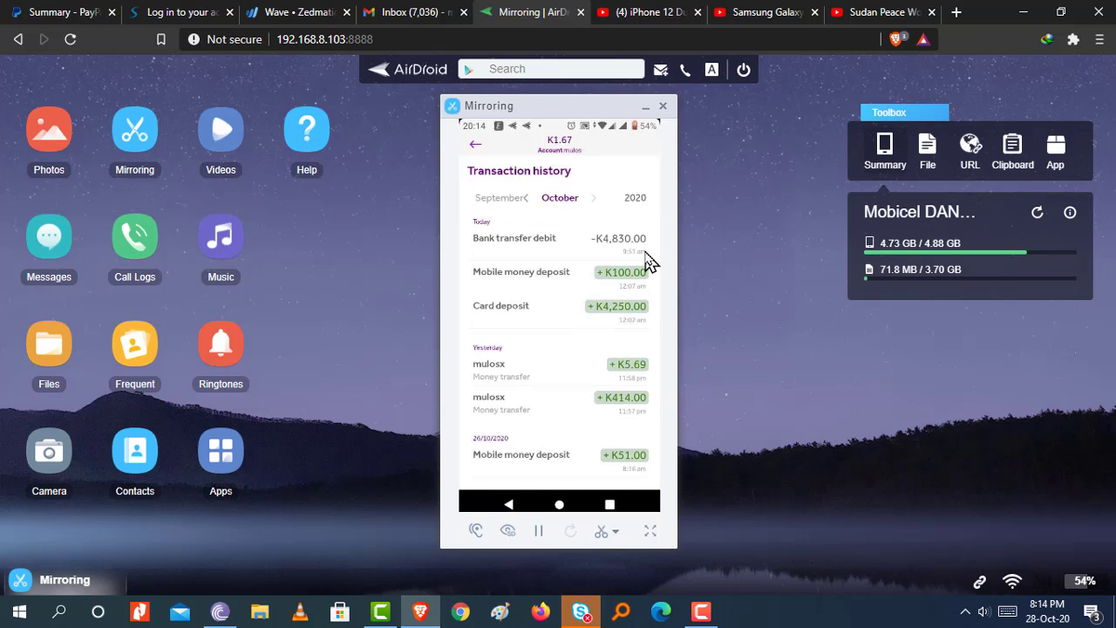
mouse_move(575, 440)
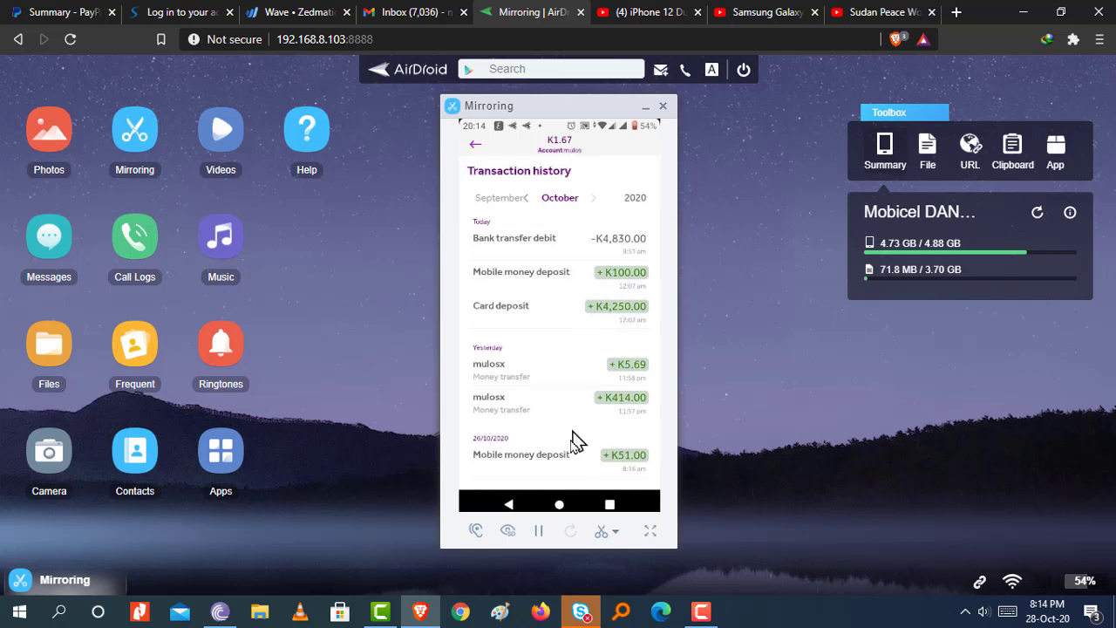
mouse_move(583, 384)
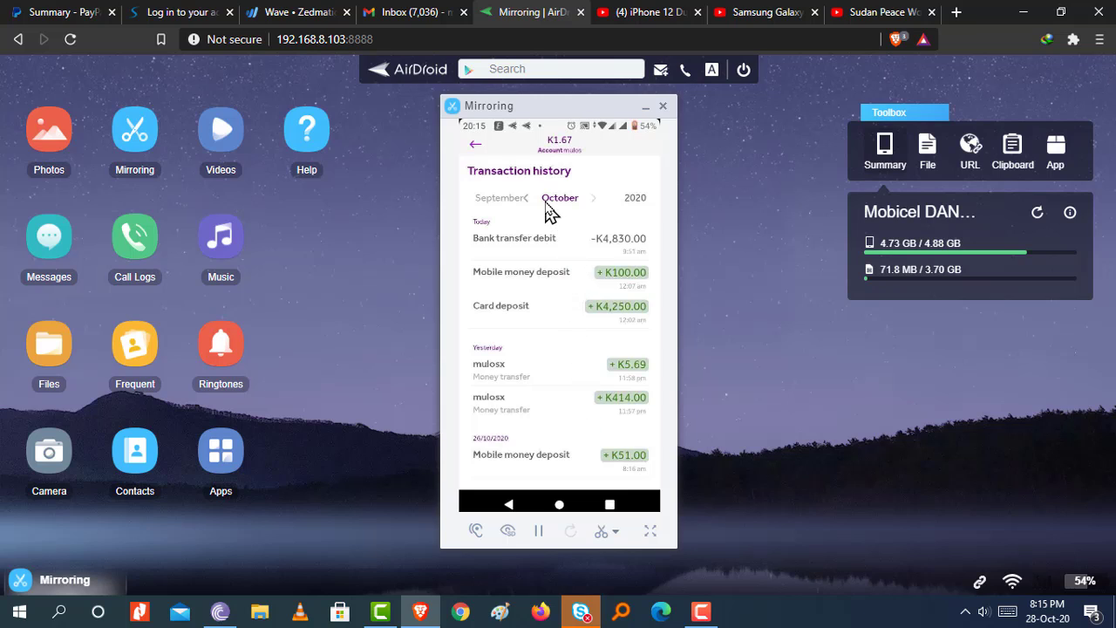
mouse_move(532, 204)
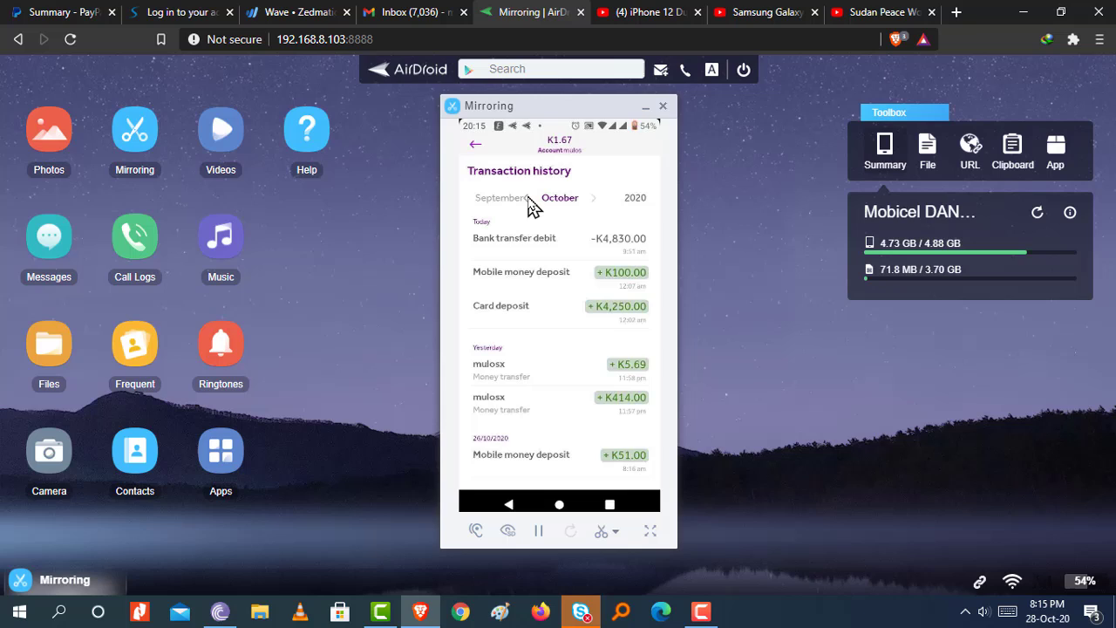
click(474, 197)
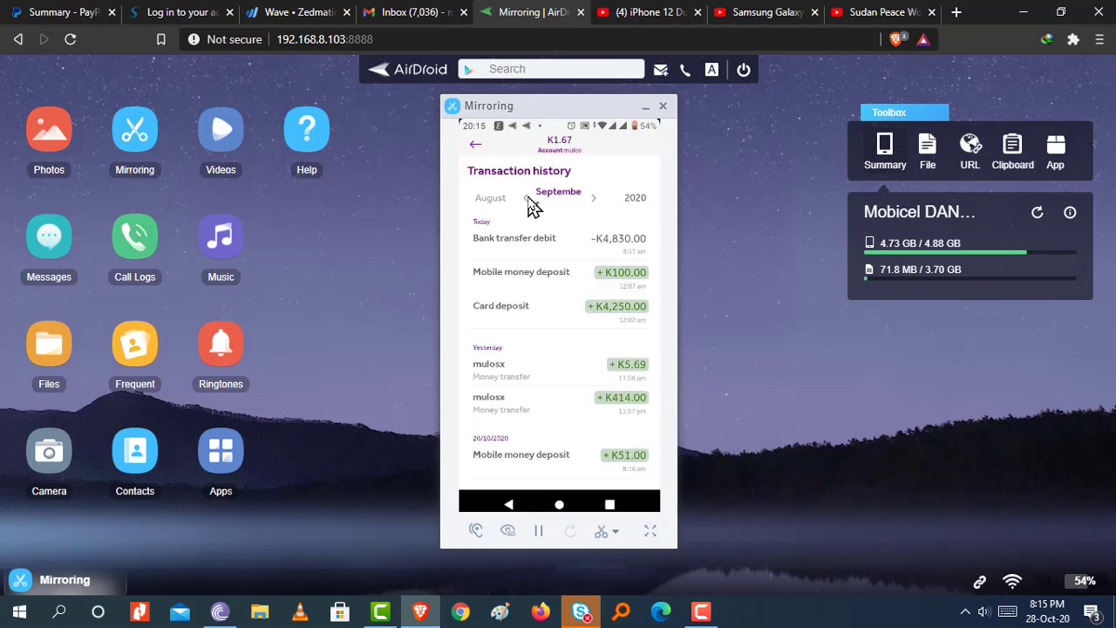
click(596, 197)
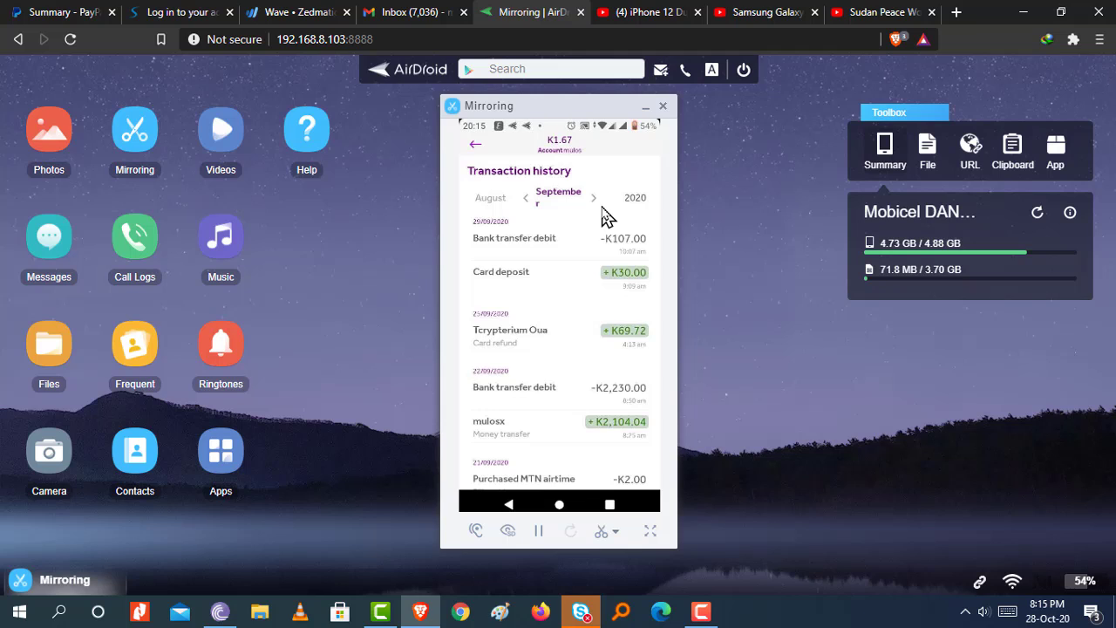
click(474, 143)
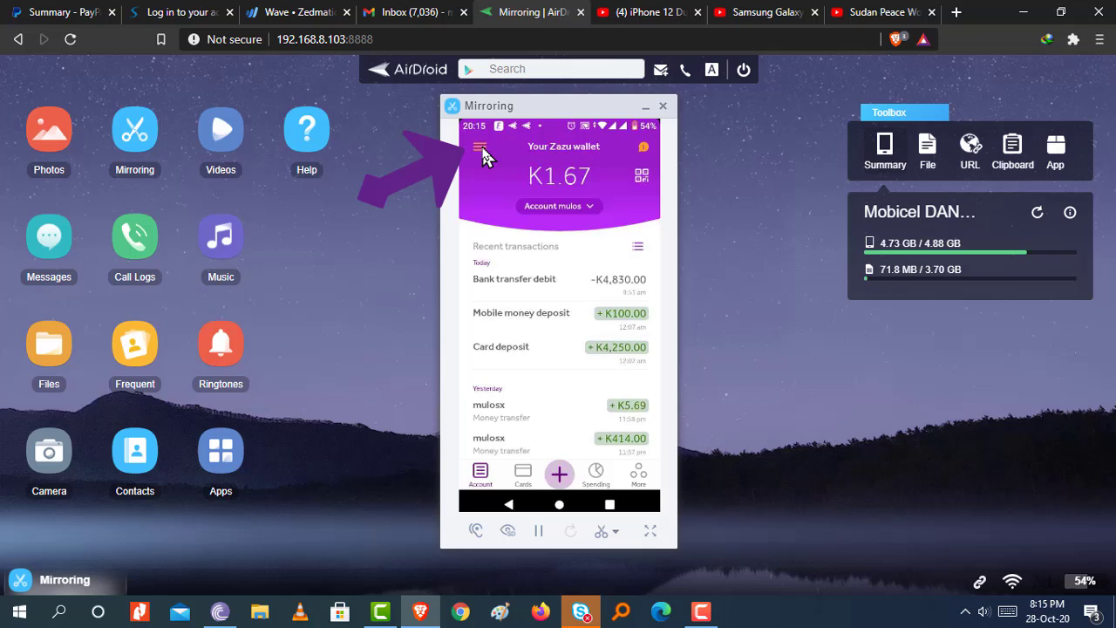
click(479, 147)
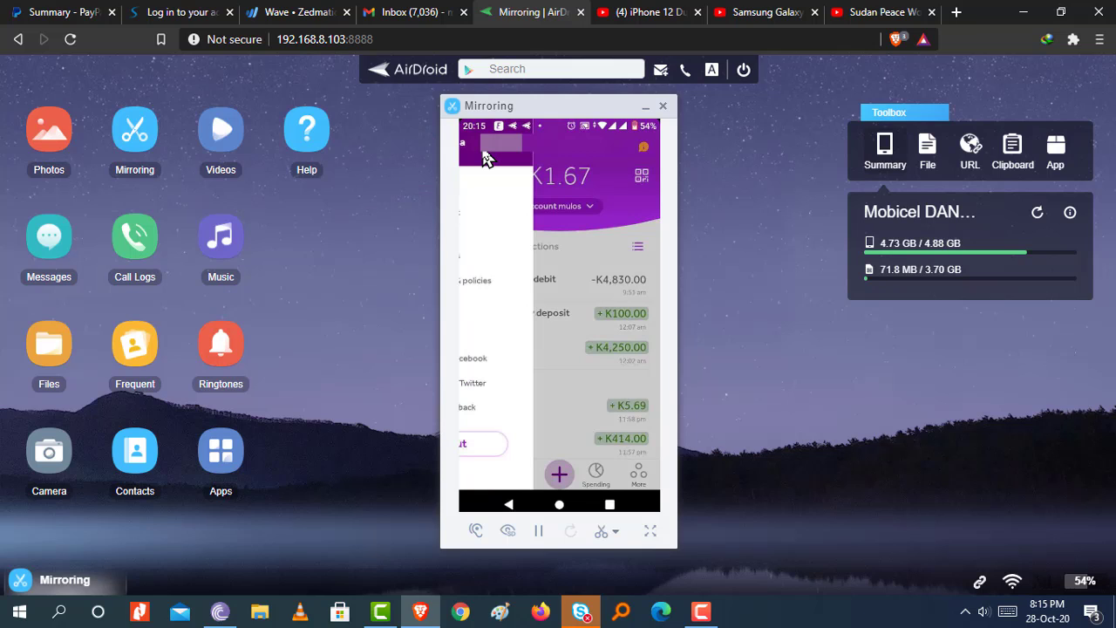
click(485, 157)
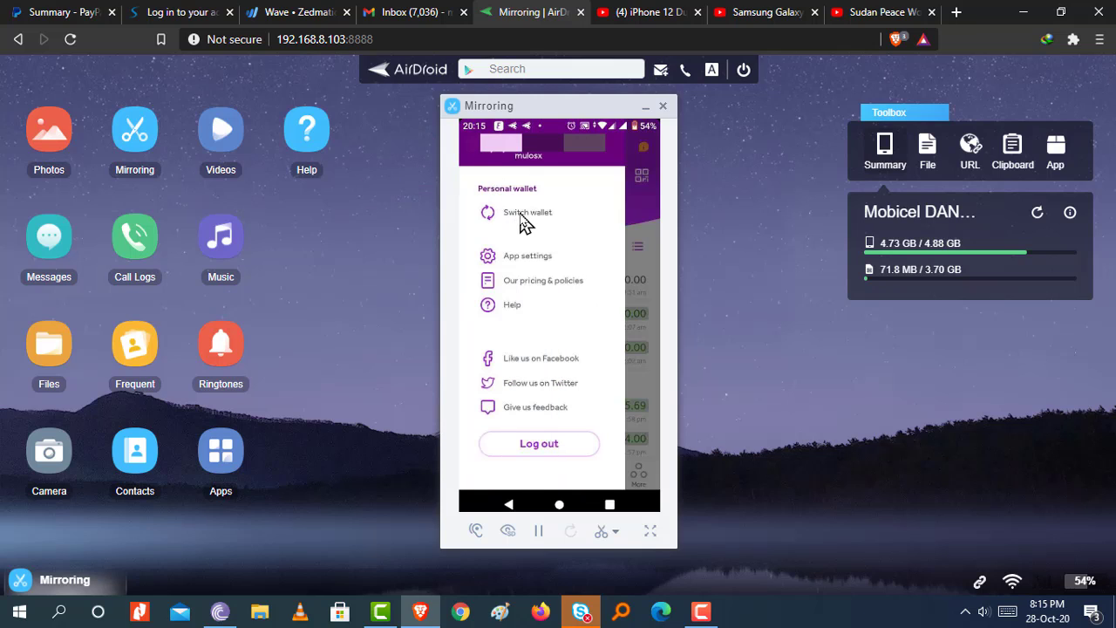
mouse_move(550, 297)
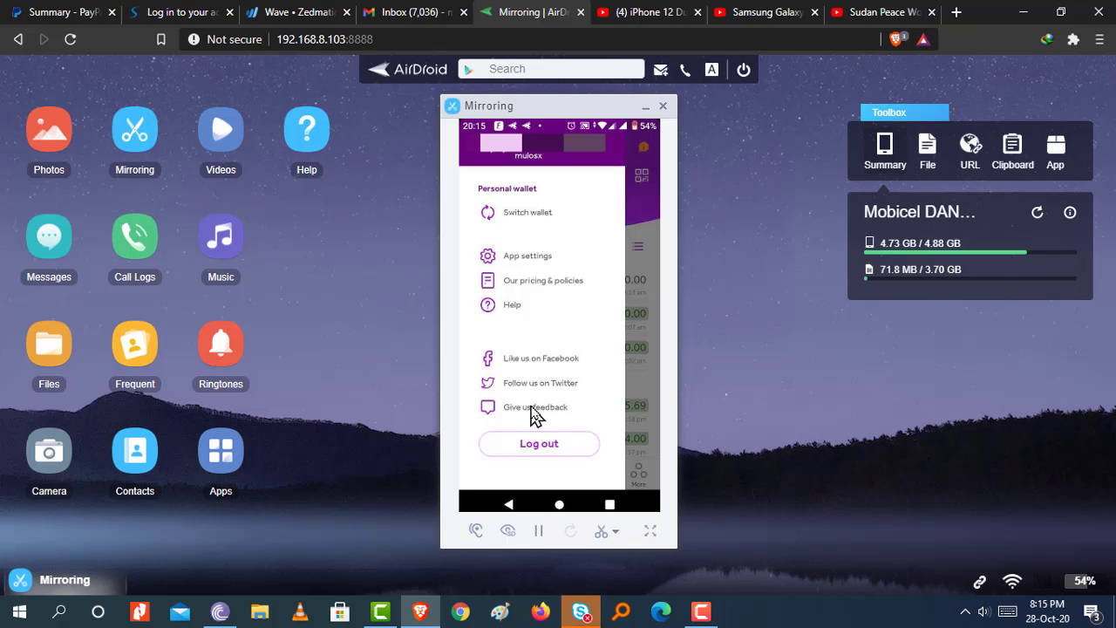
mouse_move(537, 225)
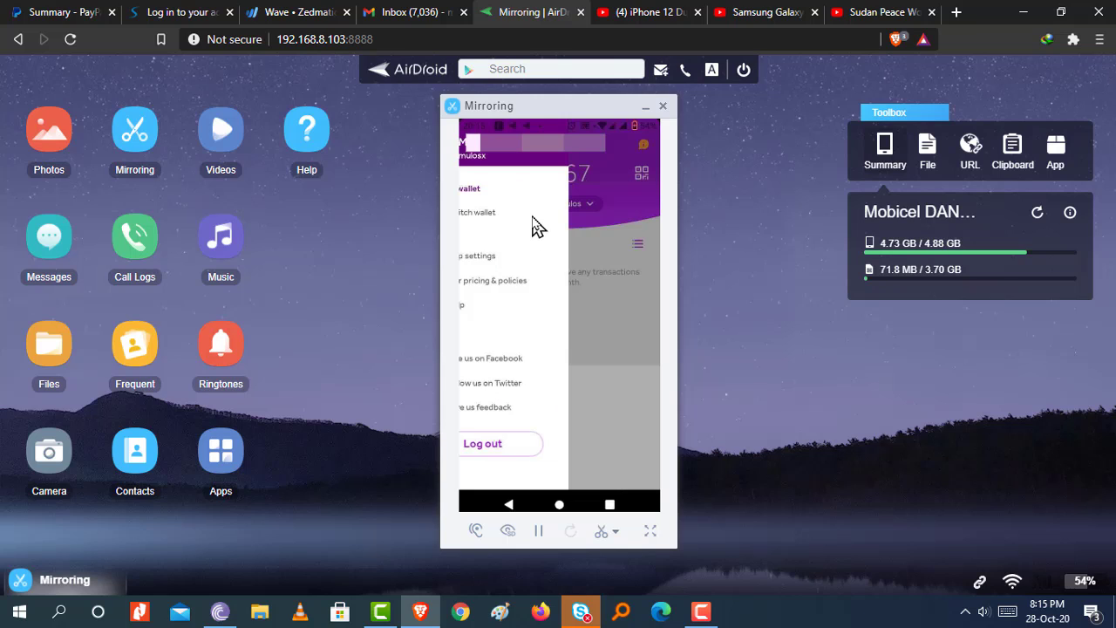
click(478, 213)
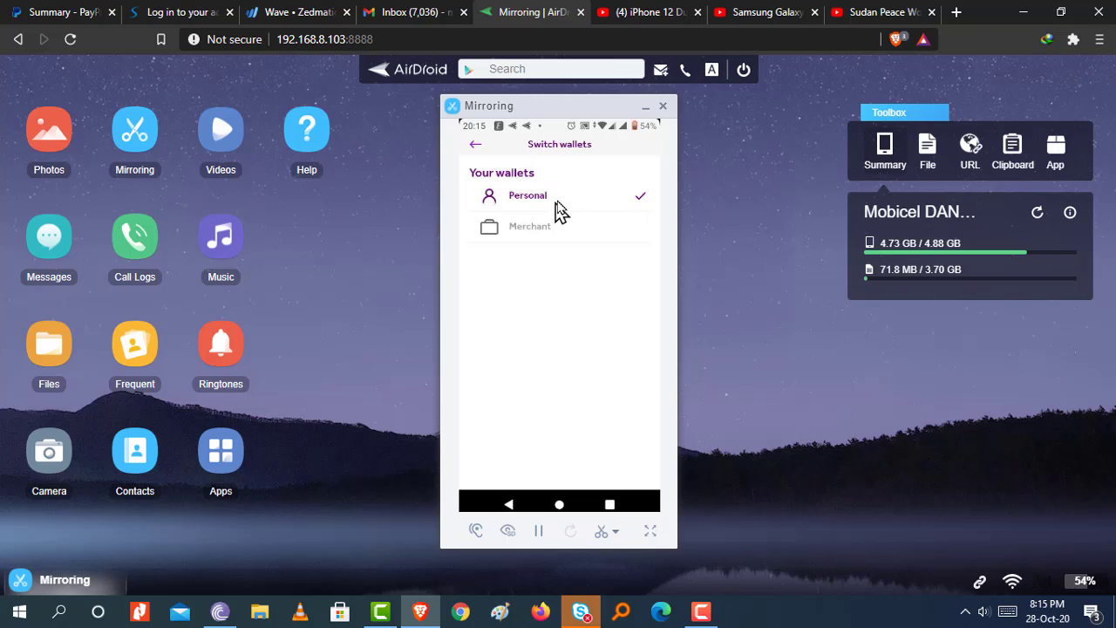
mouse_move(558, 237)
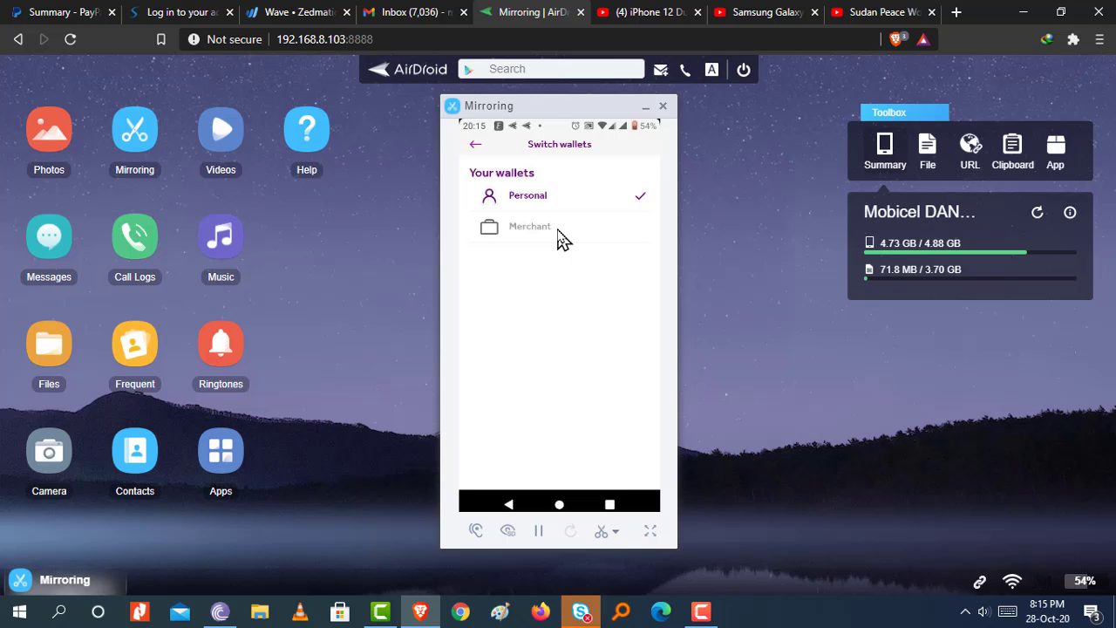
mouse_move(548, 240)
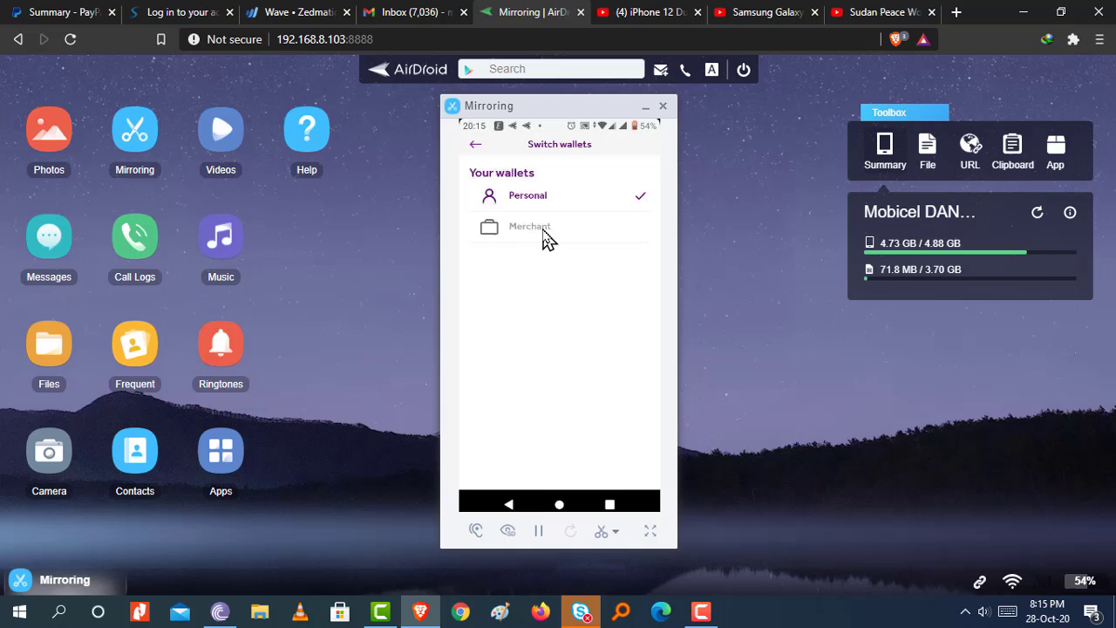
click(527, 195)
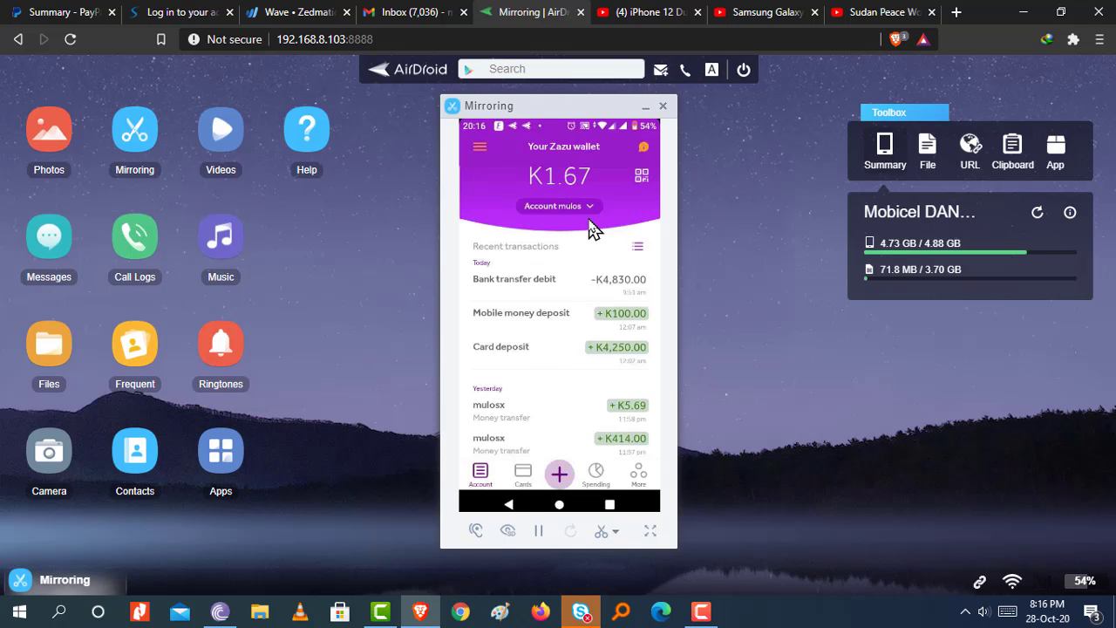
mouse_move(642, 276)
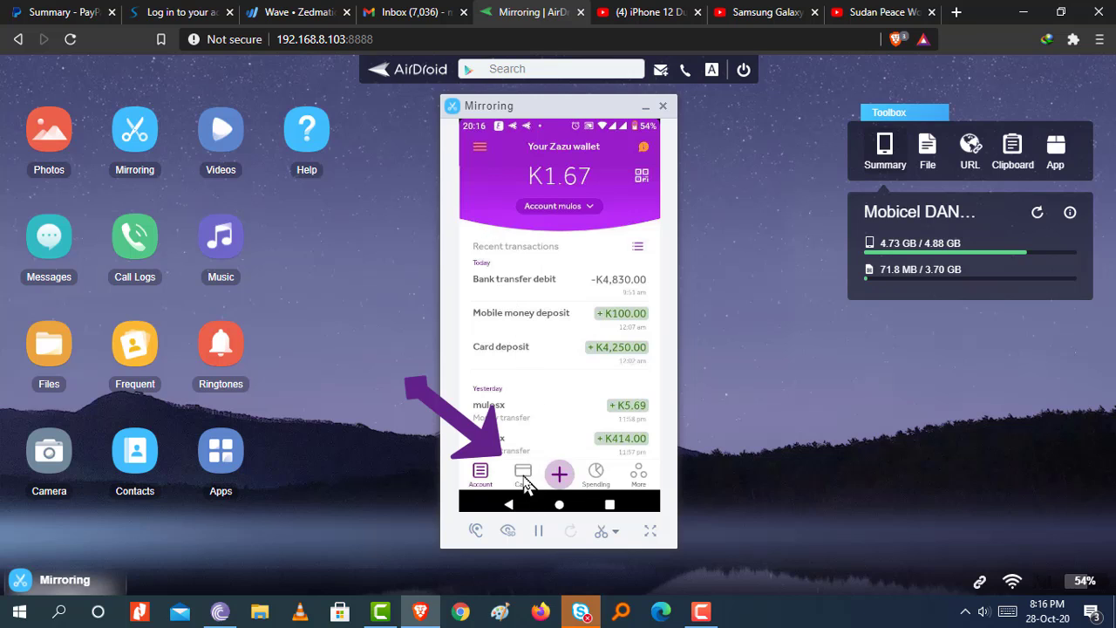
Step: View the wallet's two Mastercard debit cards and the new-card types: ZazuCard and Zazu Virtual Card
click(524, 474)
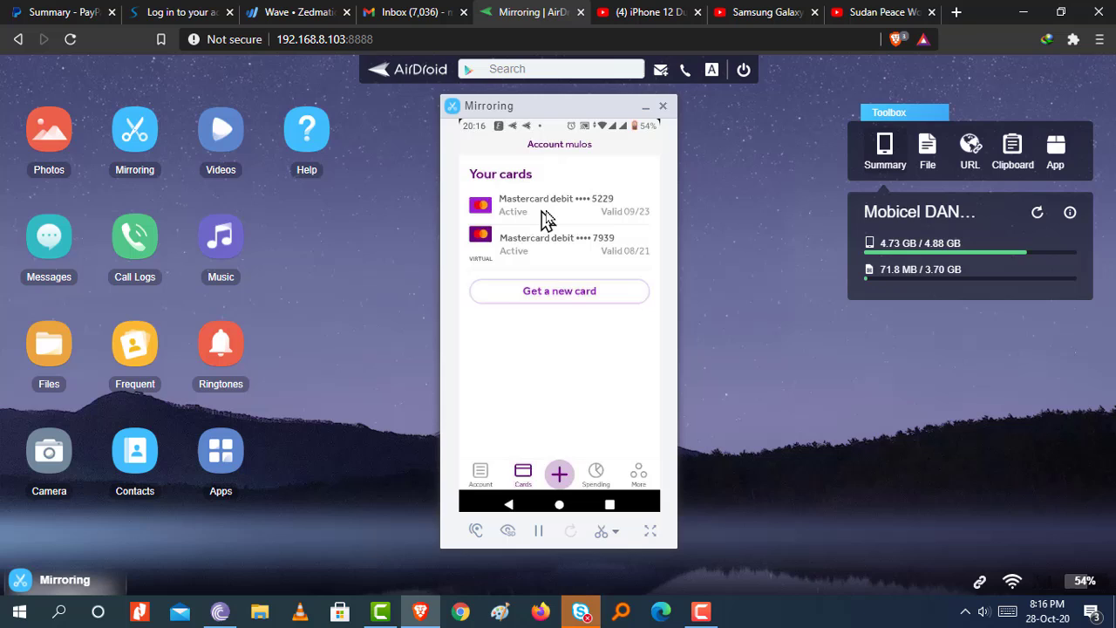
mouse_move(655, 223)
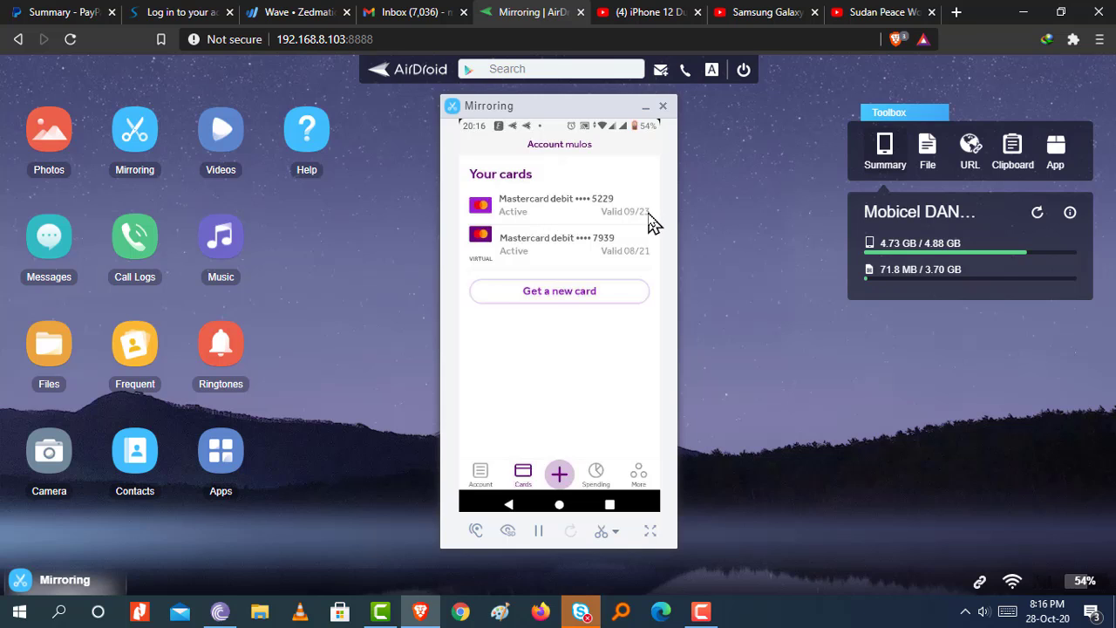
mouse_move(625, 233)
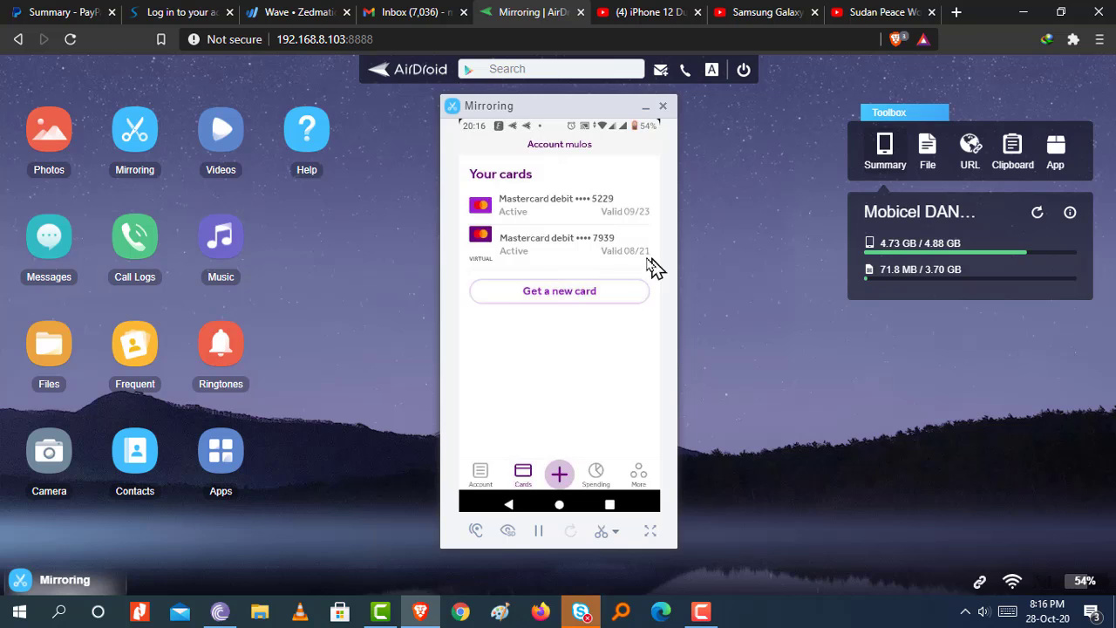
mouse_move(562, 310)
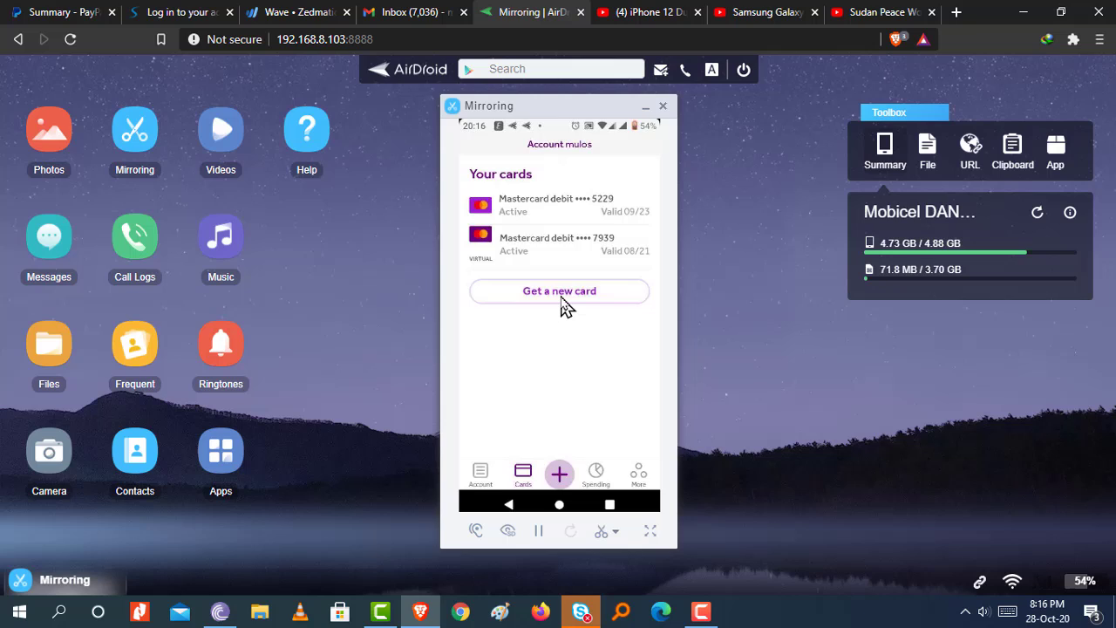
click(558, 289)
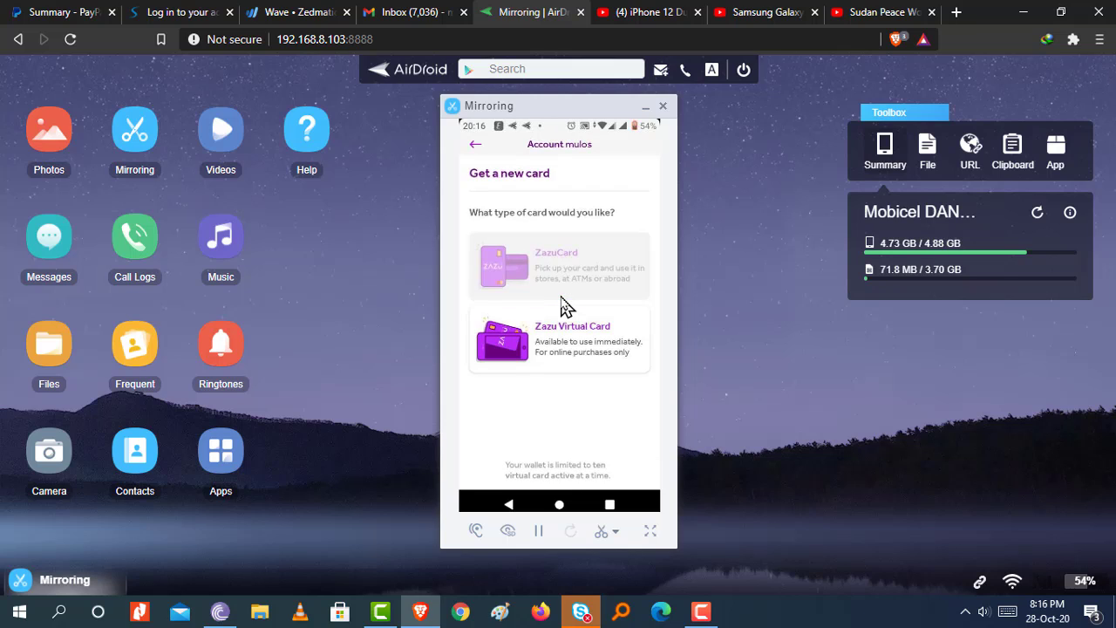
mouse_move(584, 265)
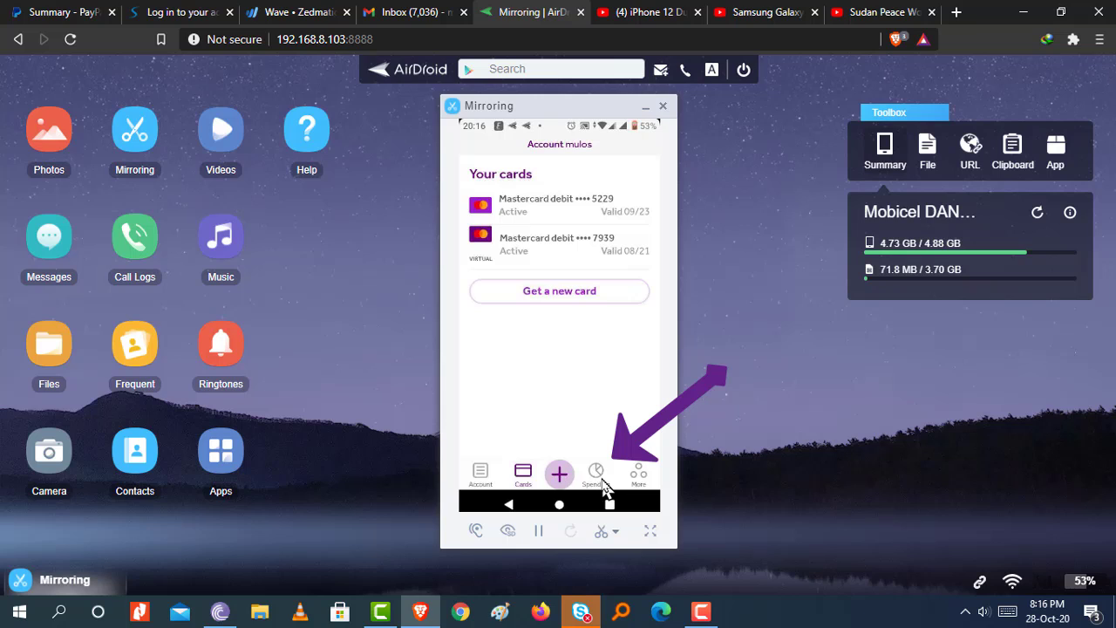
Step: Show the October 2020 spending breakdown totalling K26,538.12 via the Spending tab
click(597, 471)
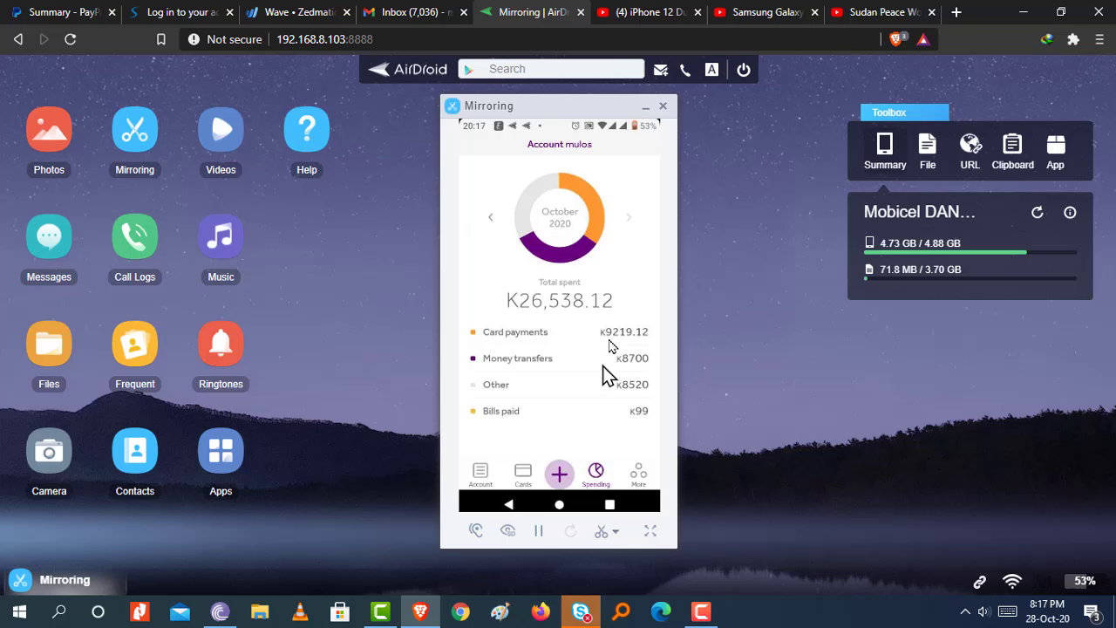
mouse_move(602, 380)
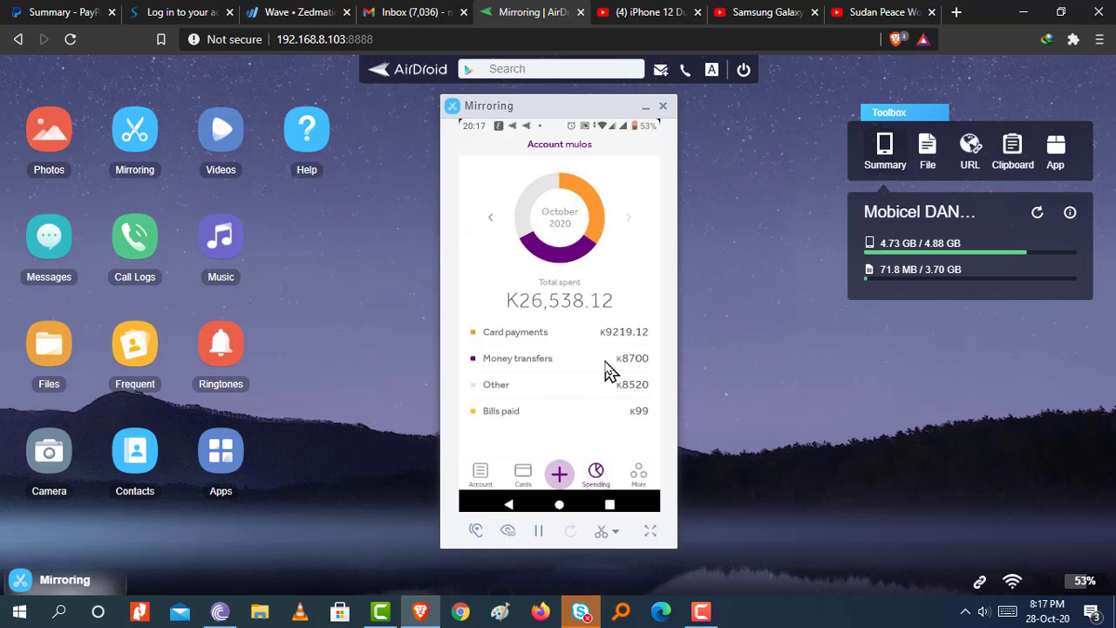
mouse_move(614, 366)
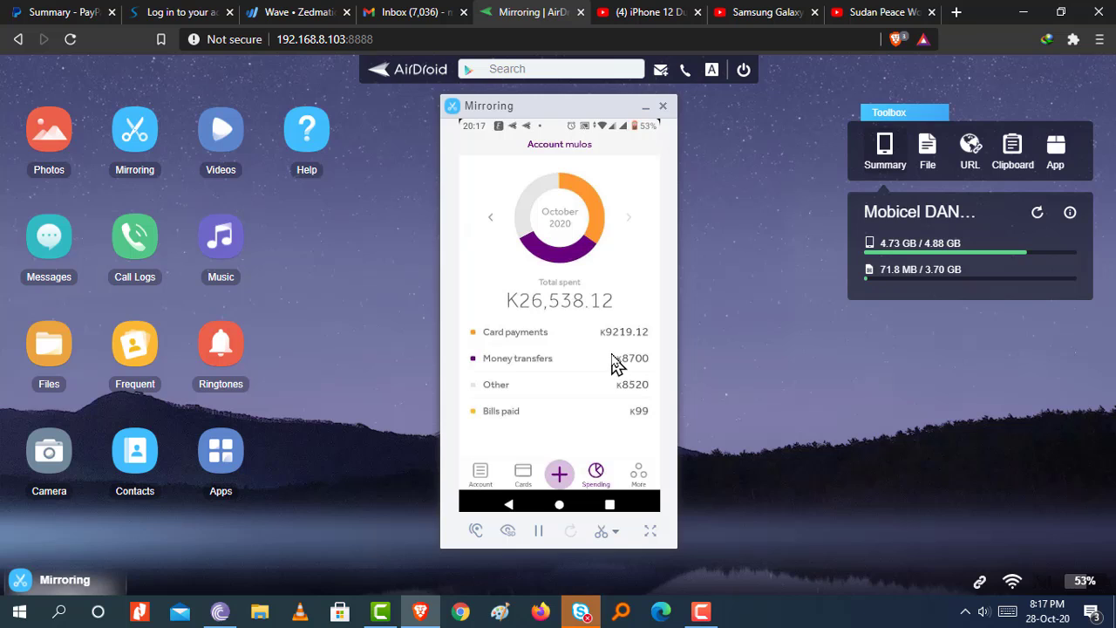
mouse_move(583, 352)
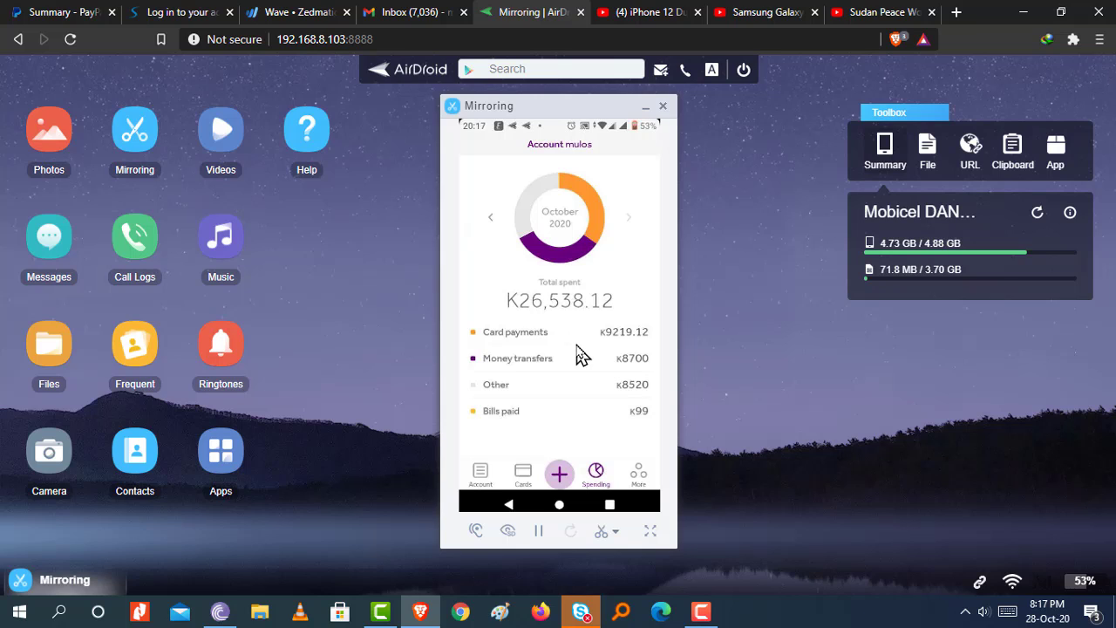
mouse_move(586, 349)
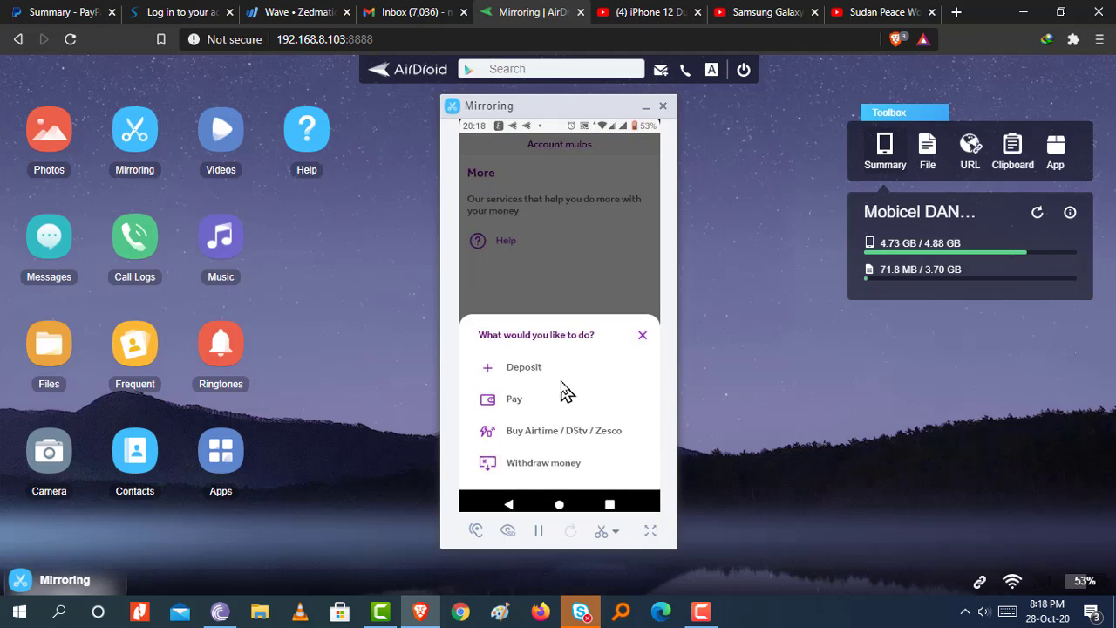
mouse_move(554, 384)
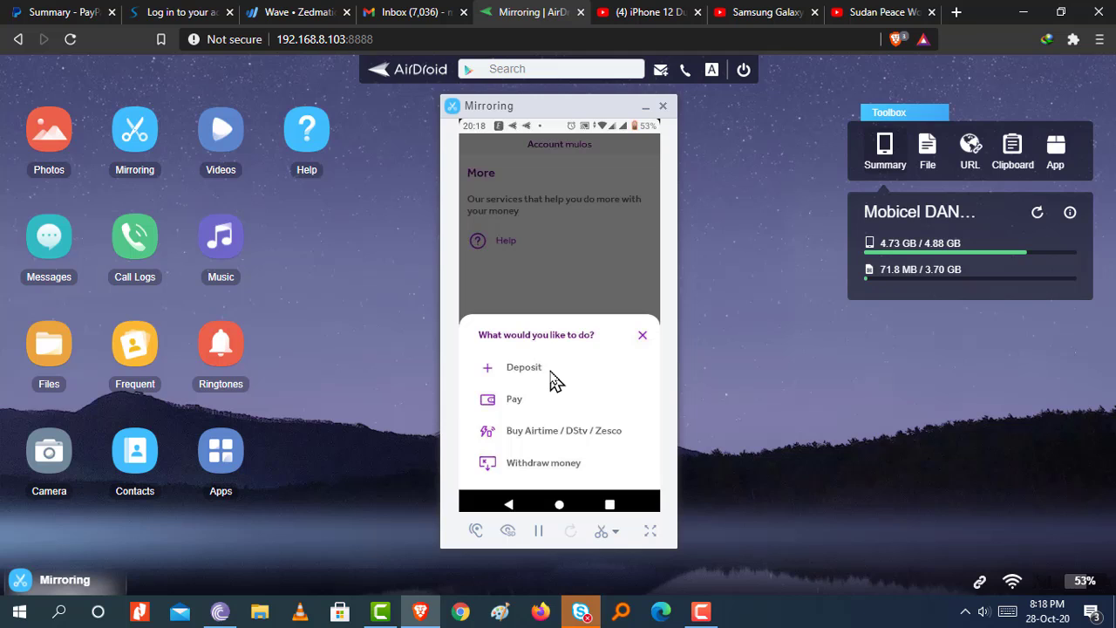
Step: Start a deposit, reaching the debit card, EFT / bank deposit and MTN MoMo method list
click(524, 366)
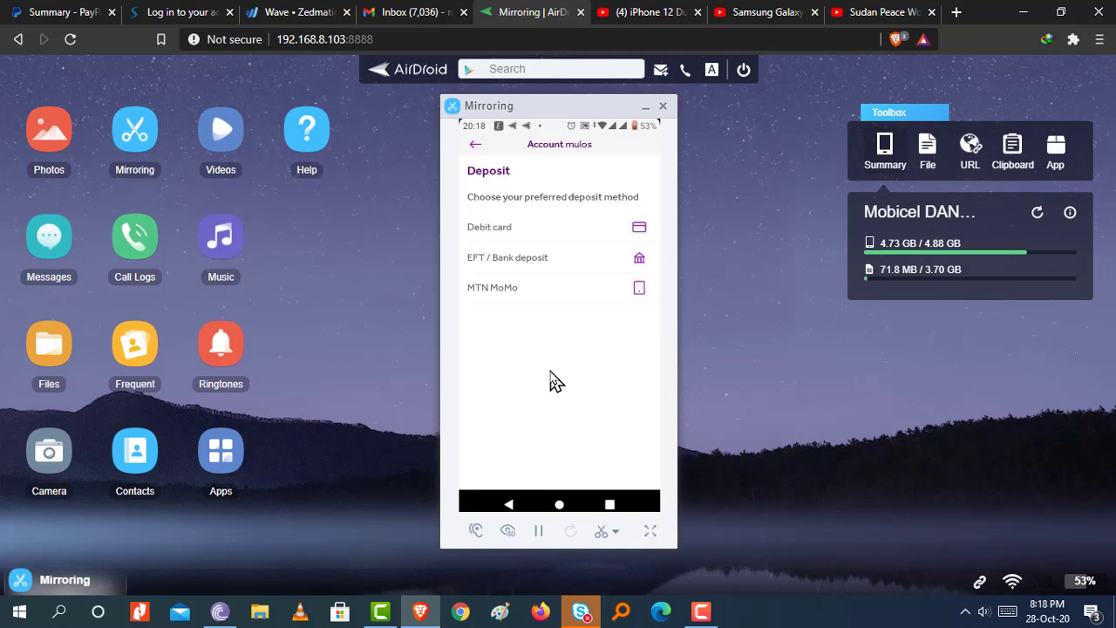
Step: Choose EFT / Bank deposit to reveal the FNB account number and payment reference
click(508, 257)
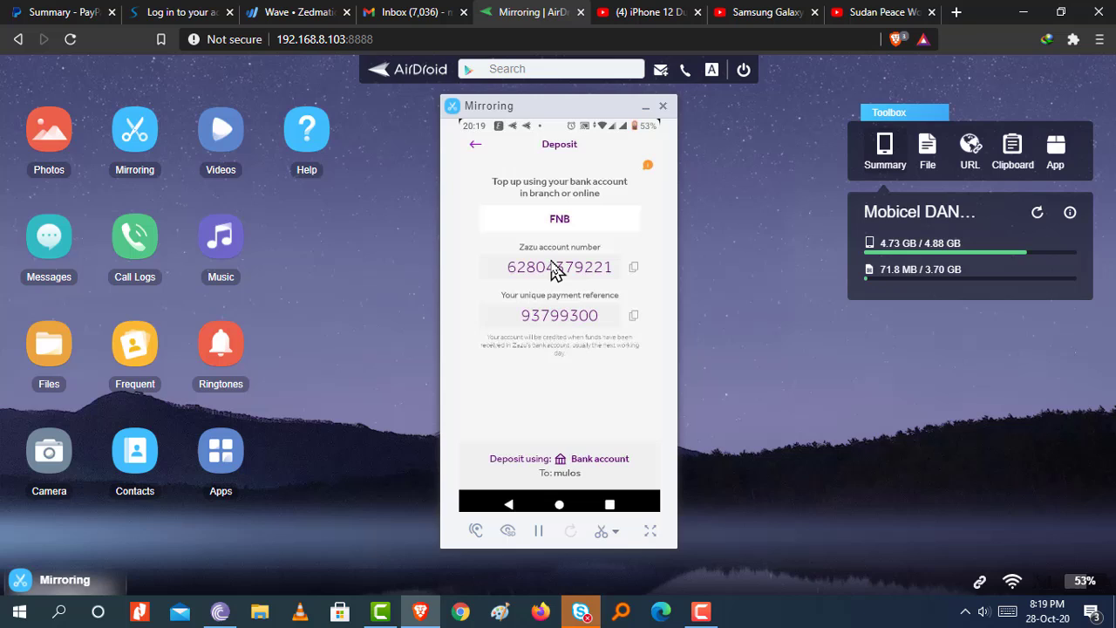
mouse_move(558, 195)
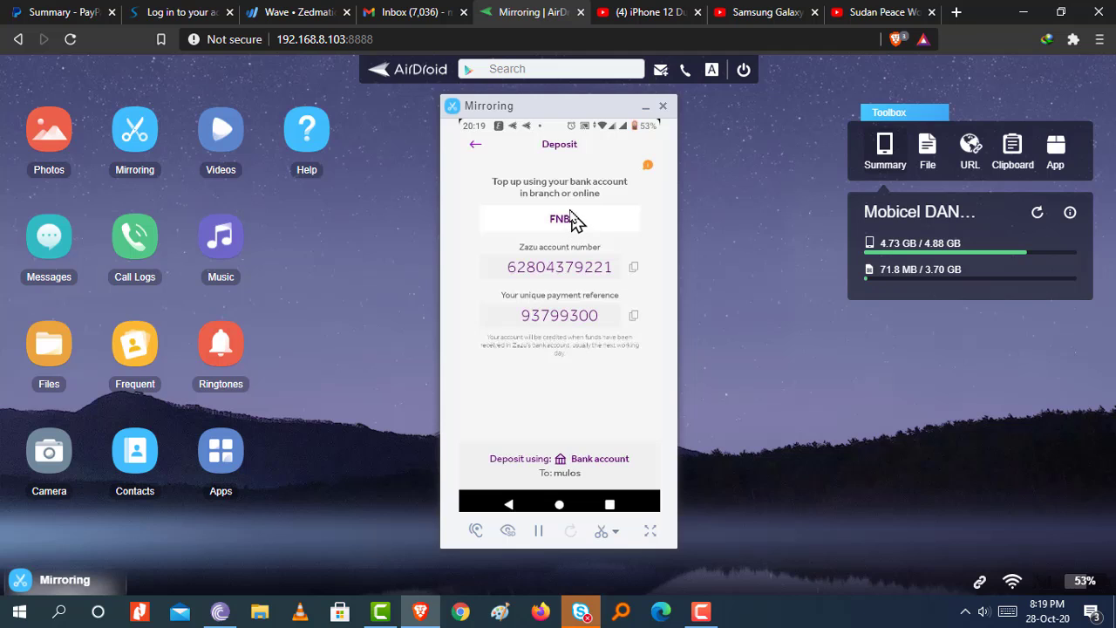
mouse_move(554, 265)
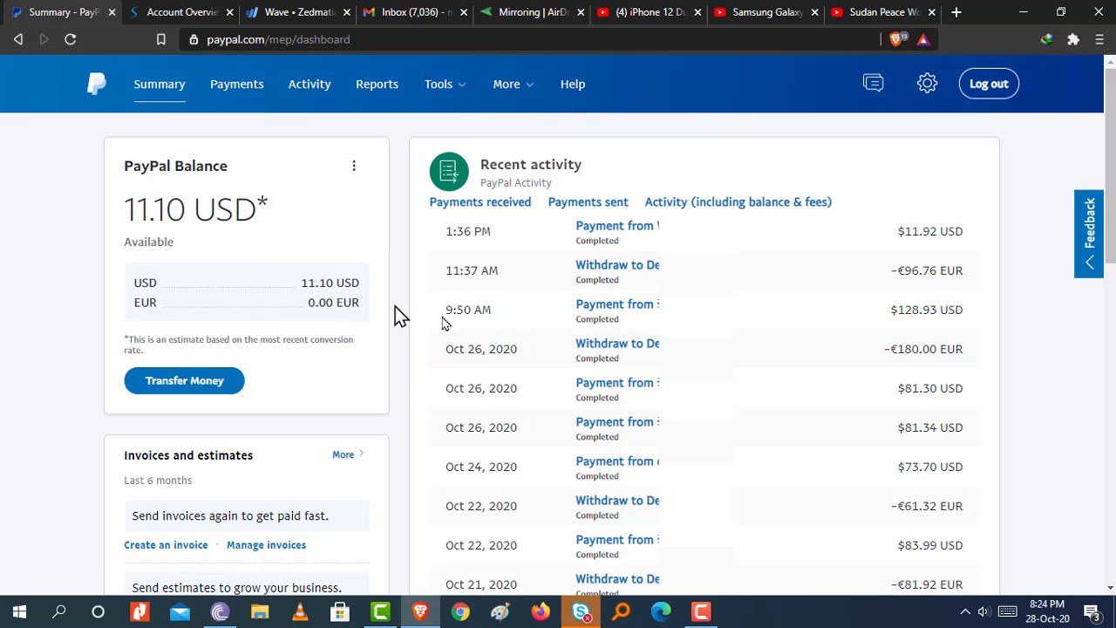
mouse_move(617, 304)
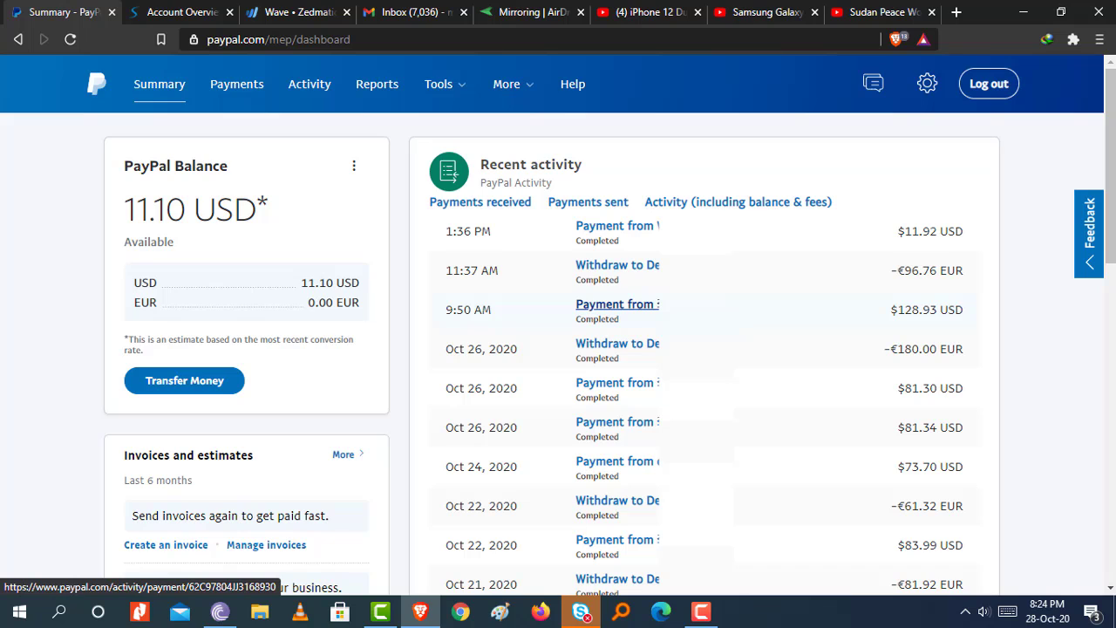
mouse_move(938, 268)
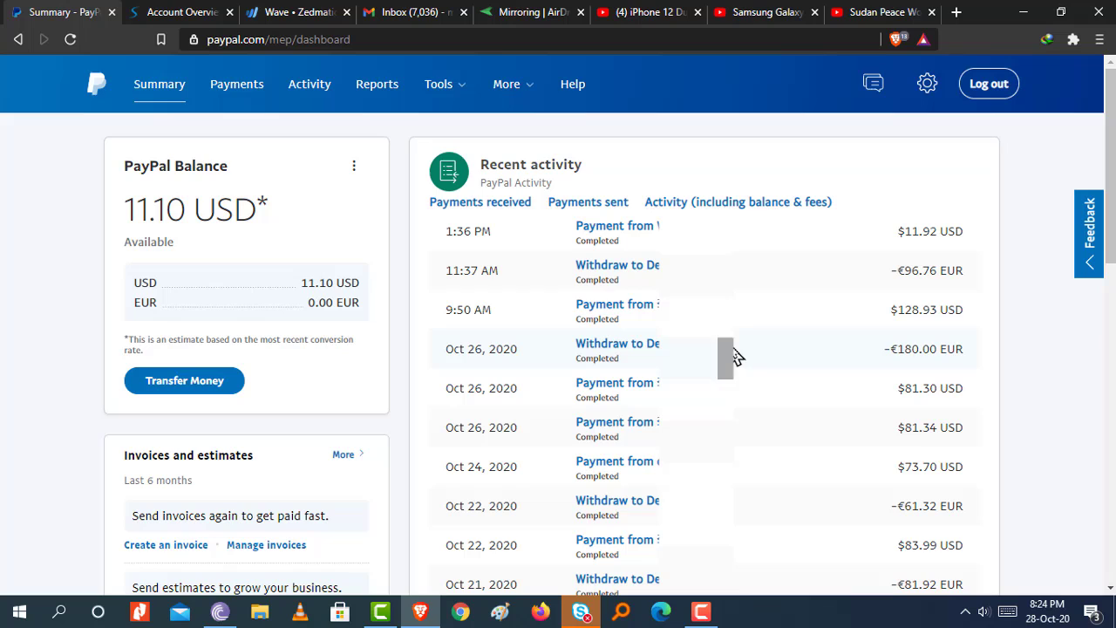
mouse_move(910, 366)
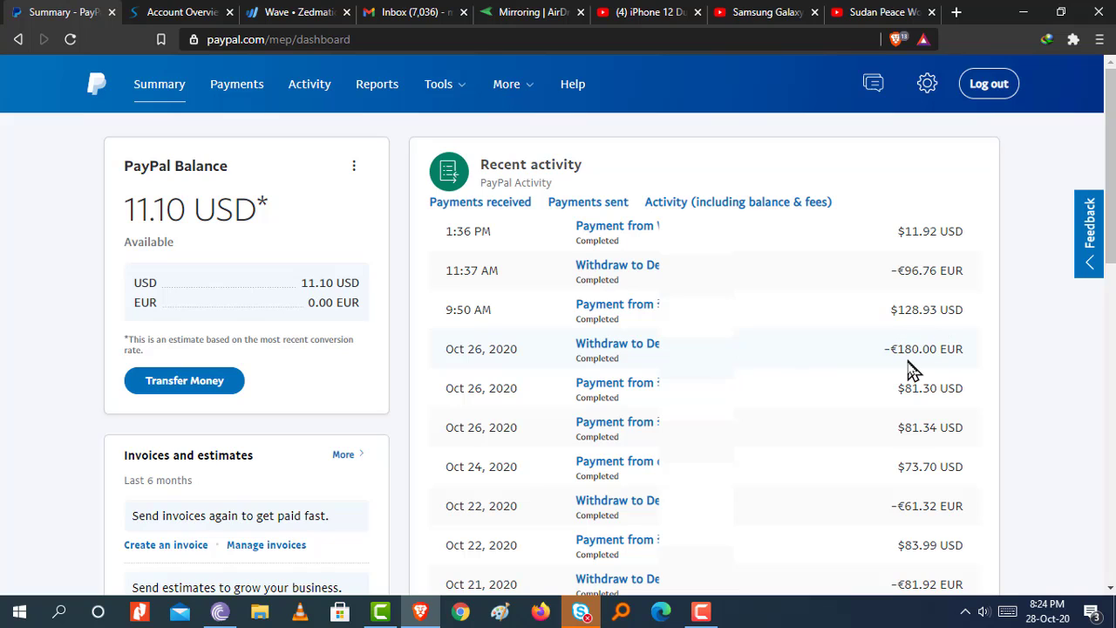
mouse_move(977, 602)
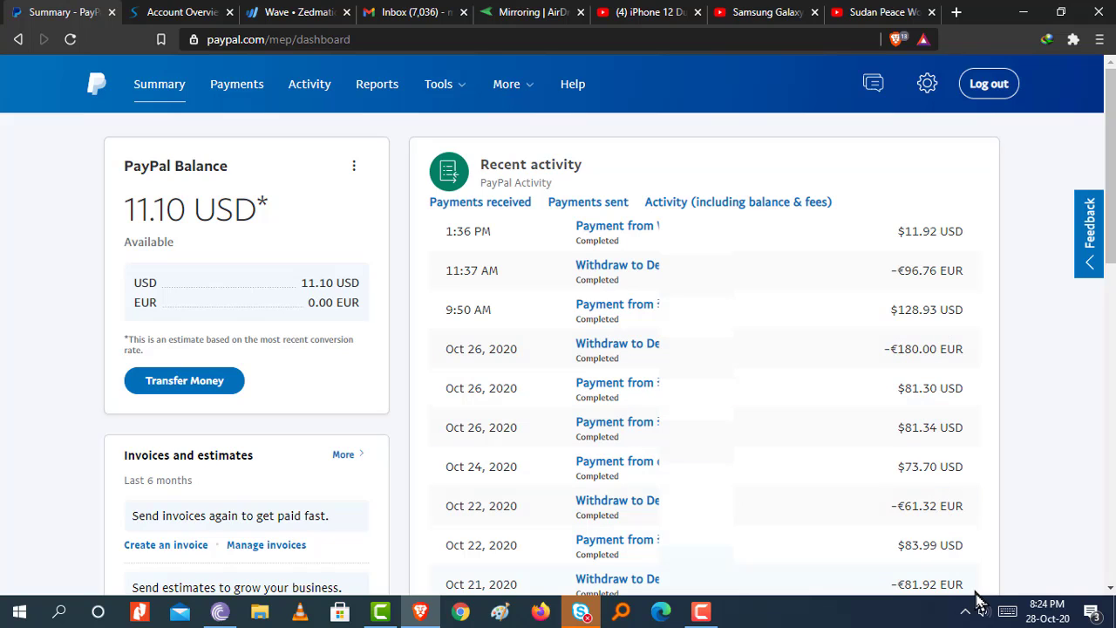
mouse_move(958, 577)
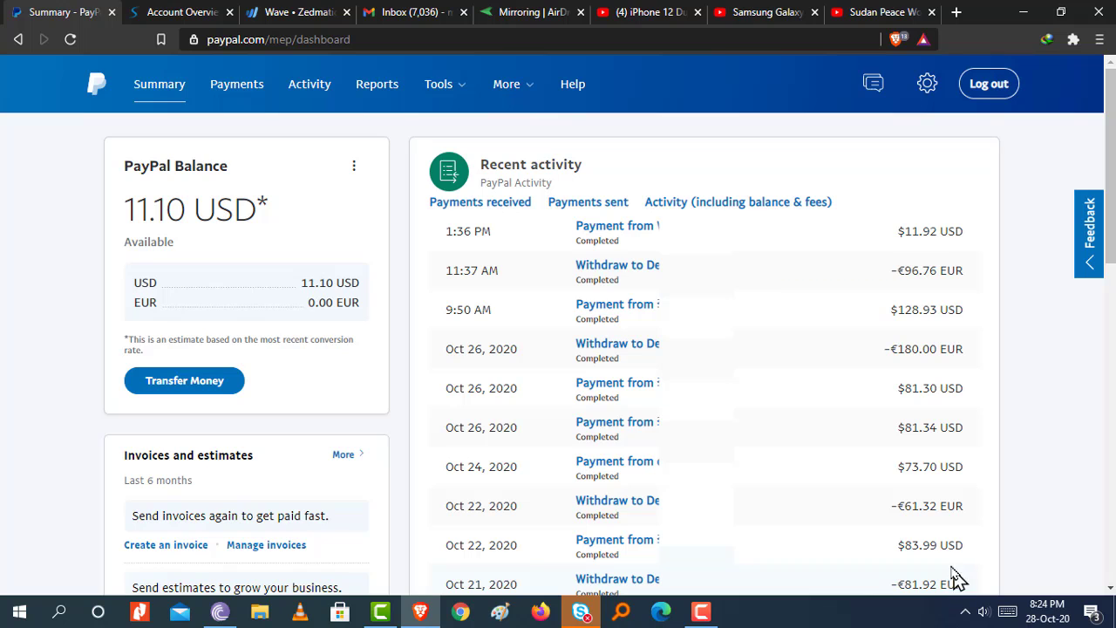
Step: Switch to Paysera's Account Overview showing the Visa card account at 278.72 EUR
click(178, 10)
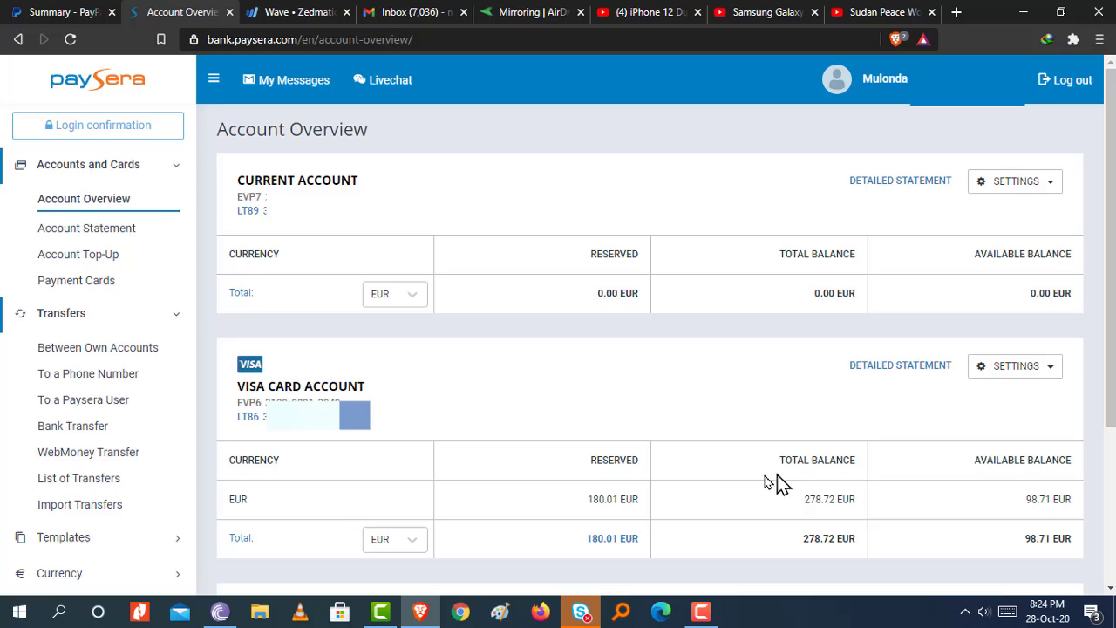
mouse_move(940, 537)
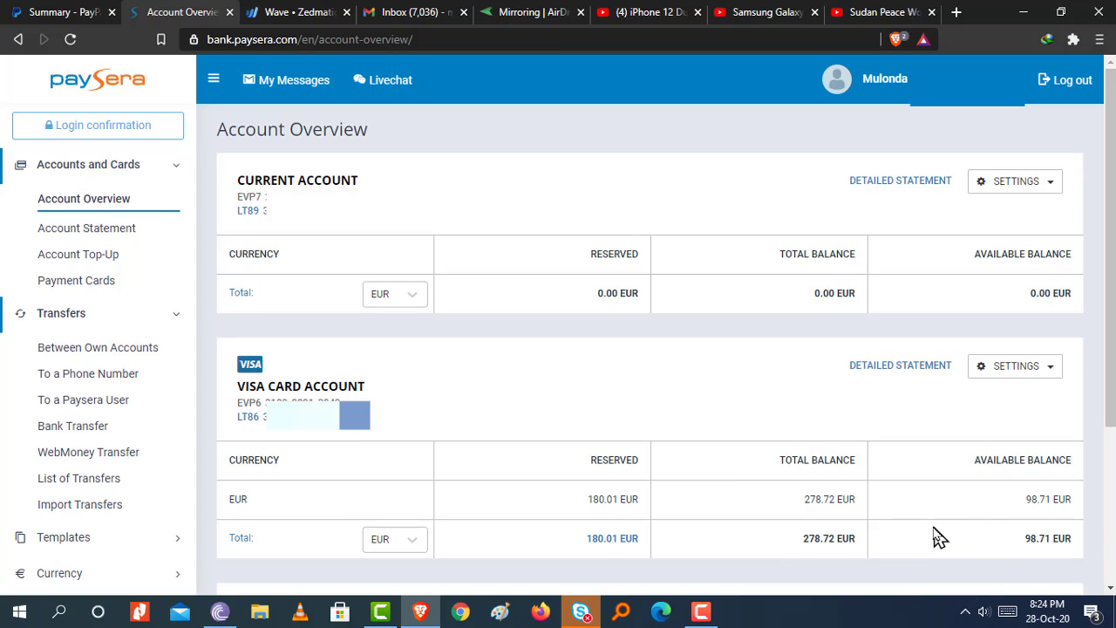
mouse_move(1047, 479)
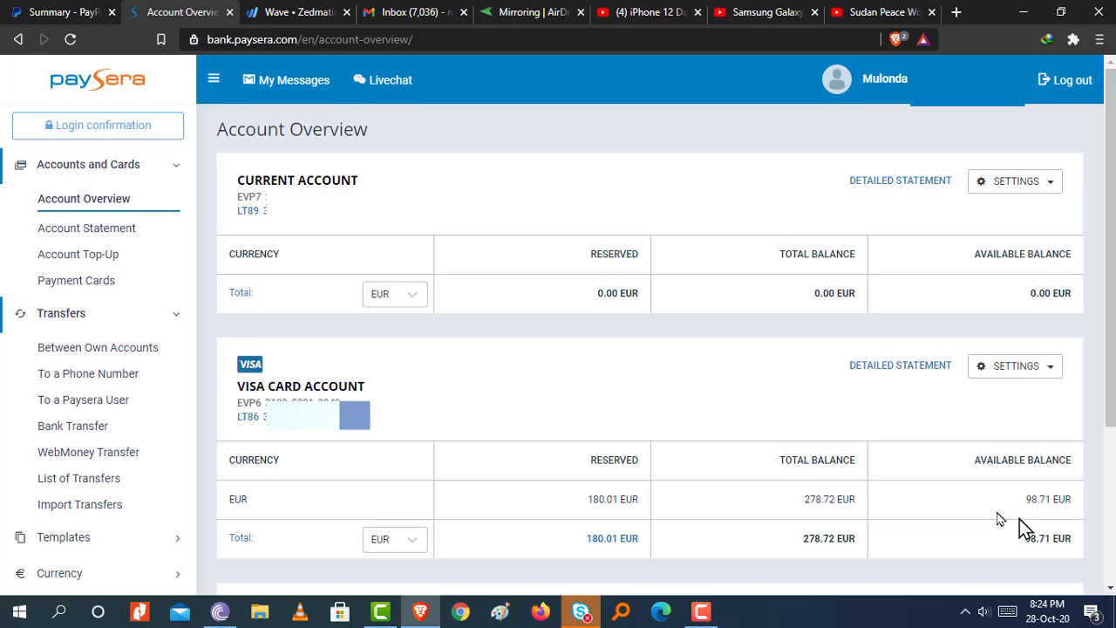
mouse_move(300, 366)
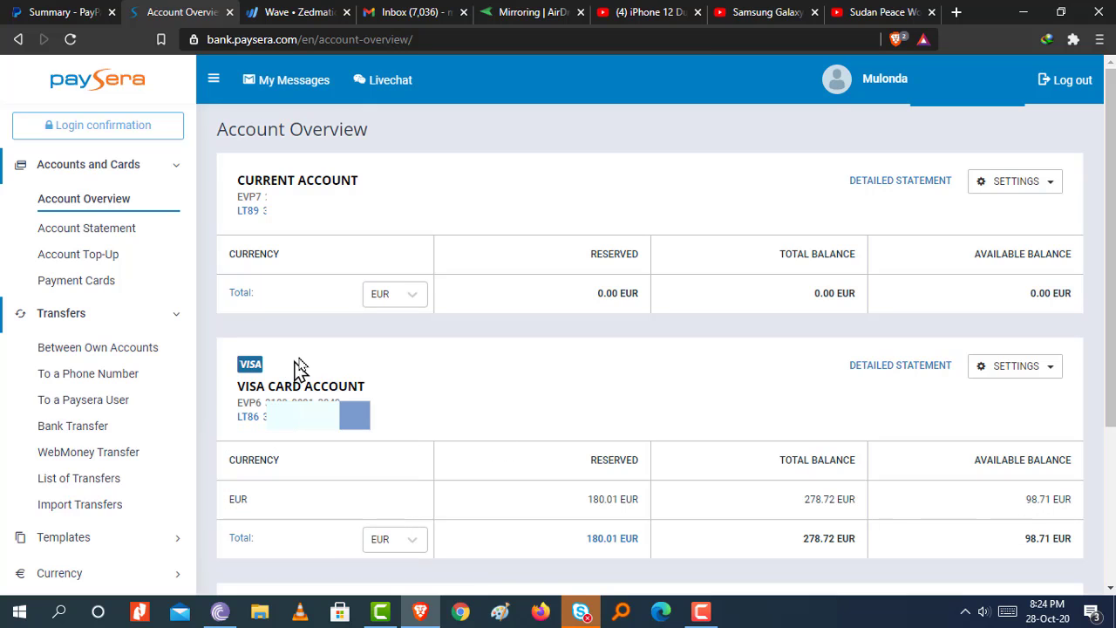
mouse_move(297, 369)
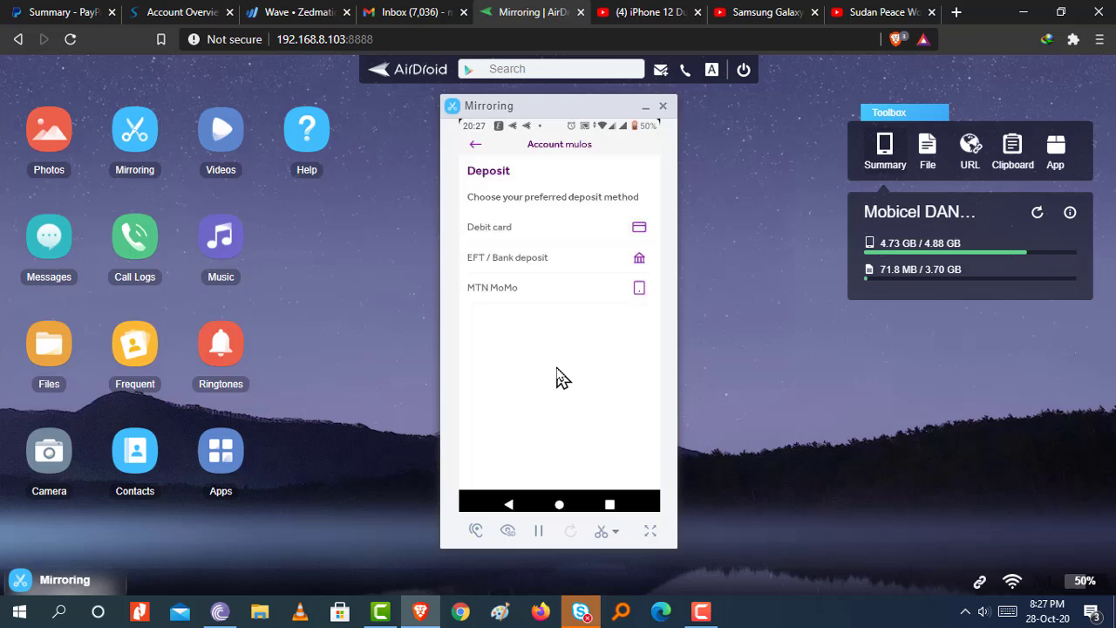
Step: Deposit K2340 from the saved debit card and confirm, reaching the billing-address notice
click(489, 226)
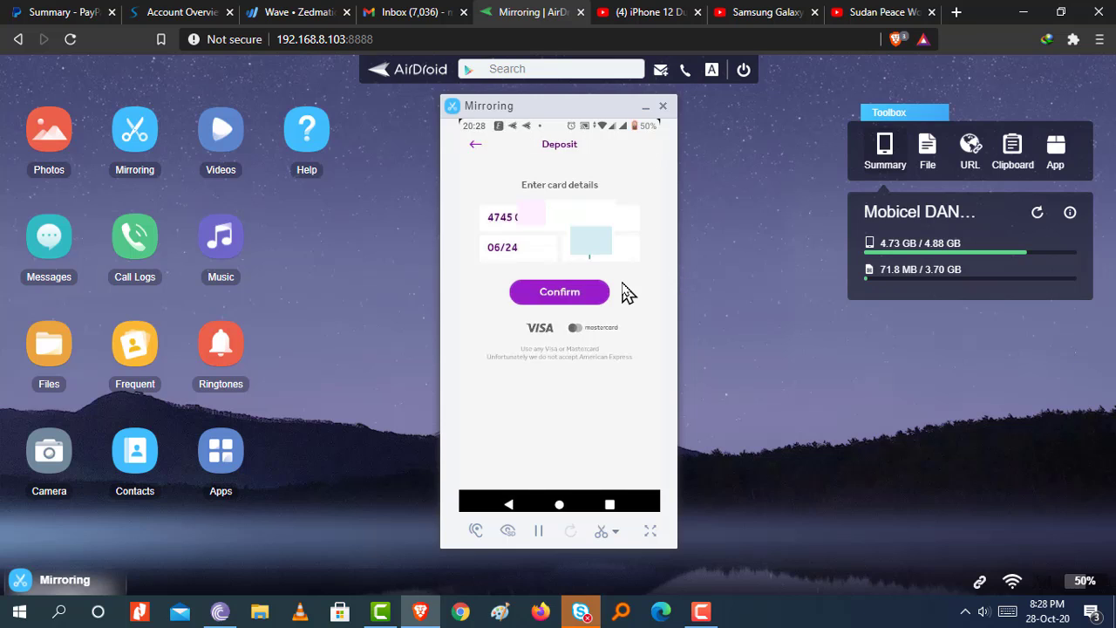
mouse_move(626, 294)
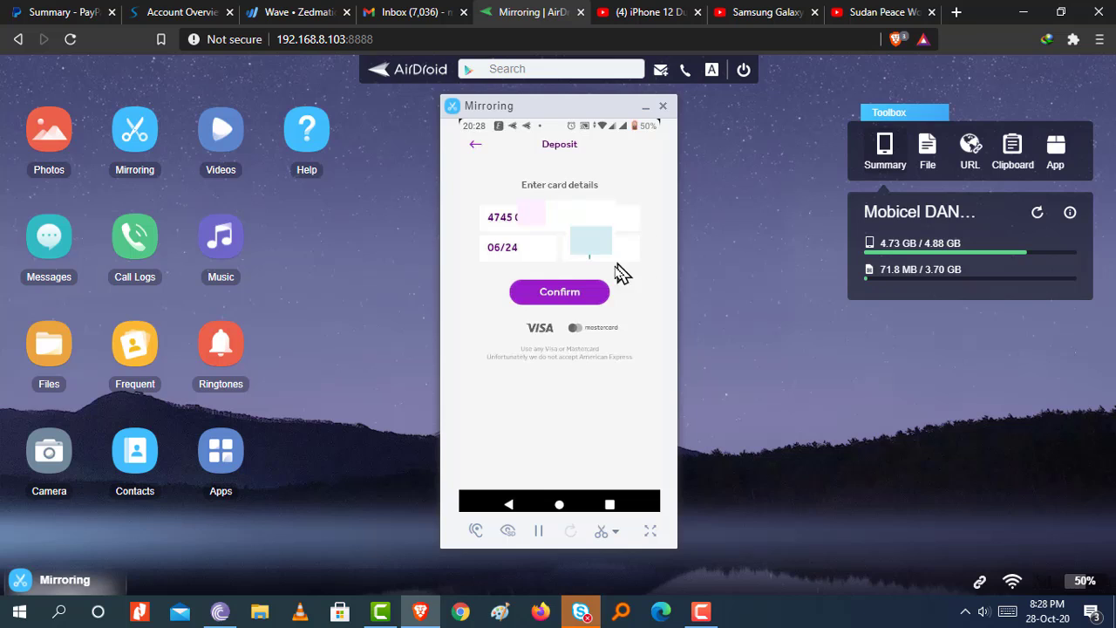
mouse_move(565, 304)
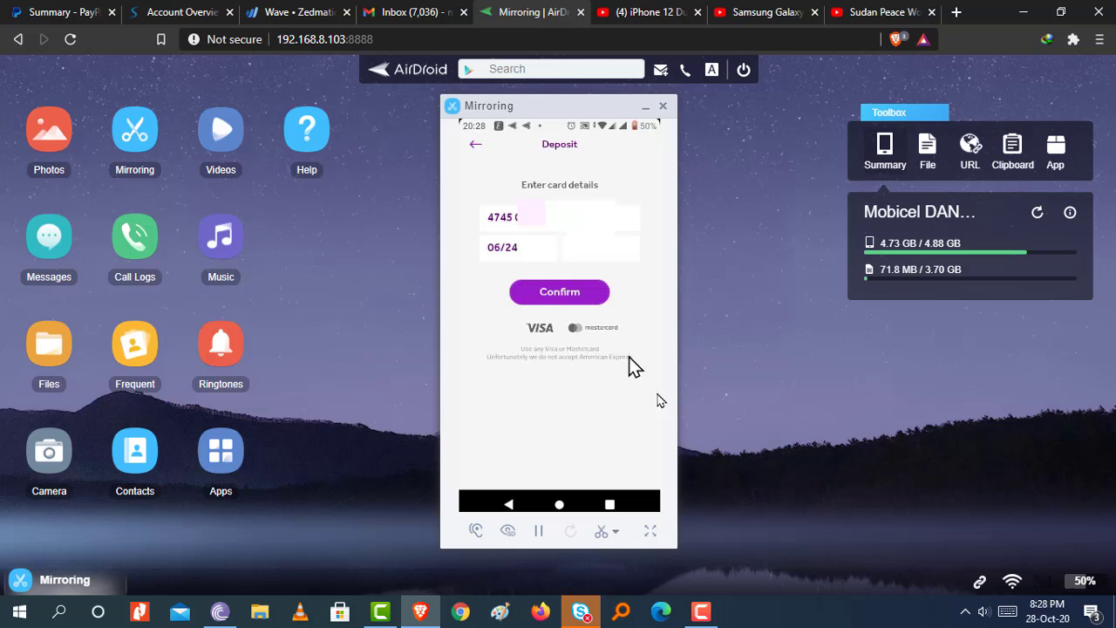
click(558, 291)
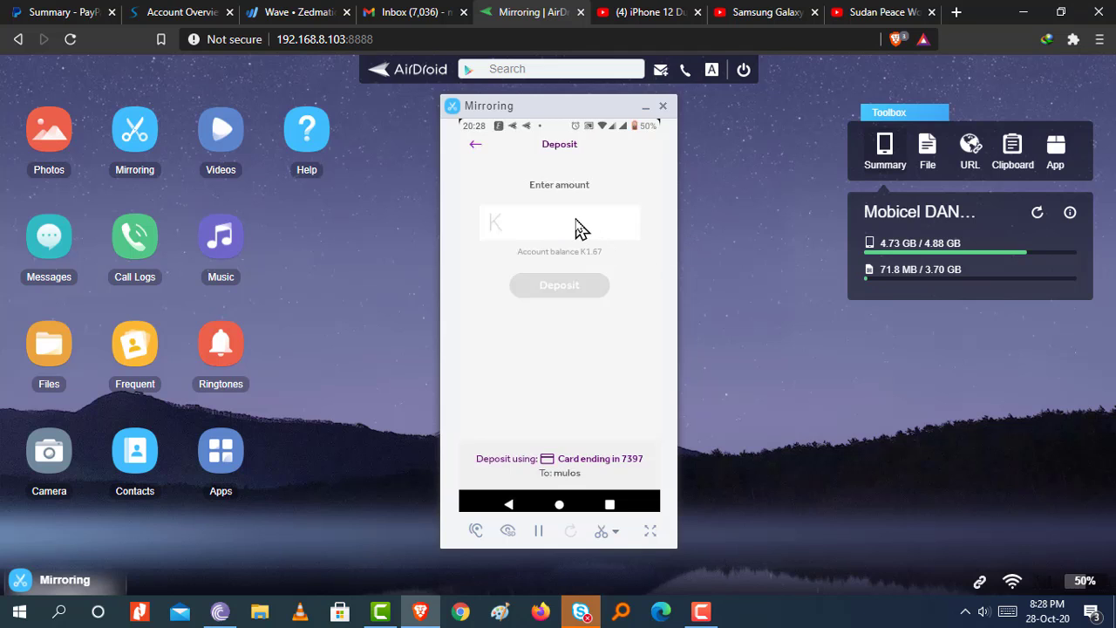
click(558, 222)
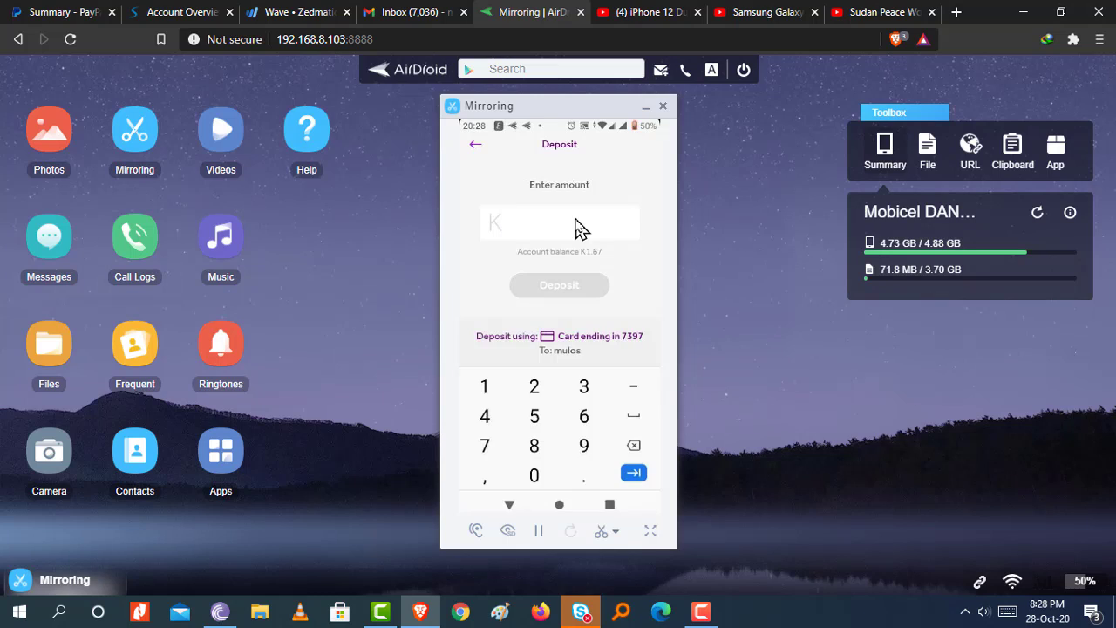
text(2340)
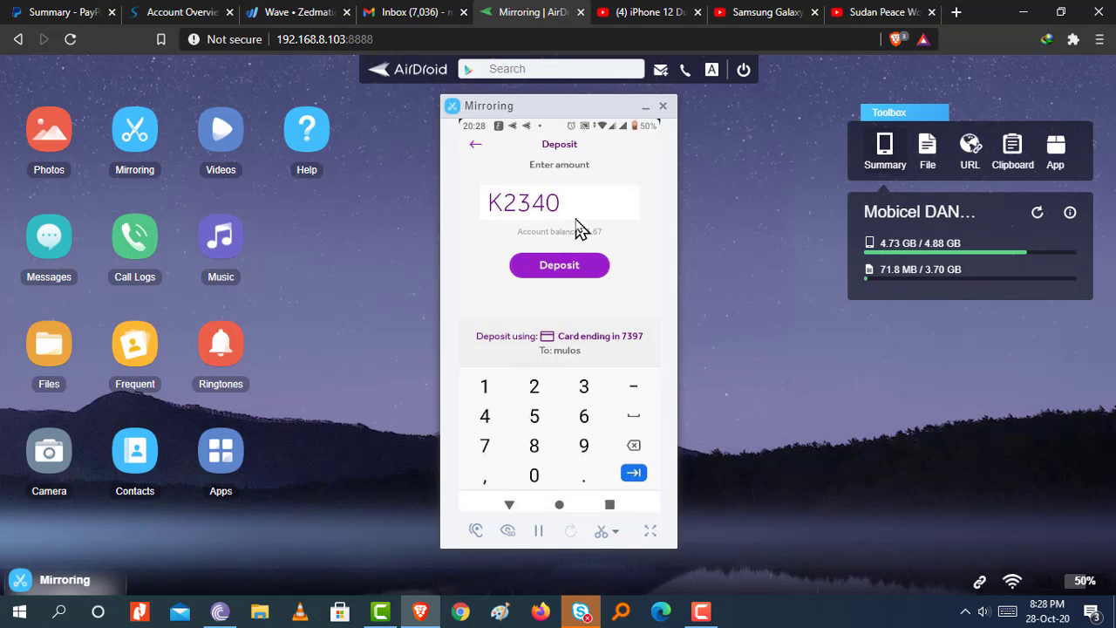
click(558, 265)
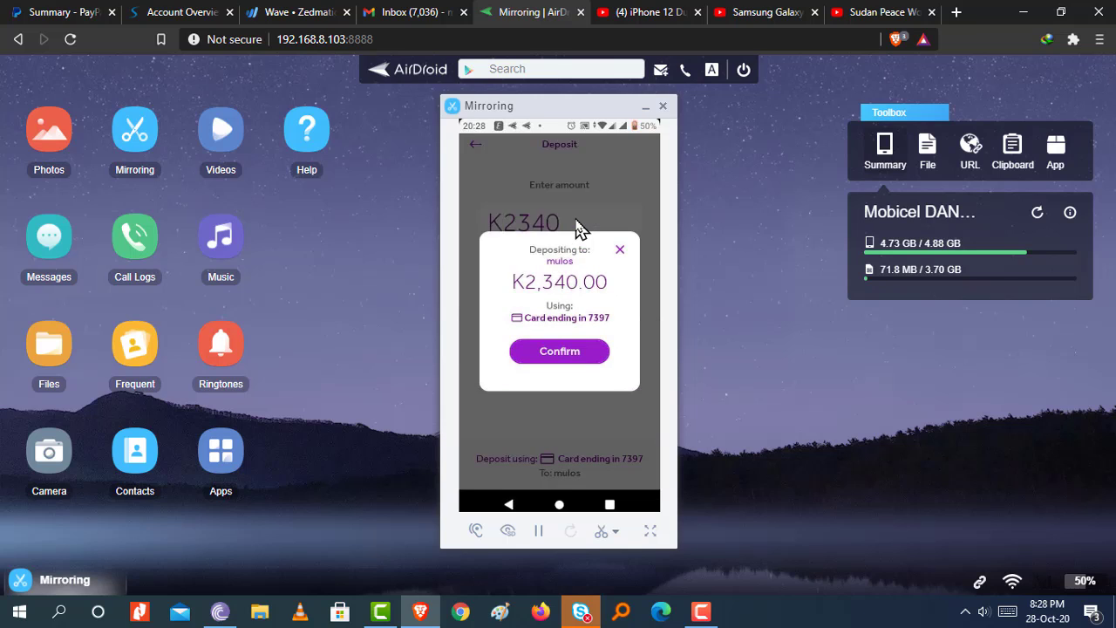
click(558, 350)
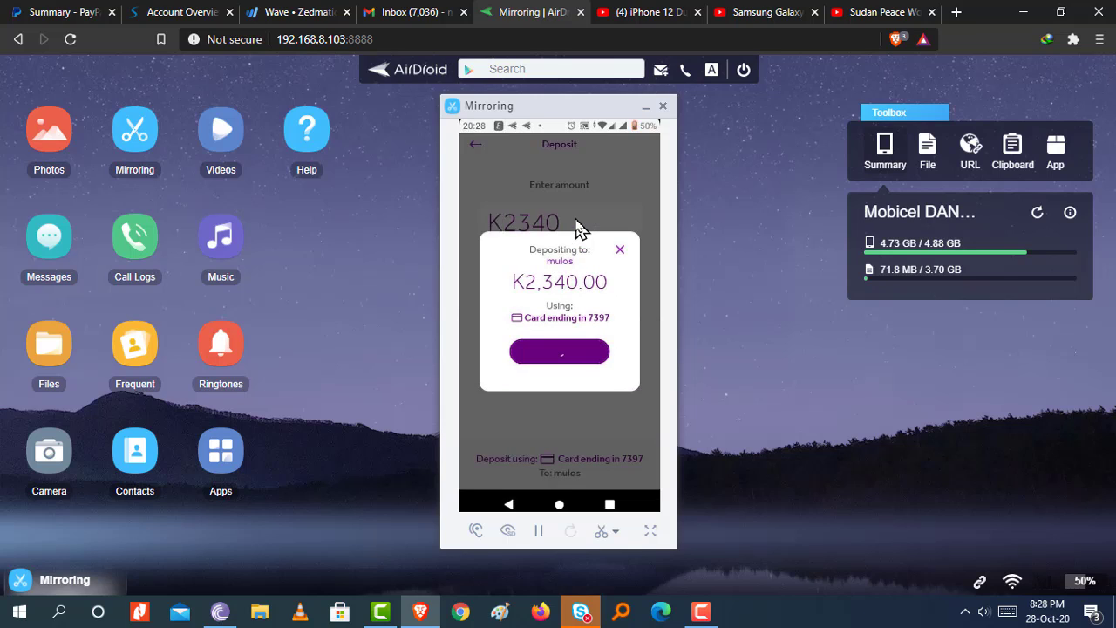
click(558, 350)
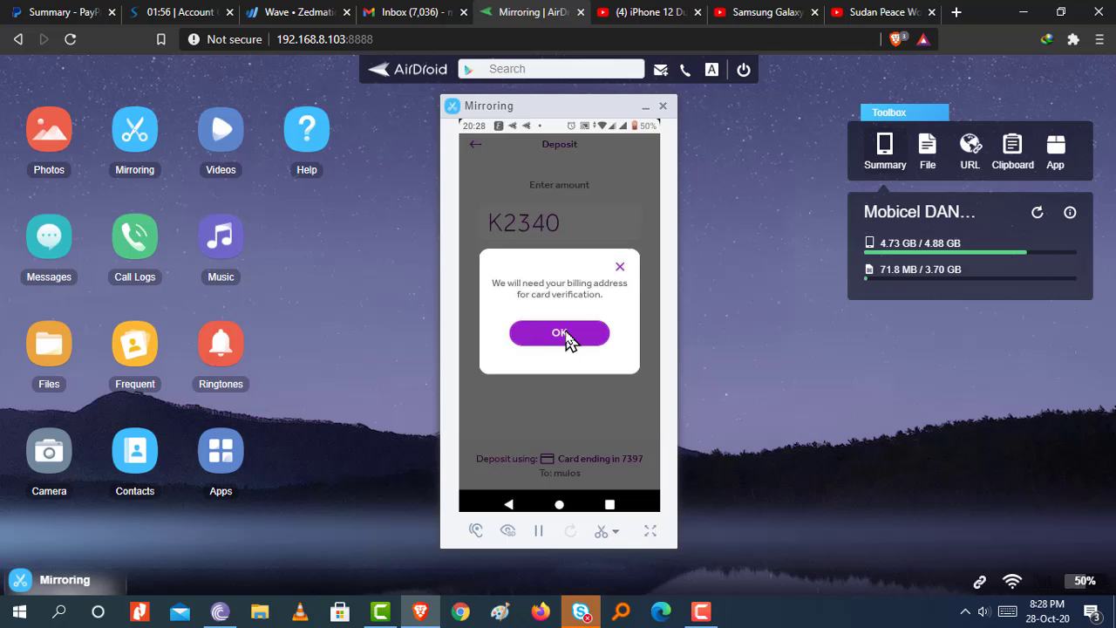
Step: Submit the Lusaka, Zambia billing address, request the passcode by E-Mail and switch to the mailbox
click(558, 334)
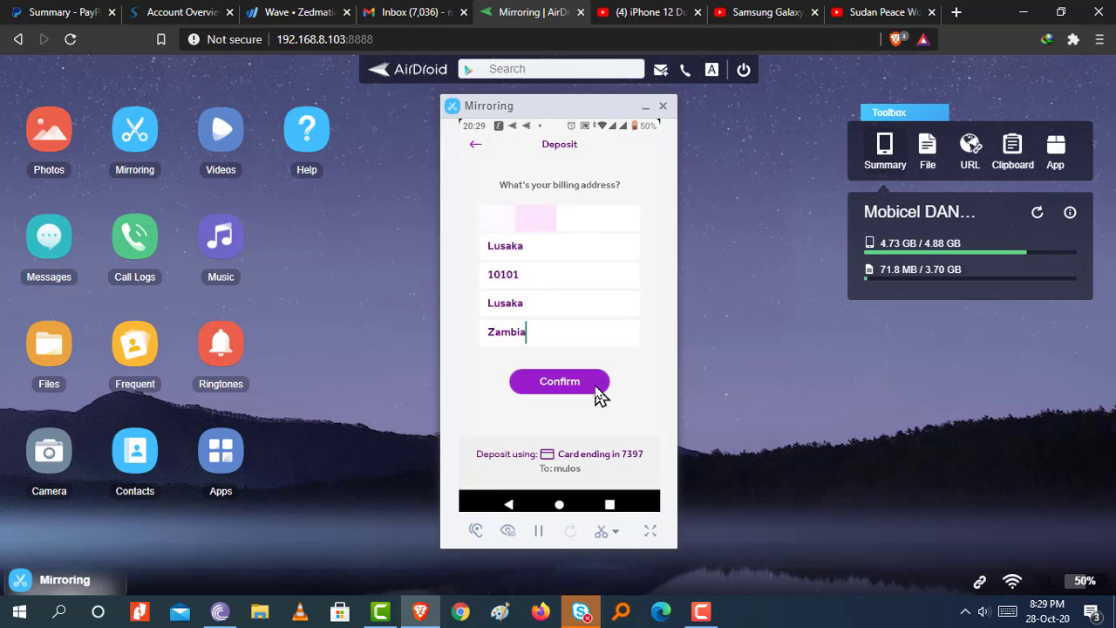
click(558, 380)
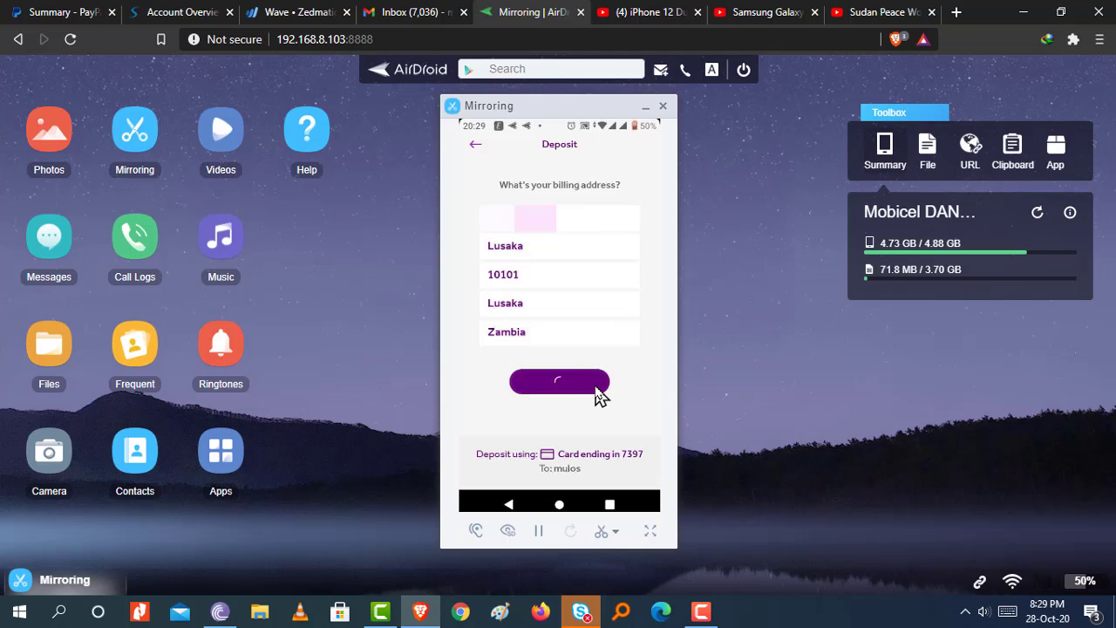
click(558, 380)
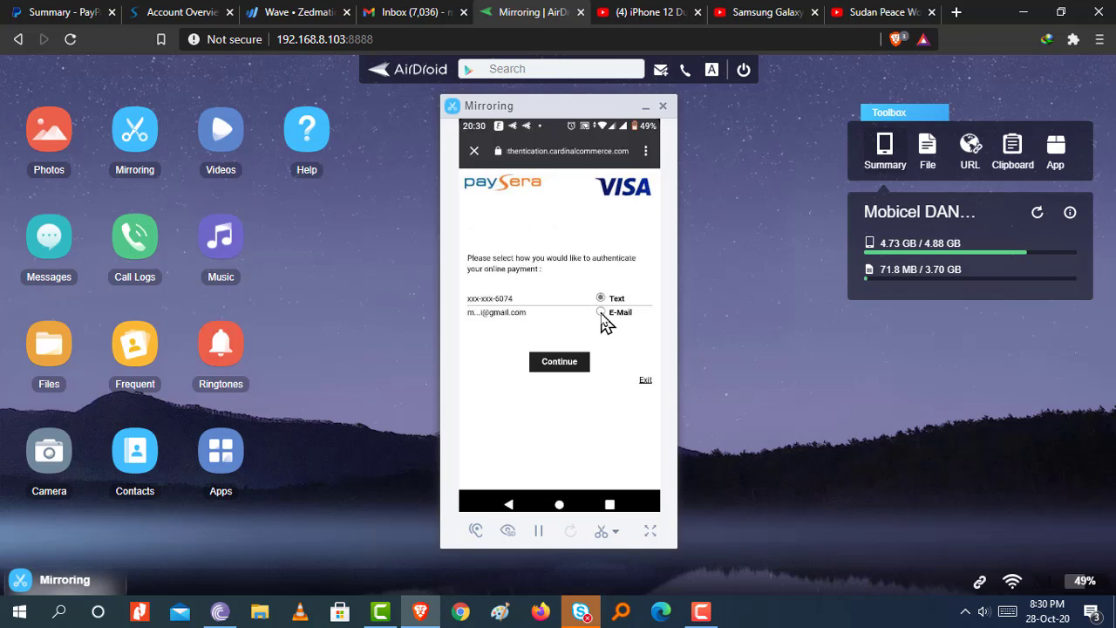
click(558, 361)
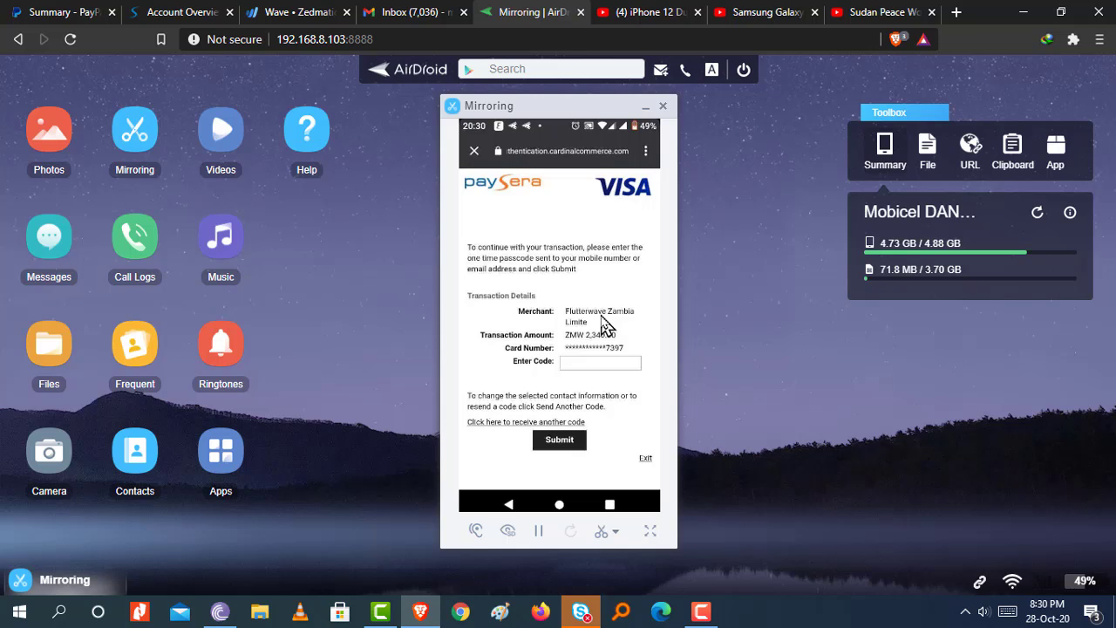
click(410, 12)
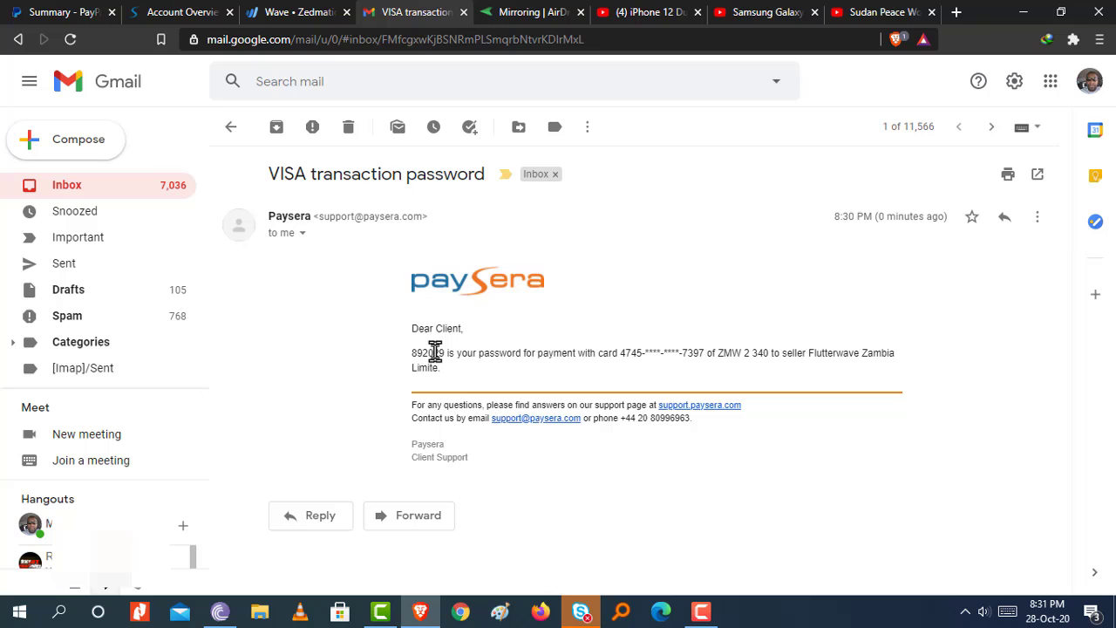
mouse_move(444, 352)
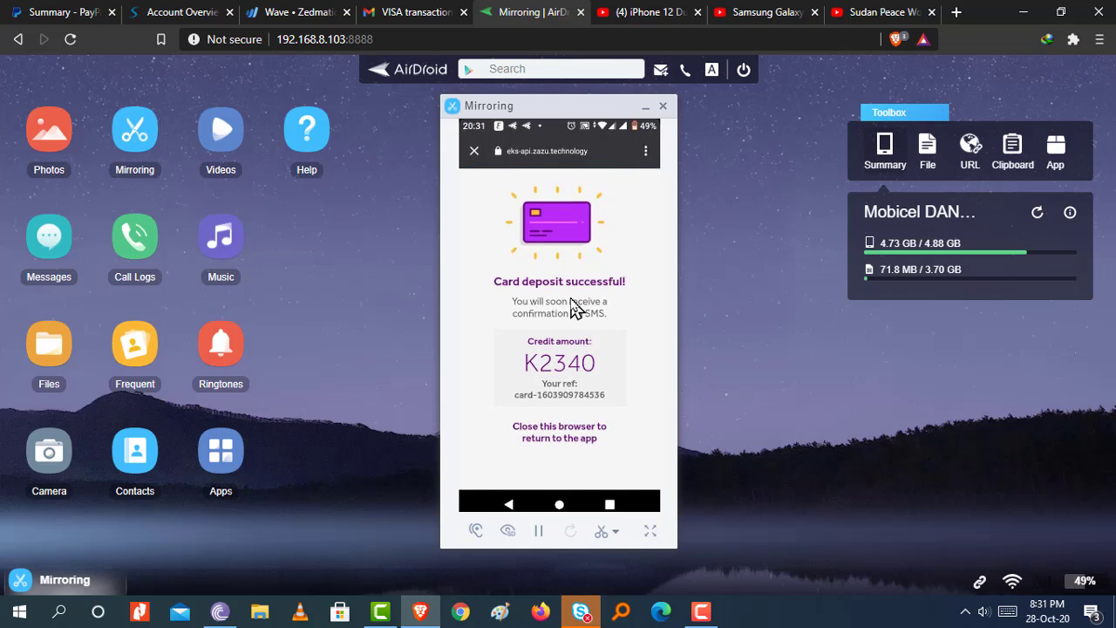
mouse_move(551, 321)
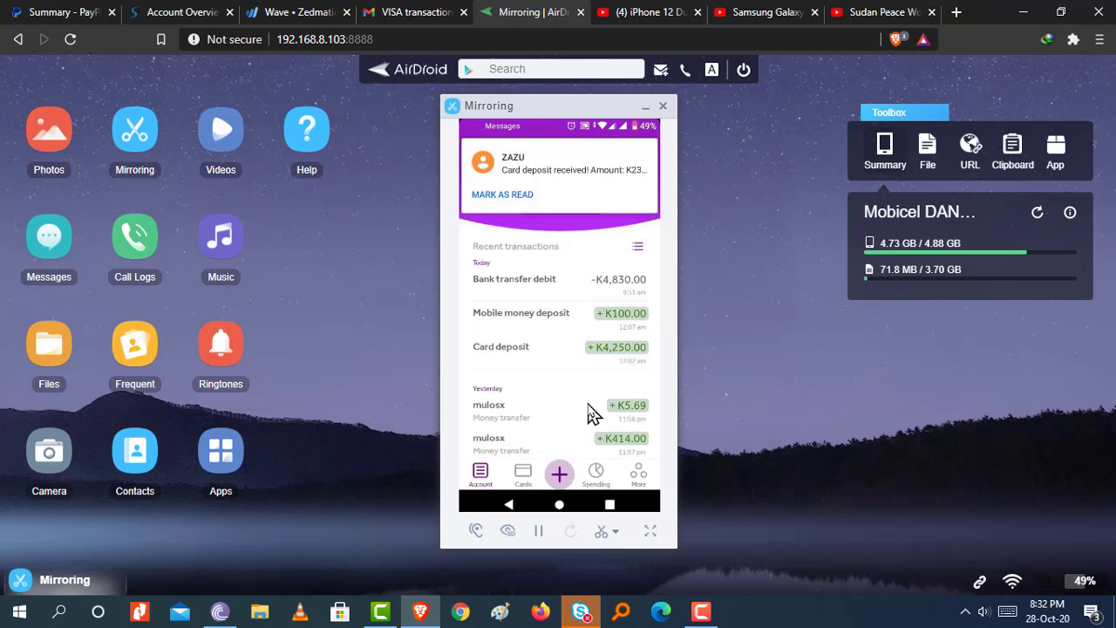
mouse_move(583, 185)
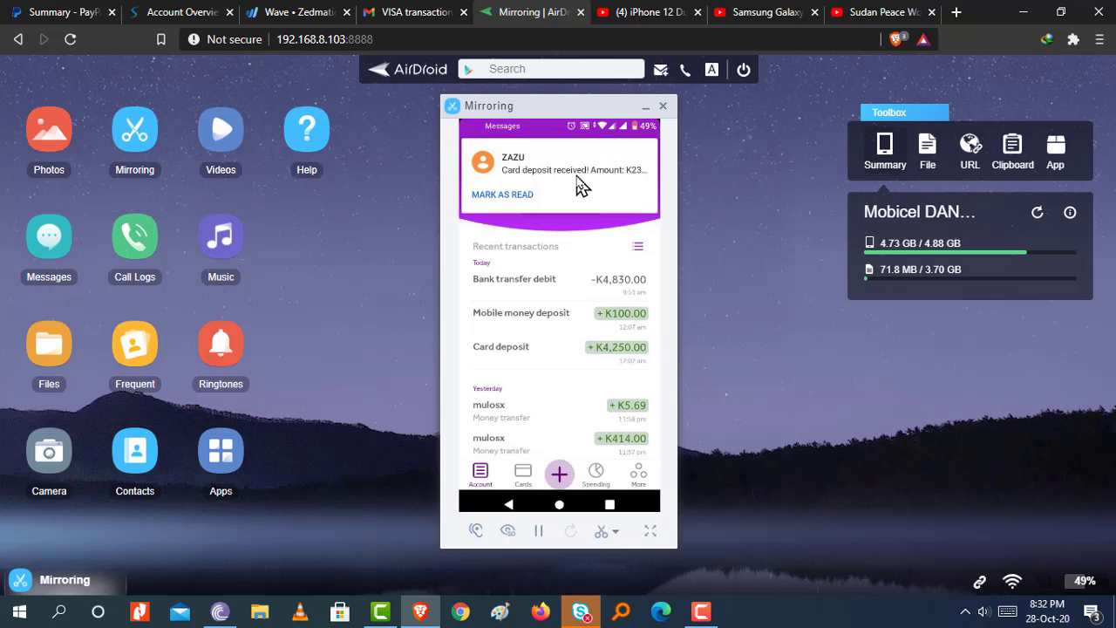
Step: Open the MMoney SMS thread reporting a ZMW 15.70 mobile money balance
click(558, 171)
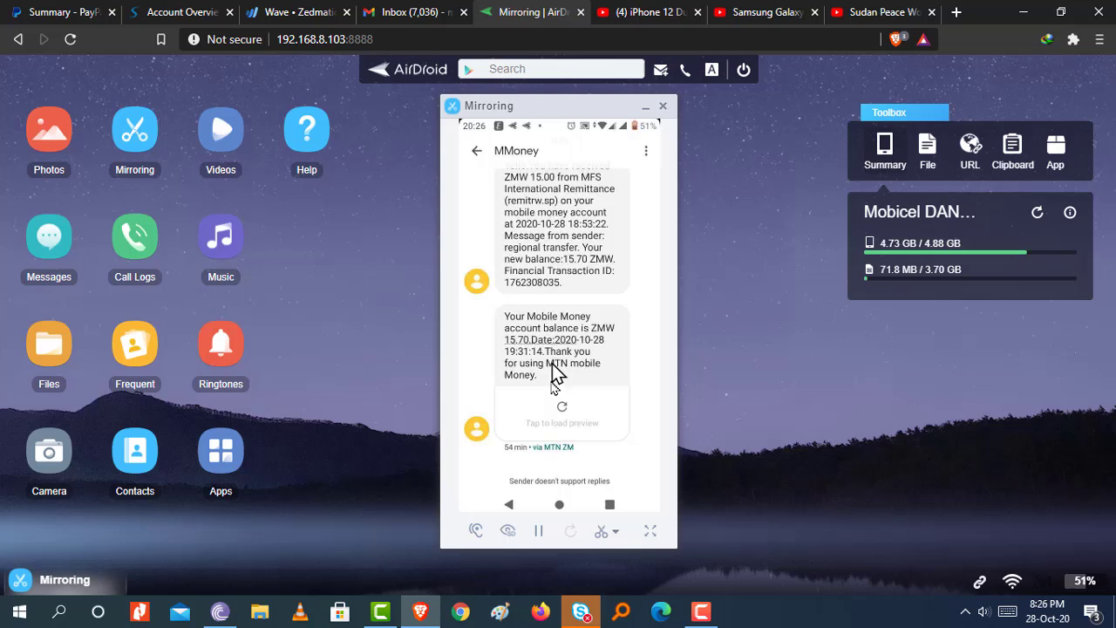
mouse_move(545, 273)
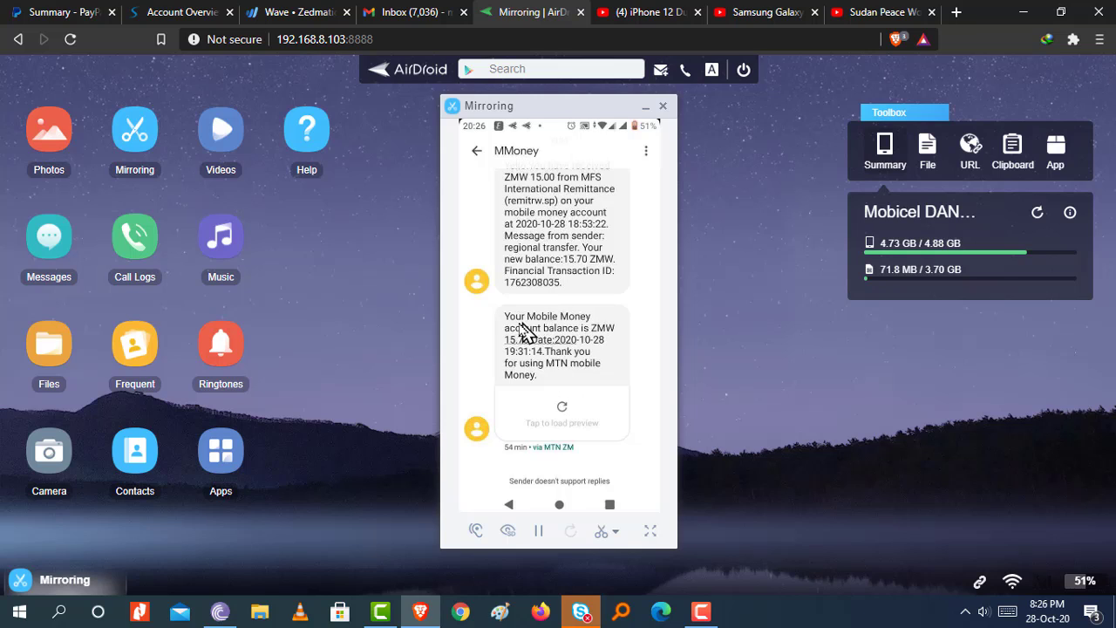
mouse_move(544, 338)
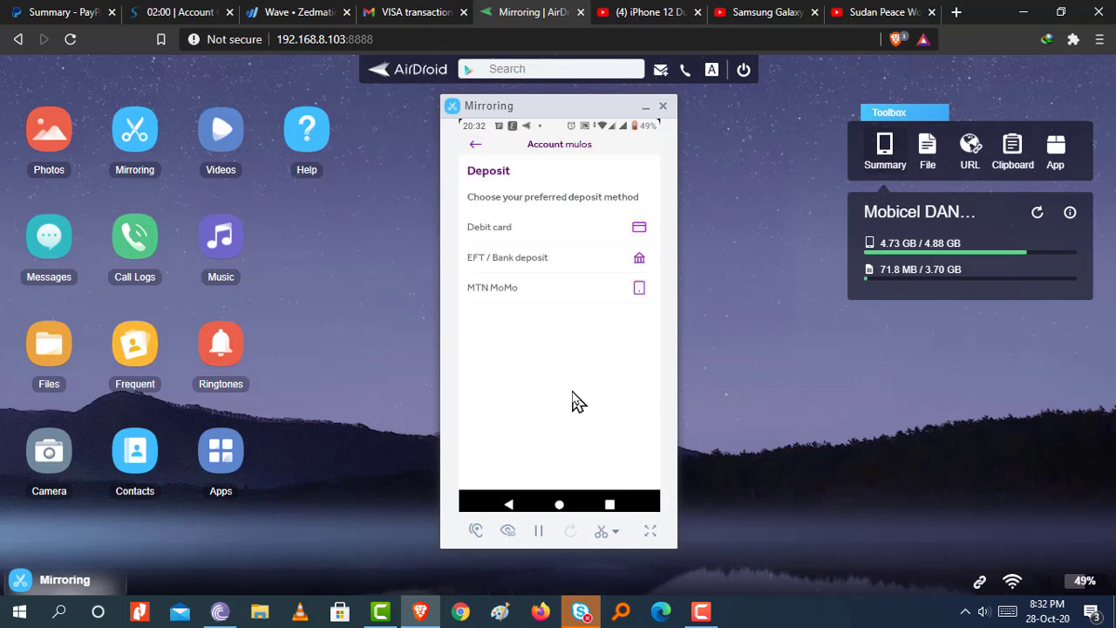
mouse_move(584, 293)
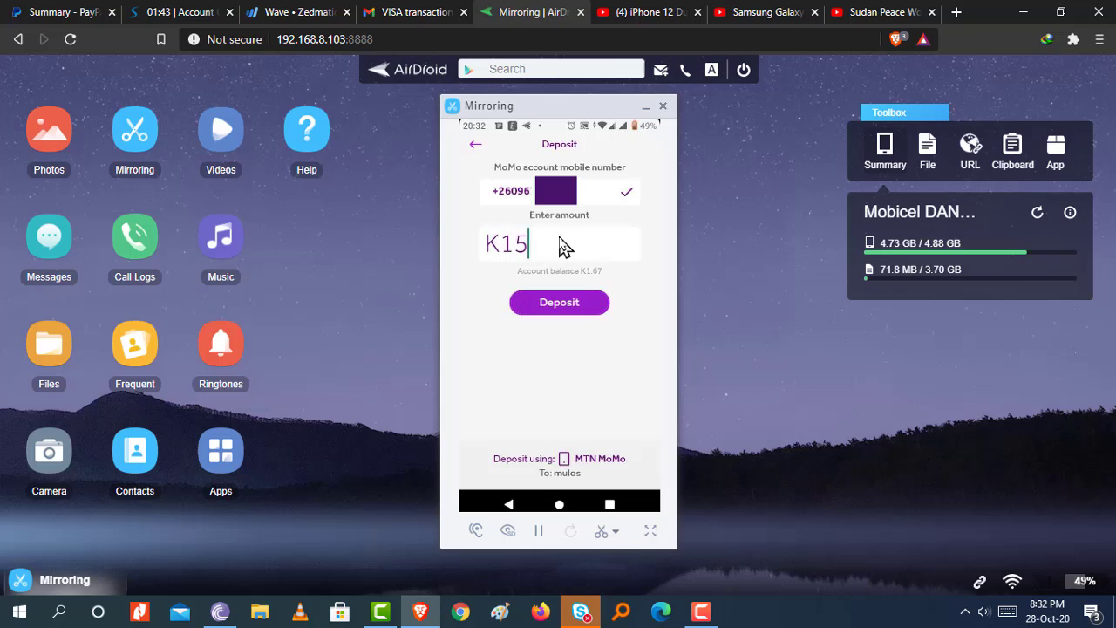
mouse_move(558, 300)
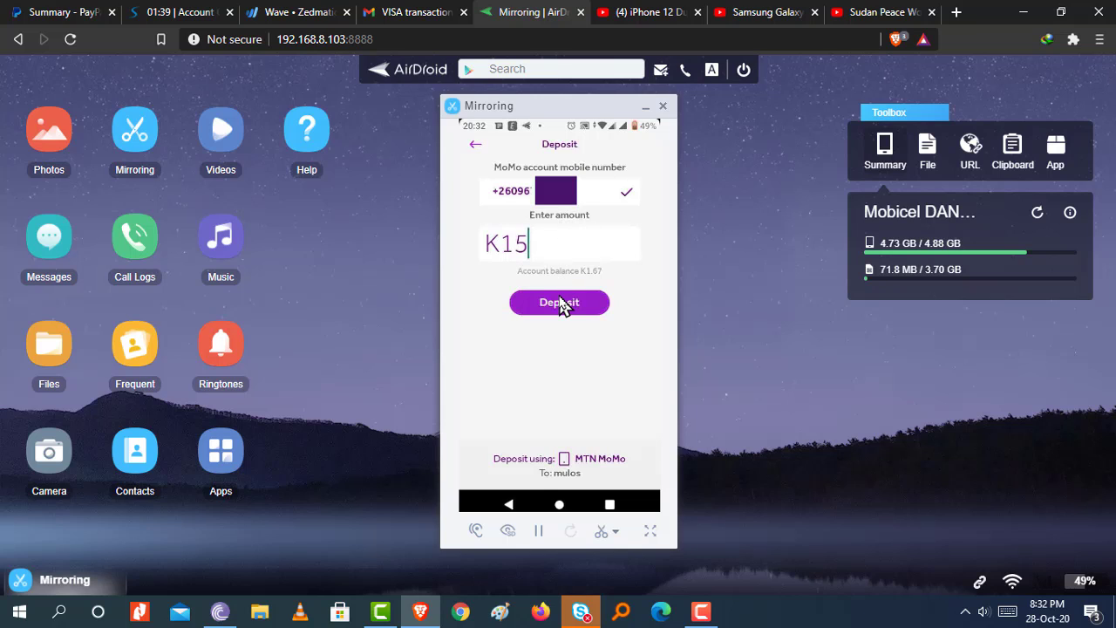
Step: Submit and confirm a K15 MTN MoMo deposit into the Zazu account
click(558, 302)
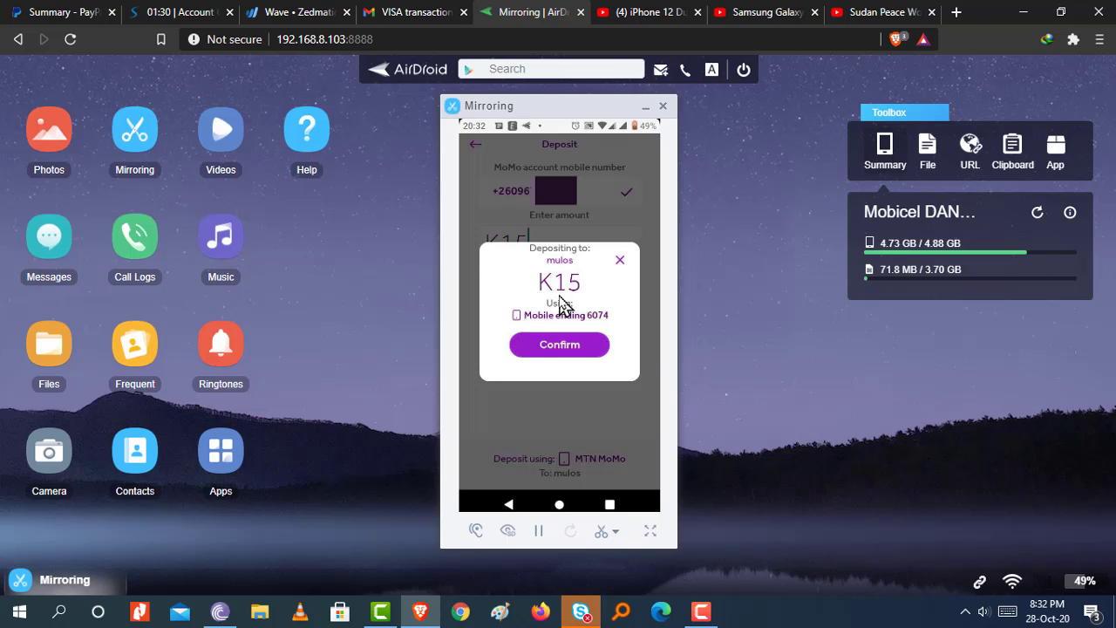
click(558, 345)
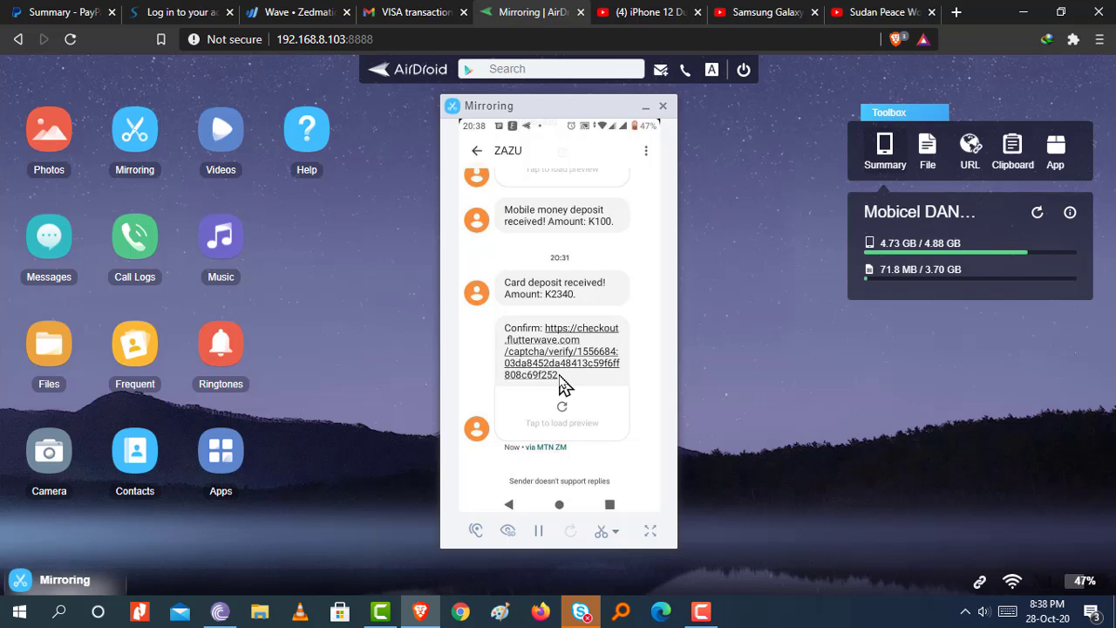
Step: Confirm the ZAZU SMS link, validate the OTP and approve the ZMW 15 MoMo debit with the PIN
click(562, 351)
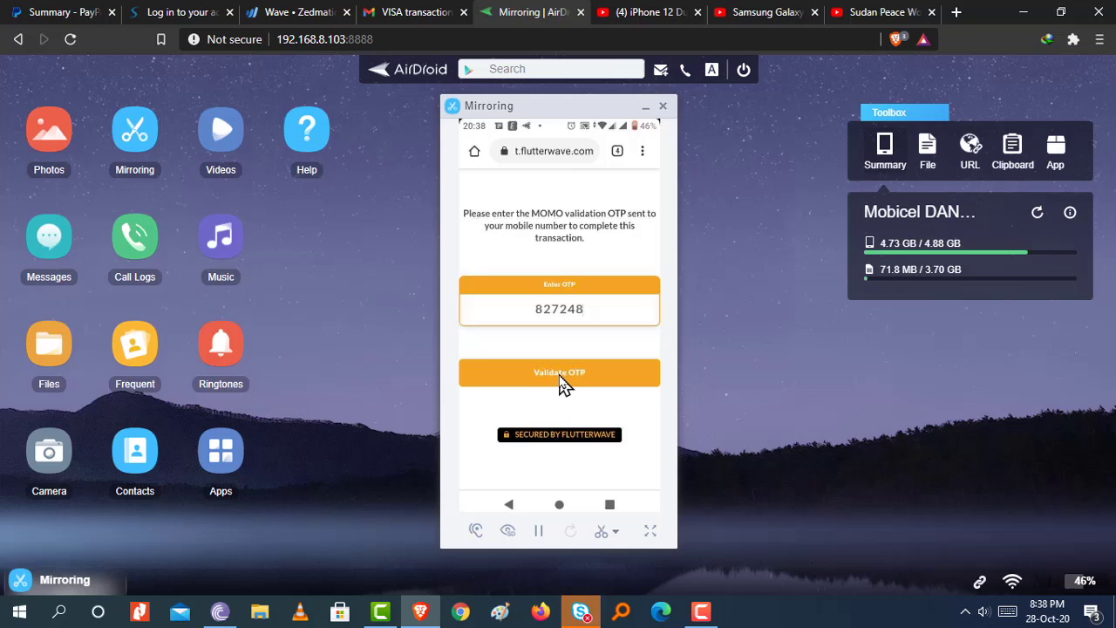
click(558, 373)
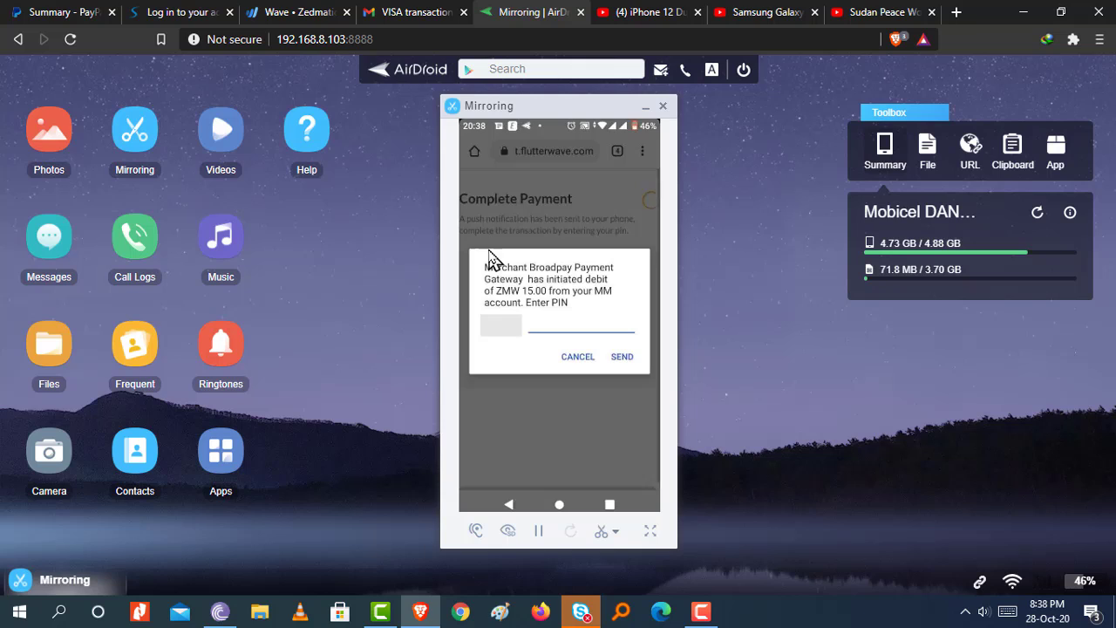
mouse_move(558, 335)
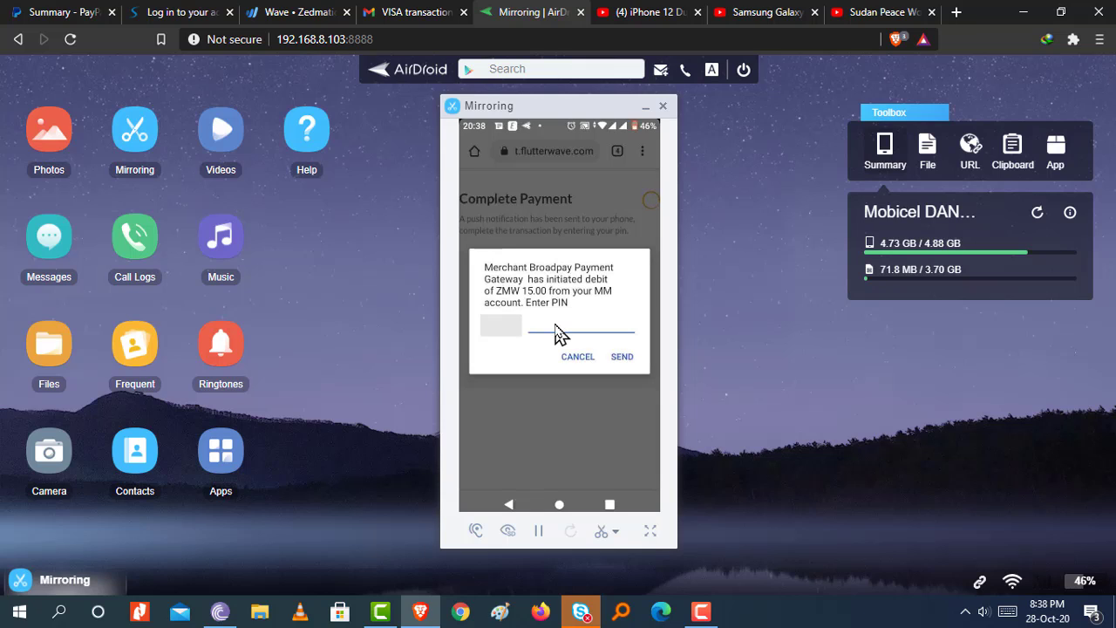
click(621, 356)
text(1)
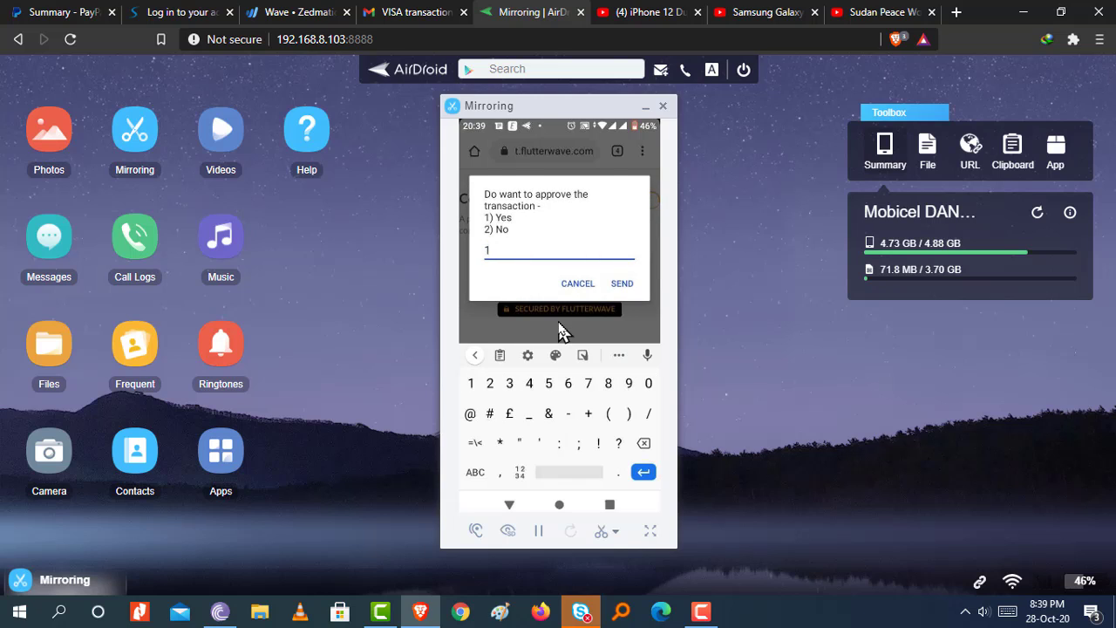
click(621, 283)
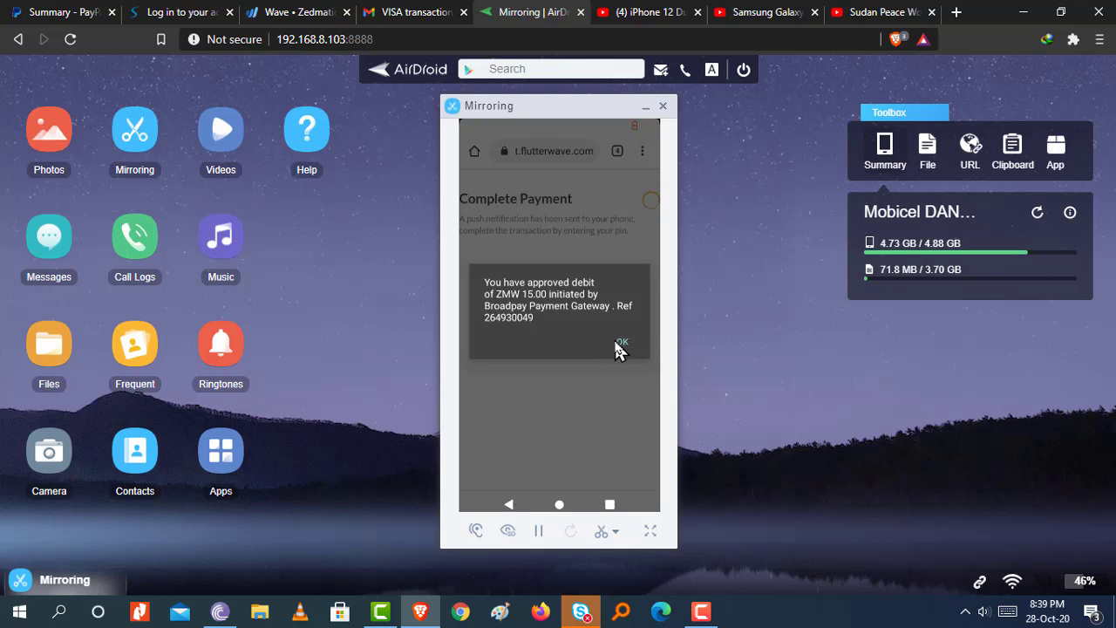
click(620, 340)
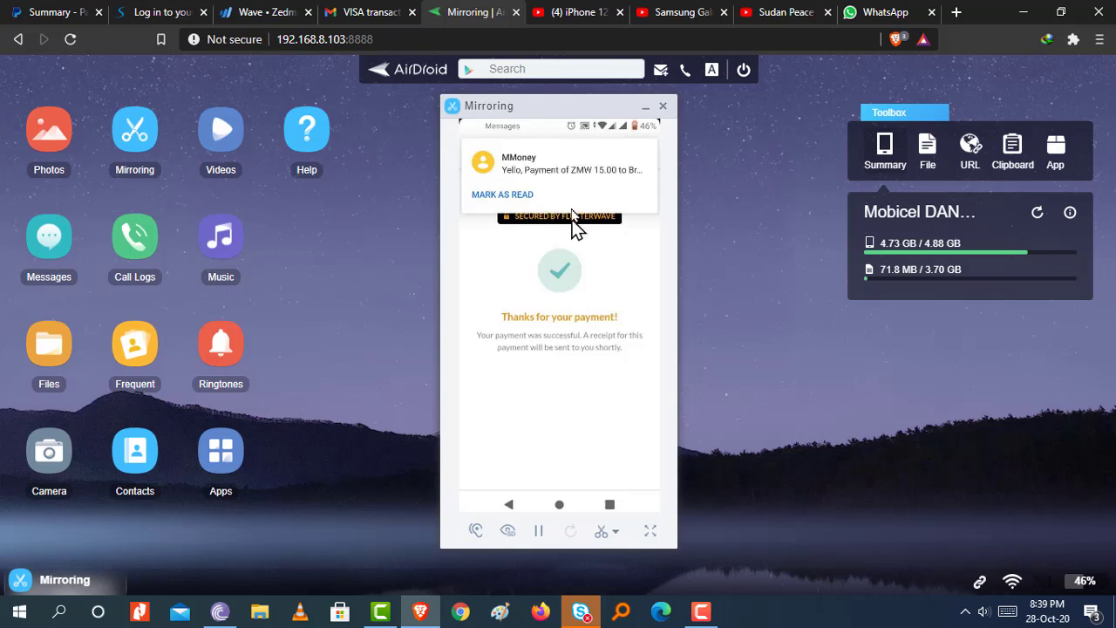
mouse_move(577, 192)
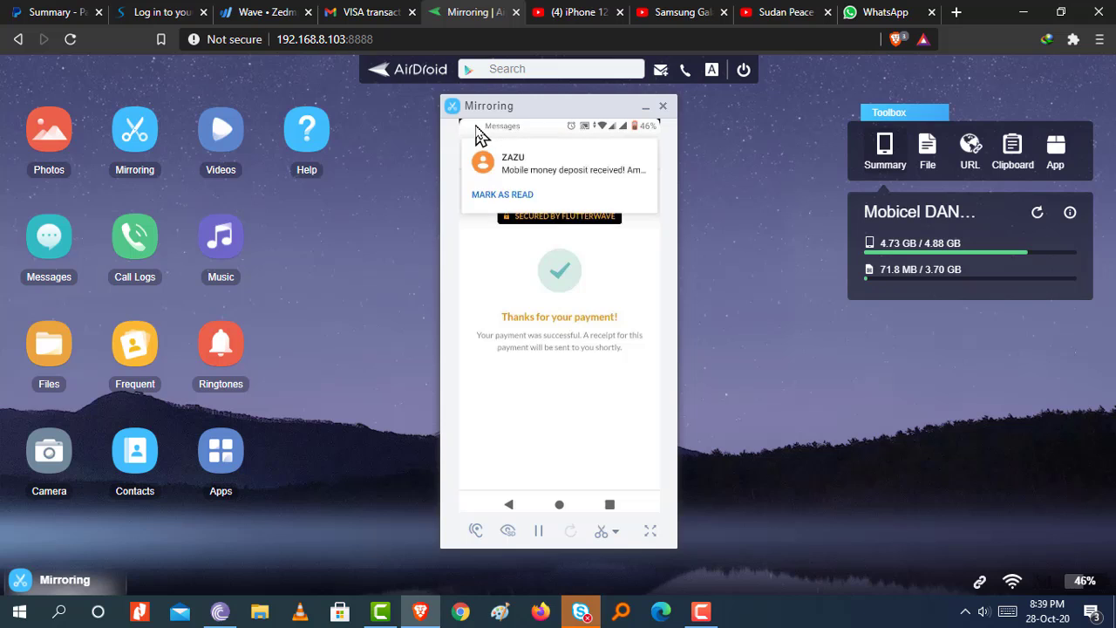
mouse_move(593, 188)
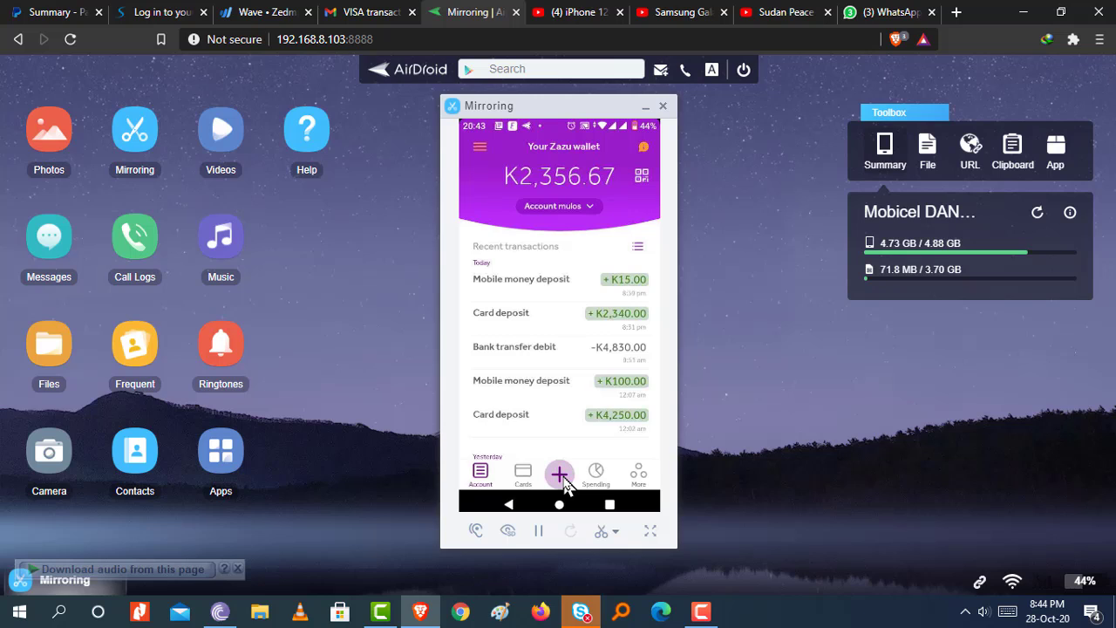
Step: From the wallet's + actions choose Pay to reach the payment options
click(558, 474)
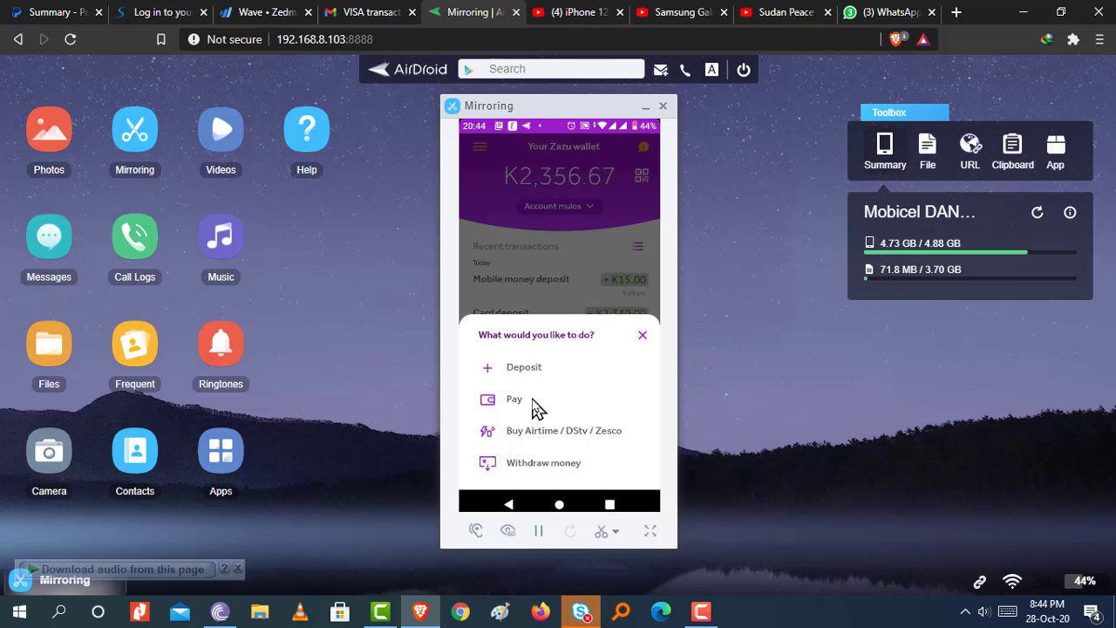
click(514, 398)
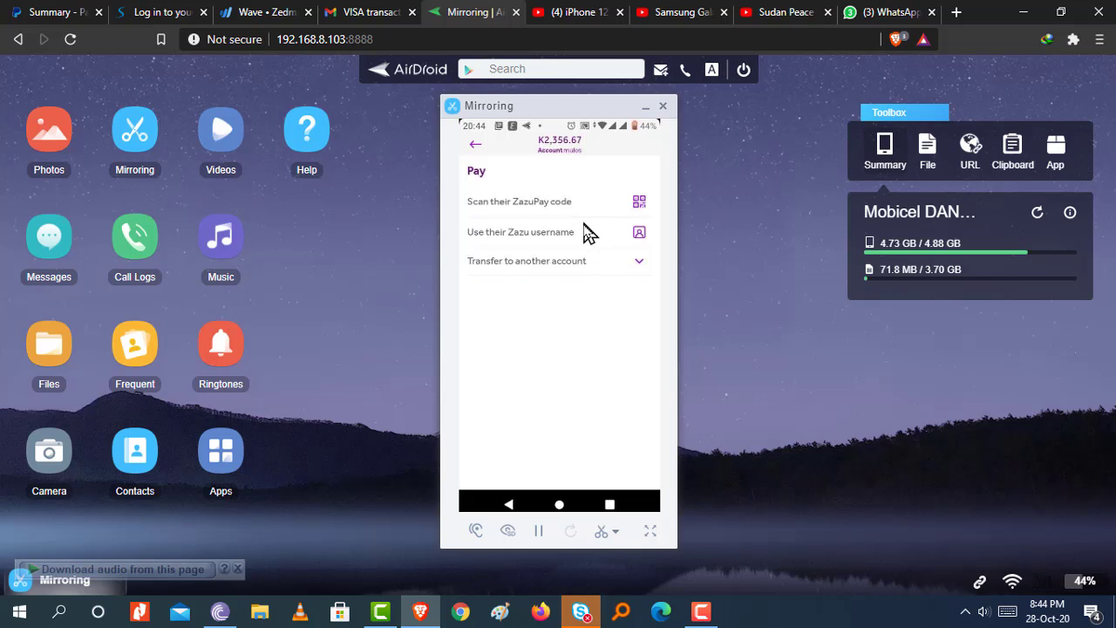
mouse_move(579, 244)
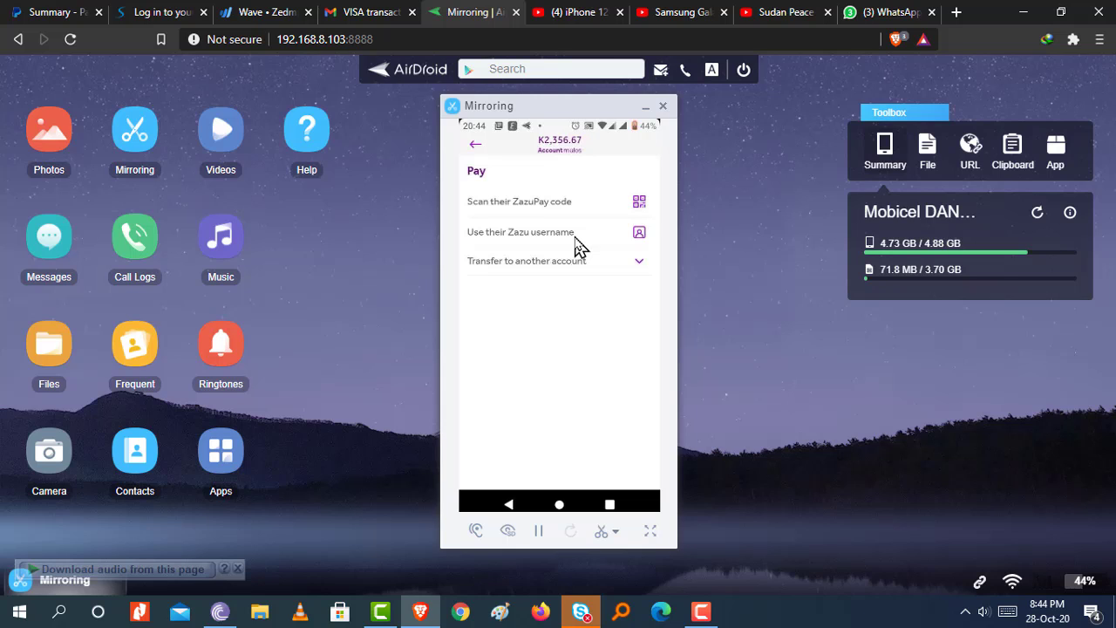
Step: Pay K2,340.00 to a Zazu username and confirm the payment until it shows successful
click(520, 232)
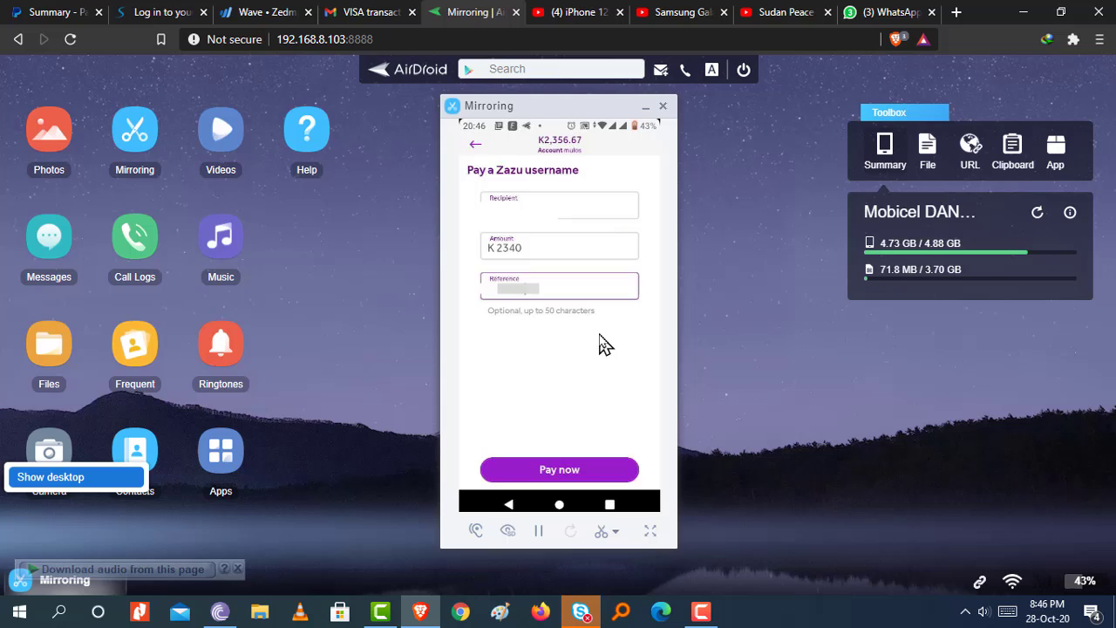
mouse_move(583, 155)
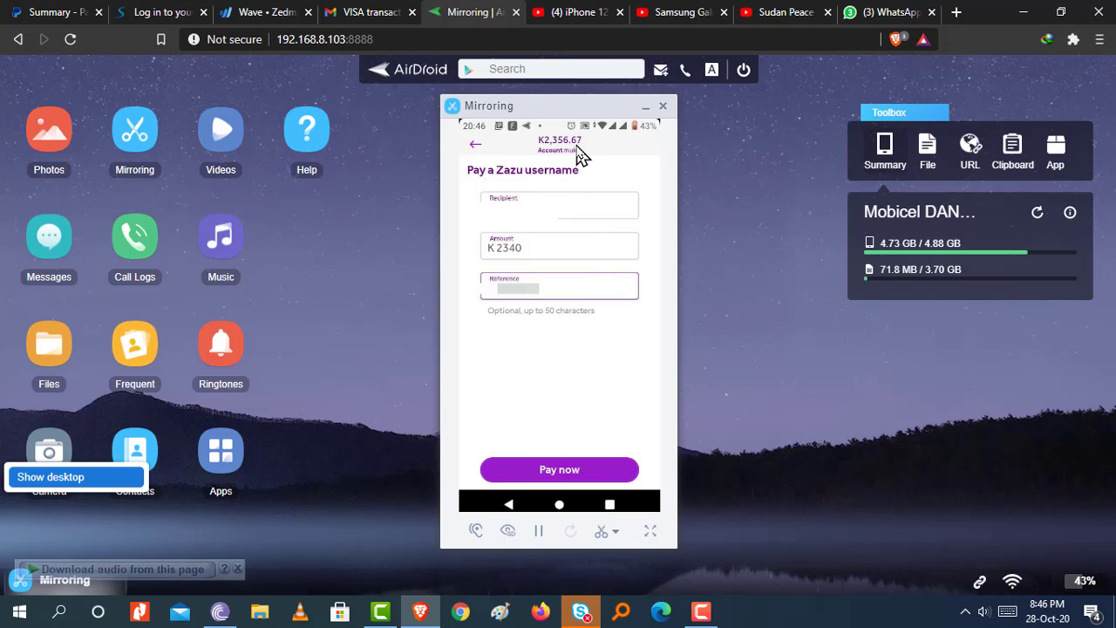
mouse_move(602, 269)
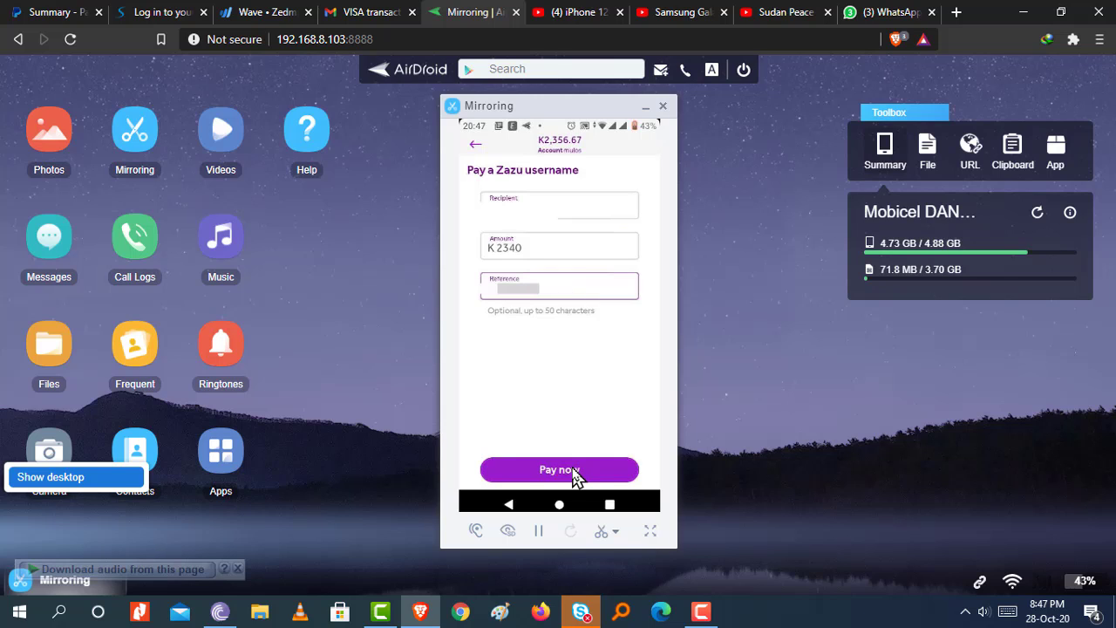
click(558, 469)
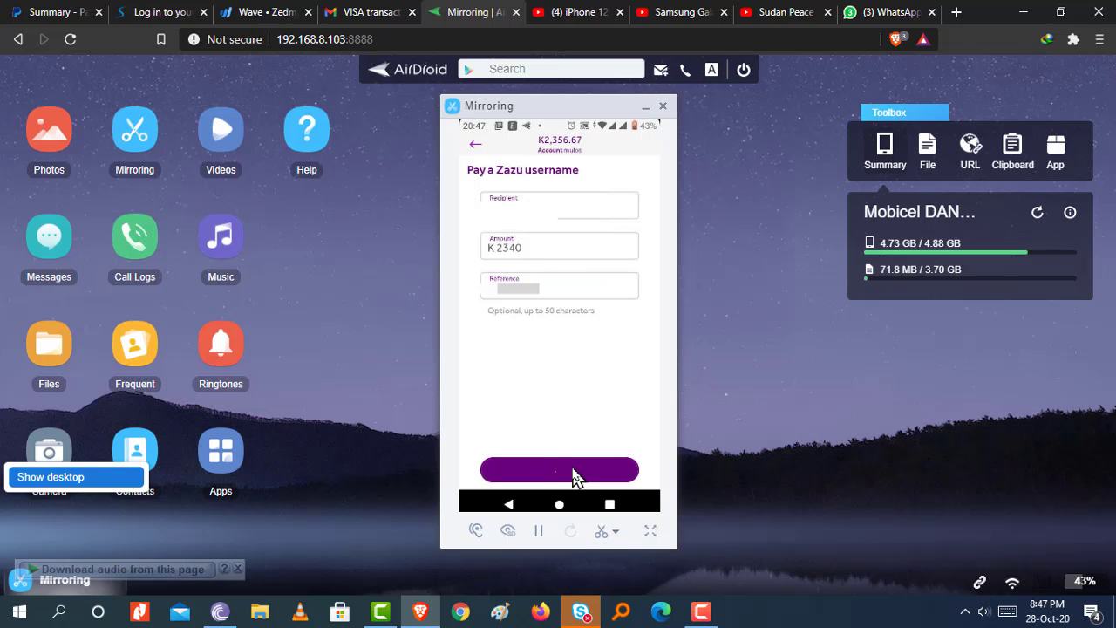
click(558, 471)
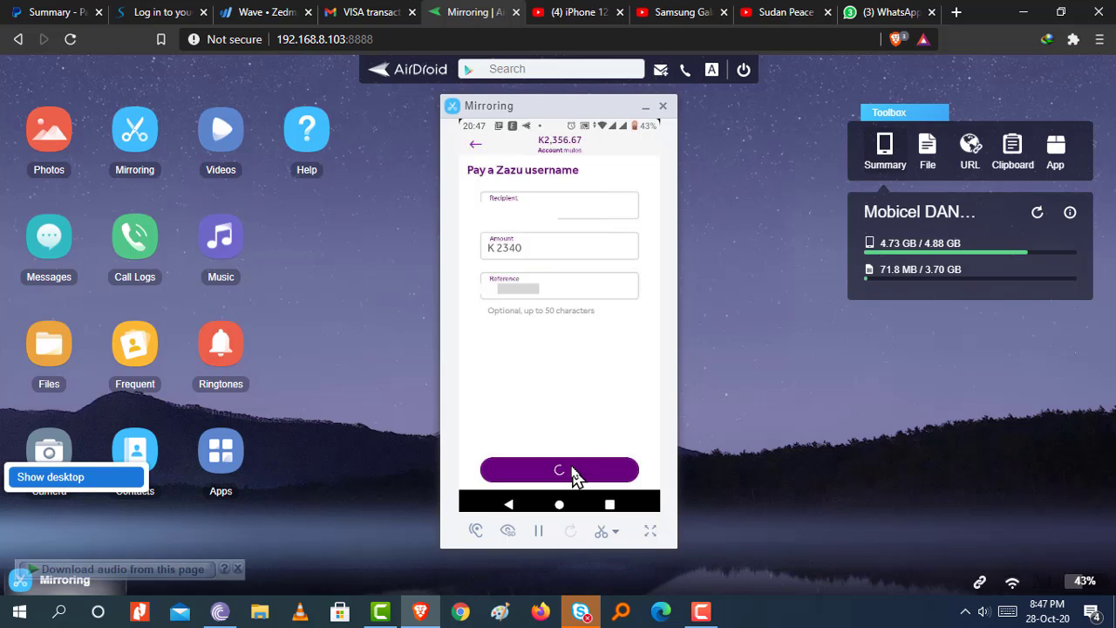
click(558, 471)
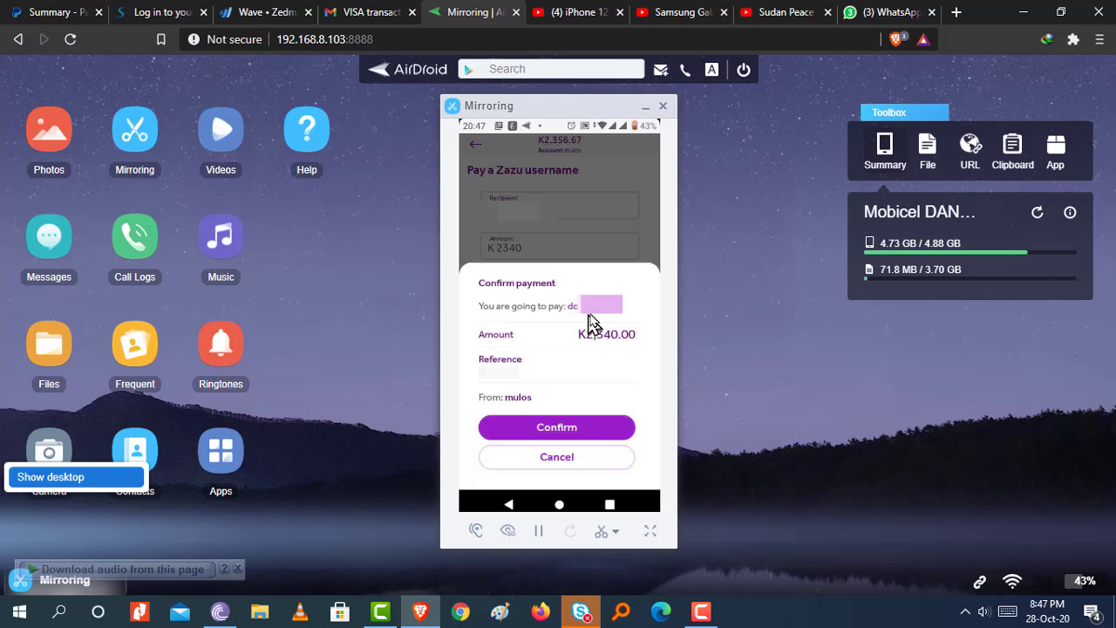
mouse_move(541, 384)
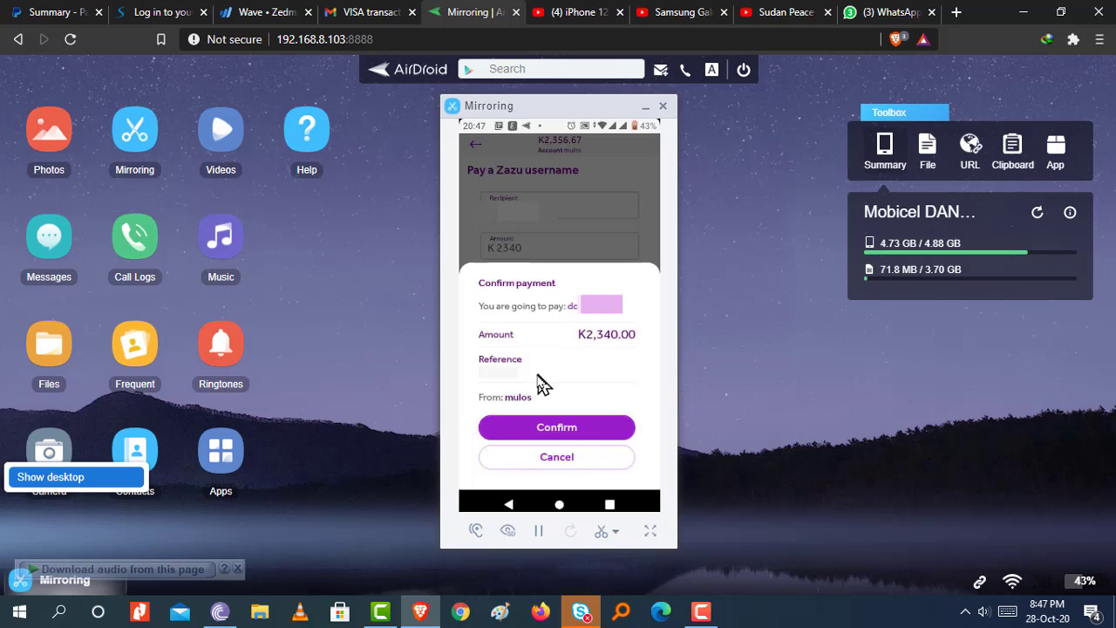
mouse_move(562, 415)
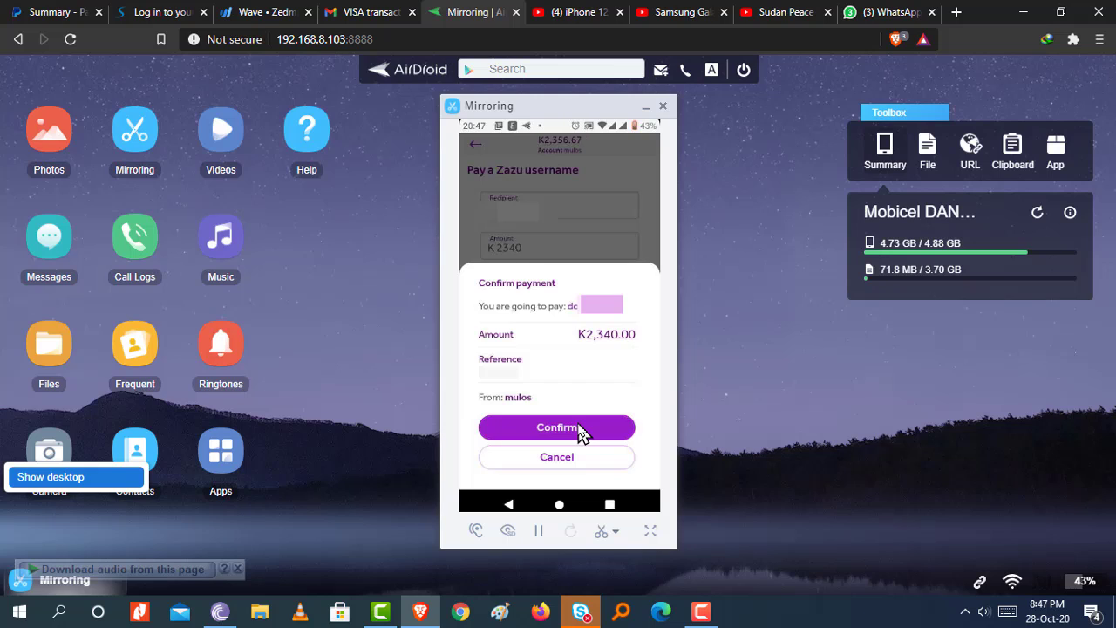
click(556, 428)
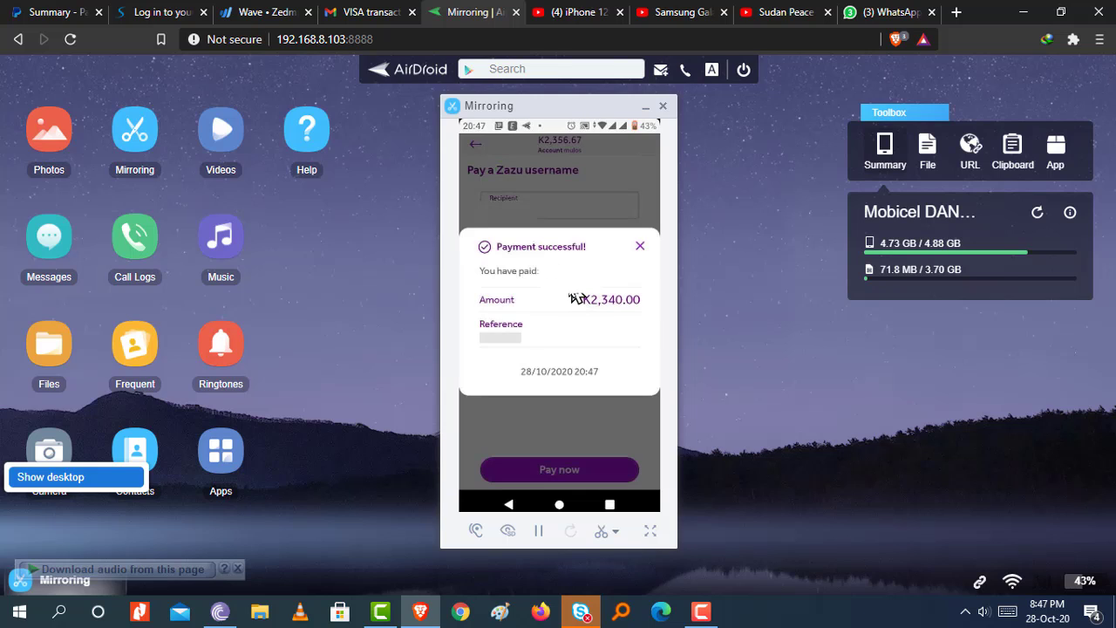
mouse_move(544, 345)
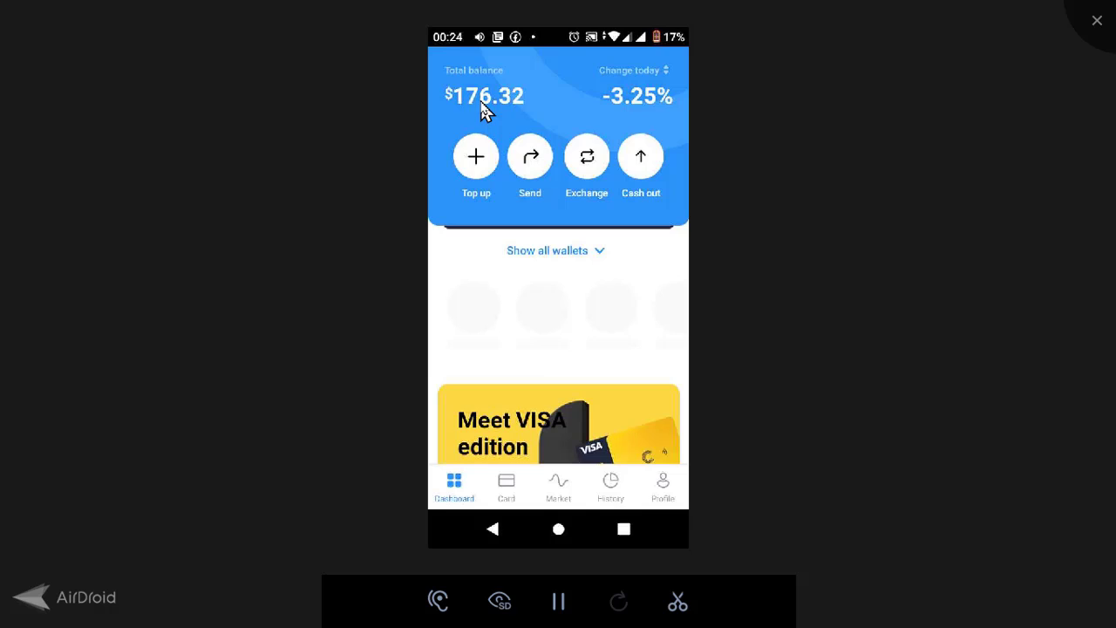
mouse_move(497, 108)
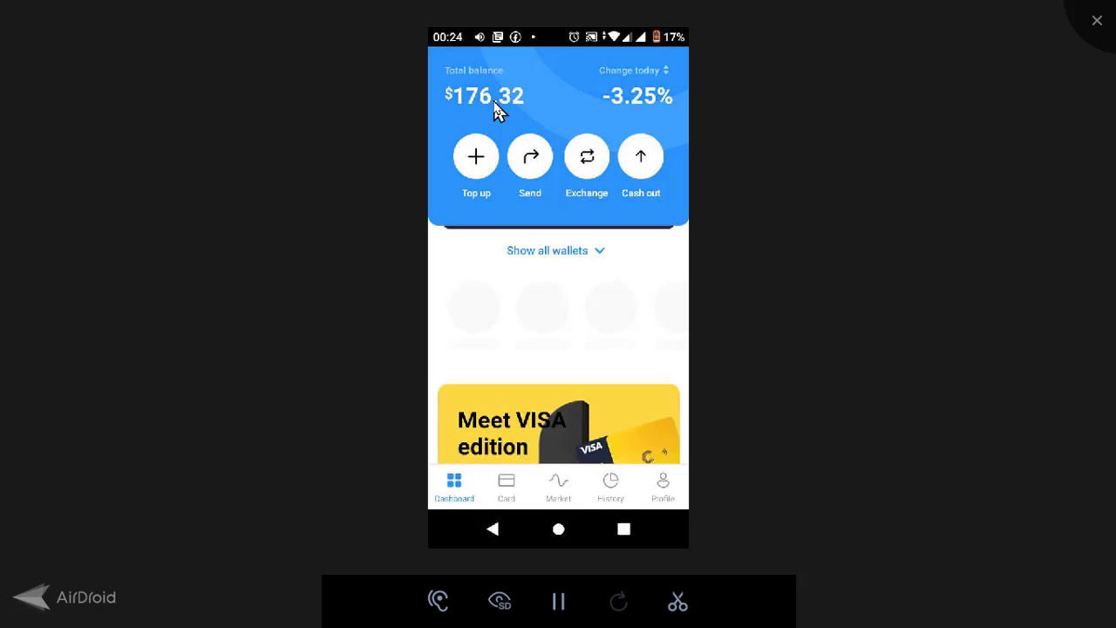
mouse_move(654, 206)
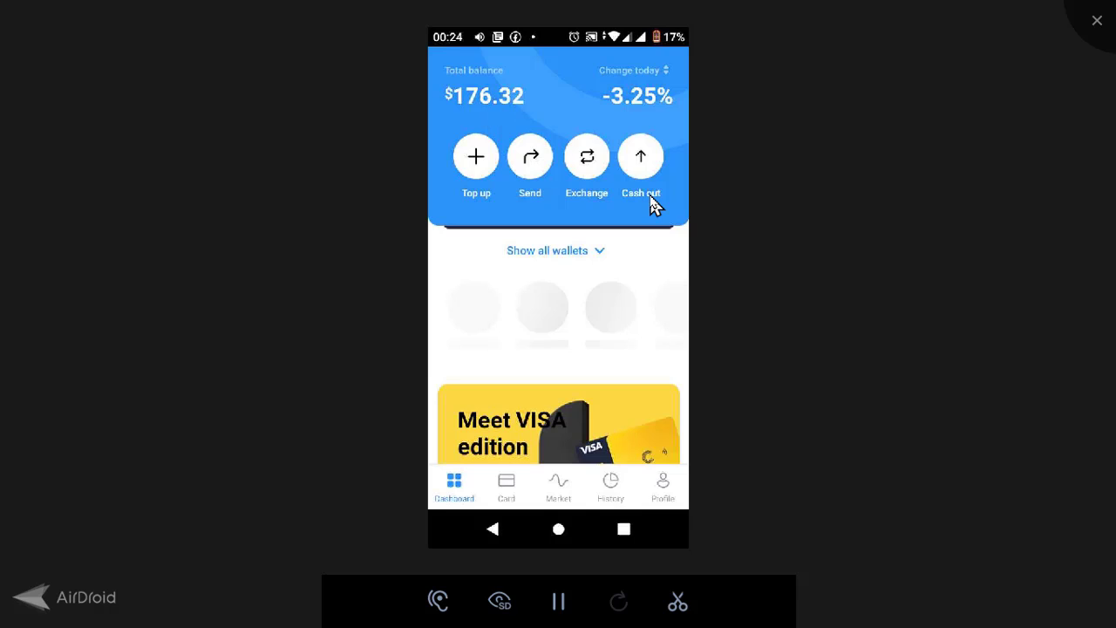
mouse_move(654, 188)
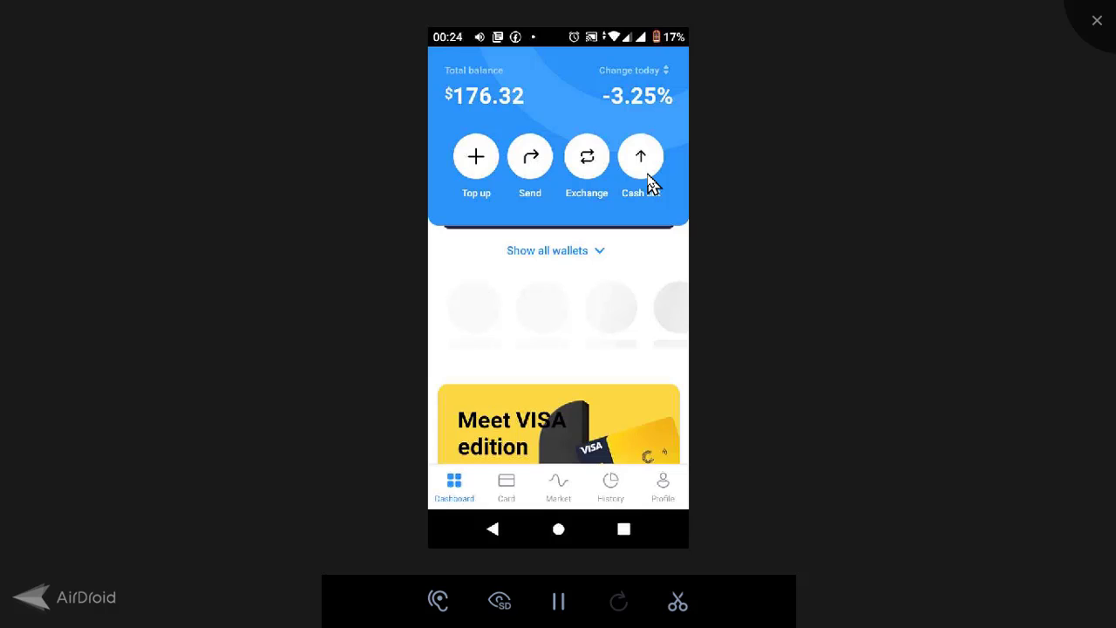
Step: Cash out 0.01298656 BTC to a bank card for 145.05 EUR, reaching the card details form
click(640, 165)
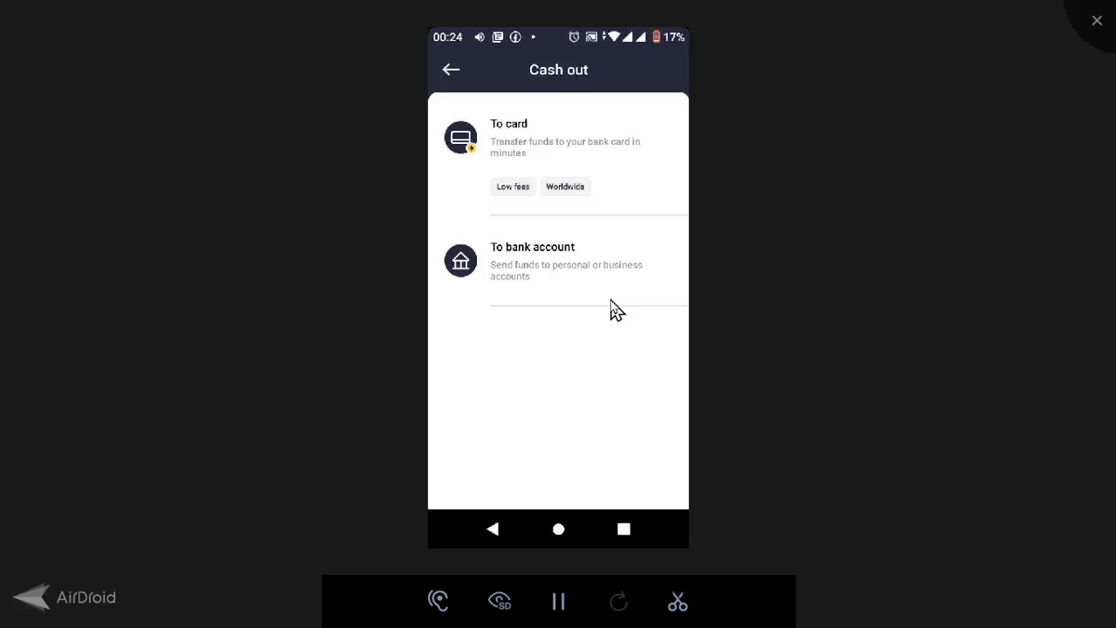
mouse_move(592, 220)
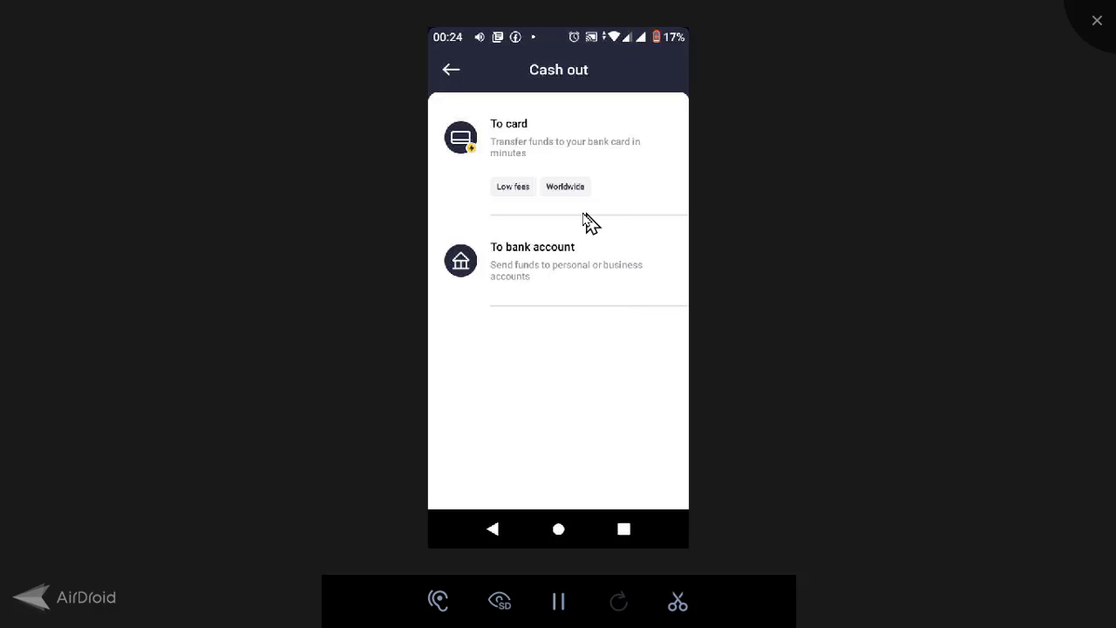
mouse_move(520, 138)
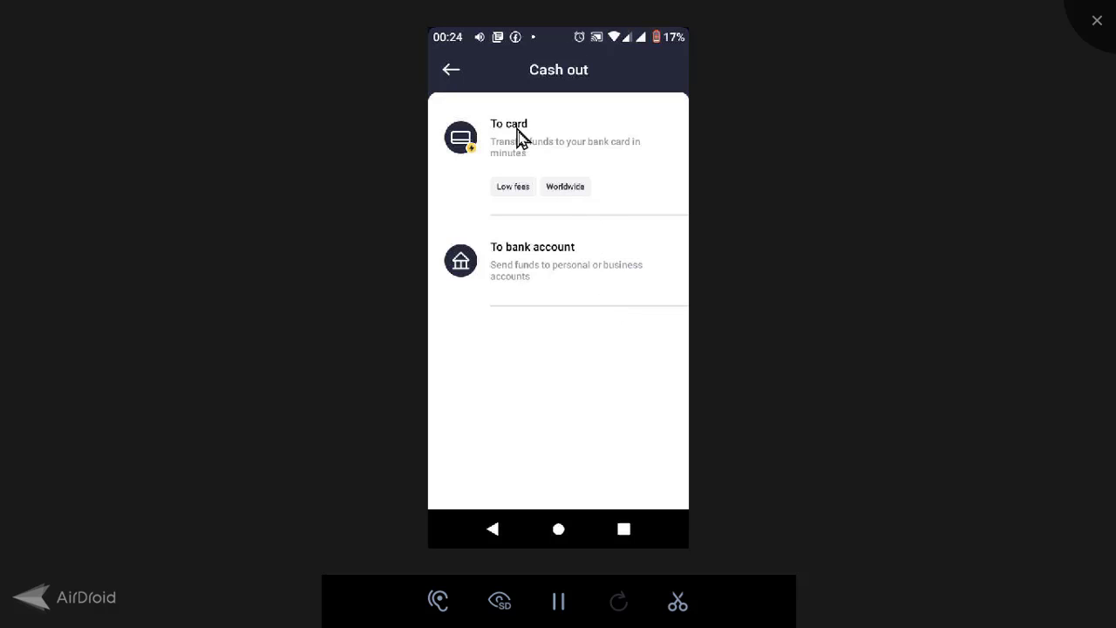
click(510, 123)
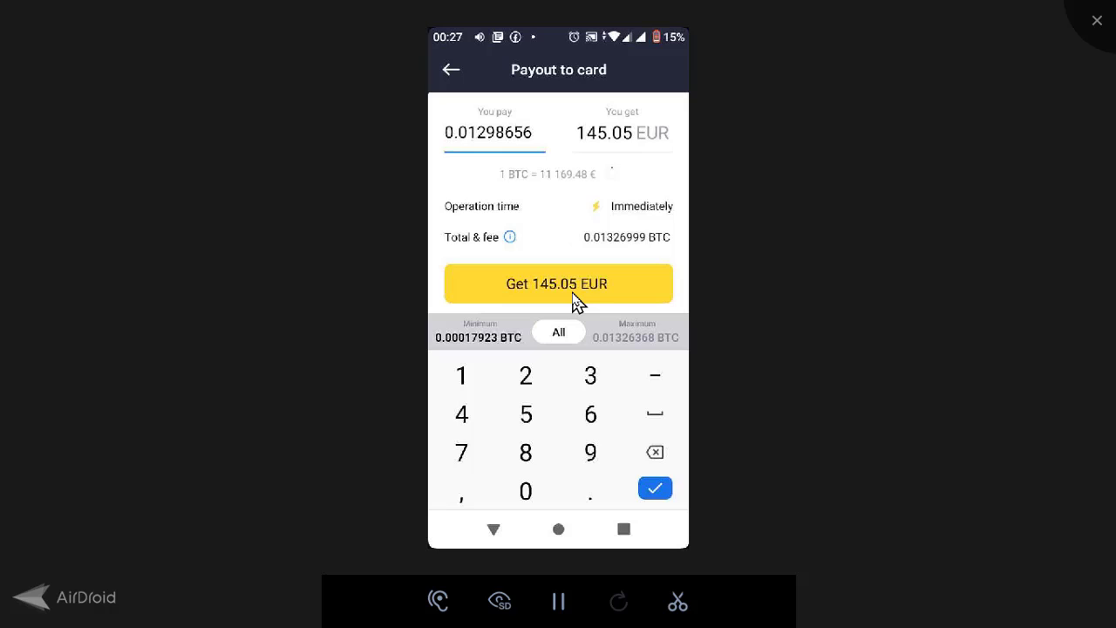
click(496, 132)
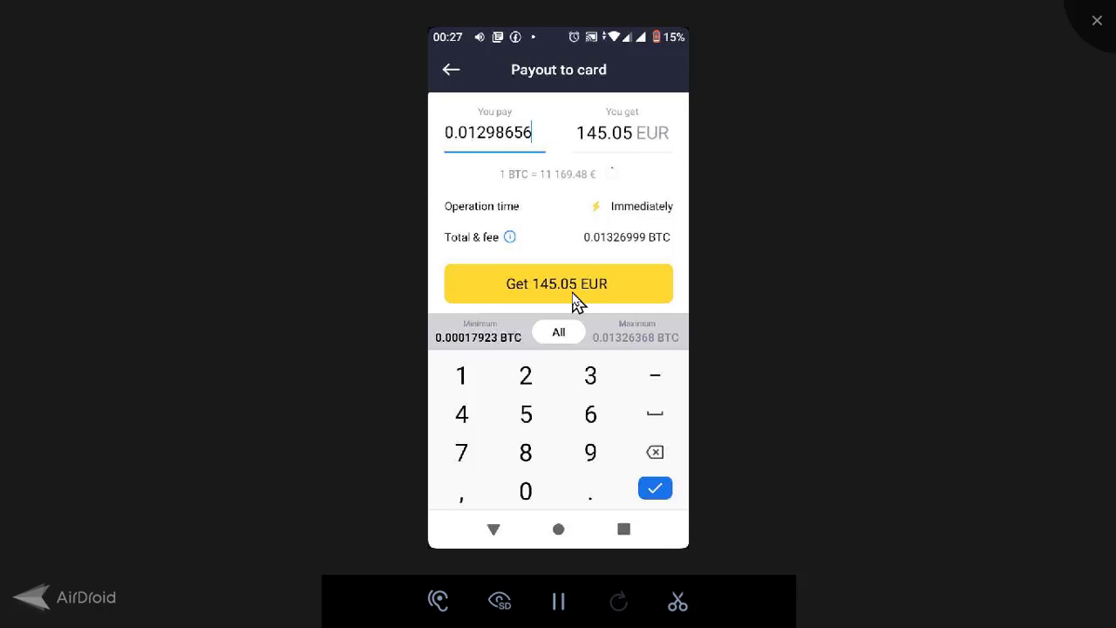
click(655, 489)
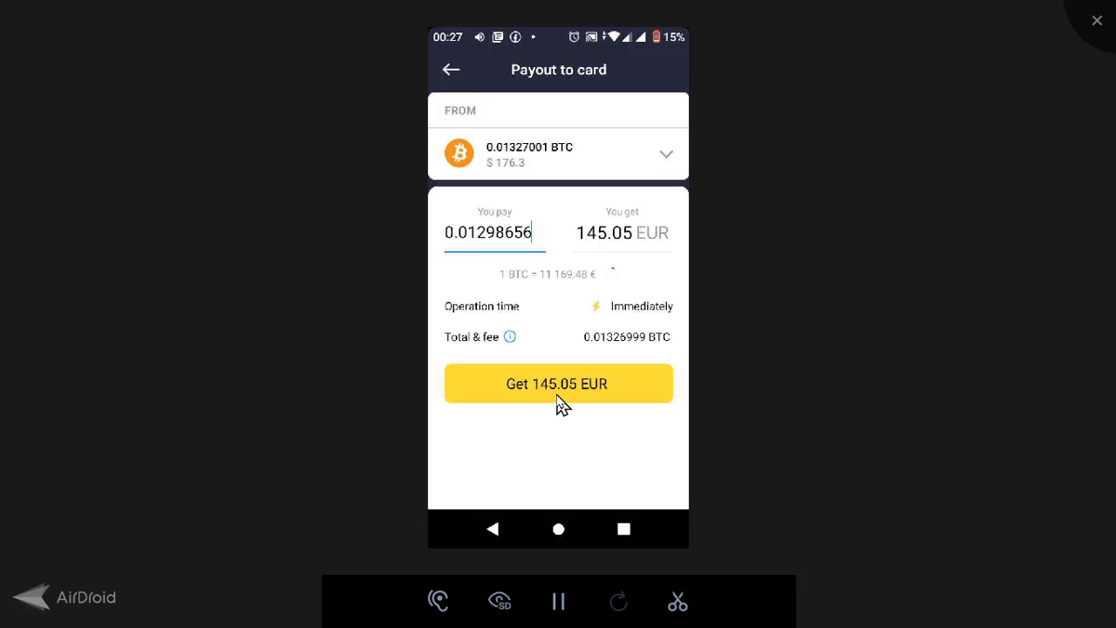
click(558, 383)
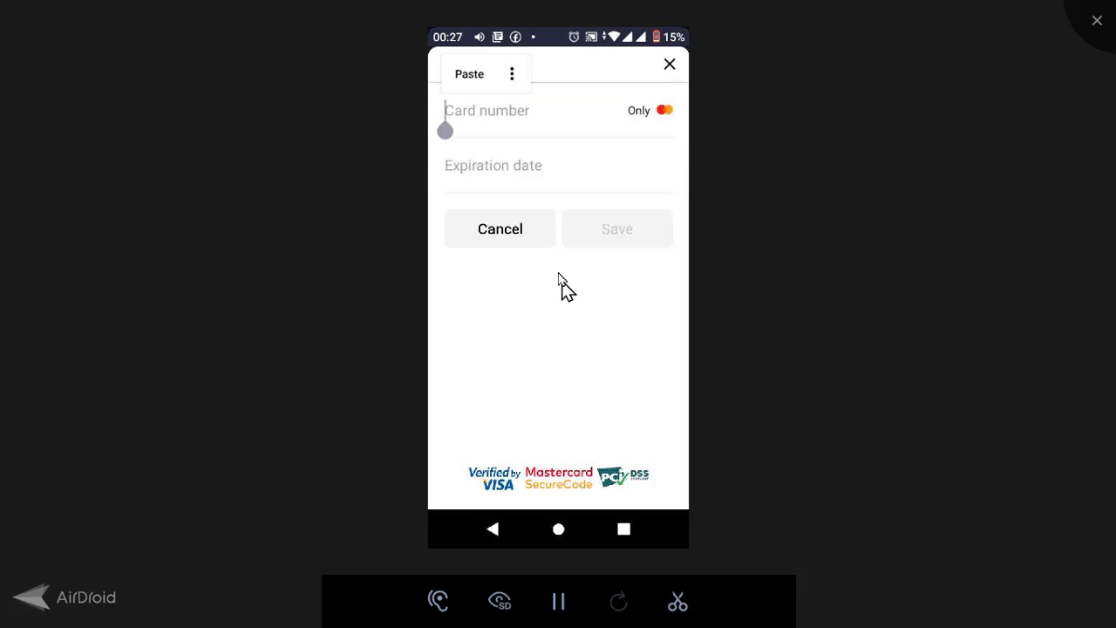
mouse_move(534, 140)
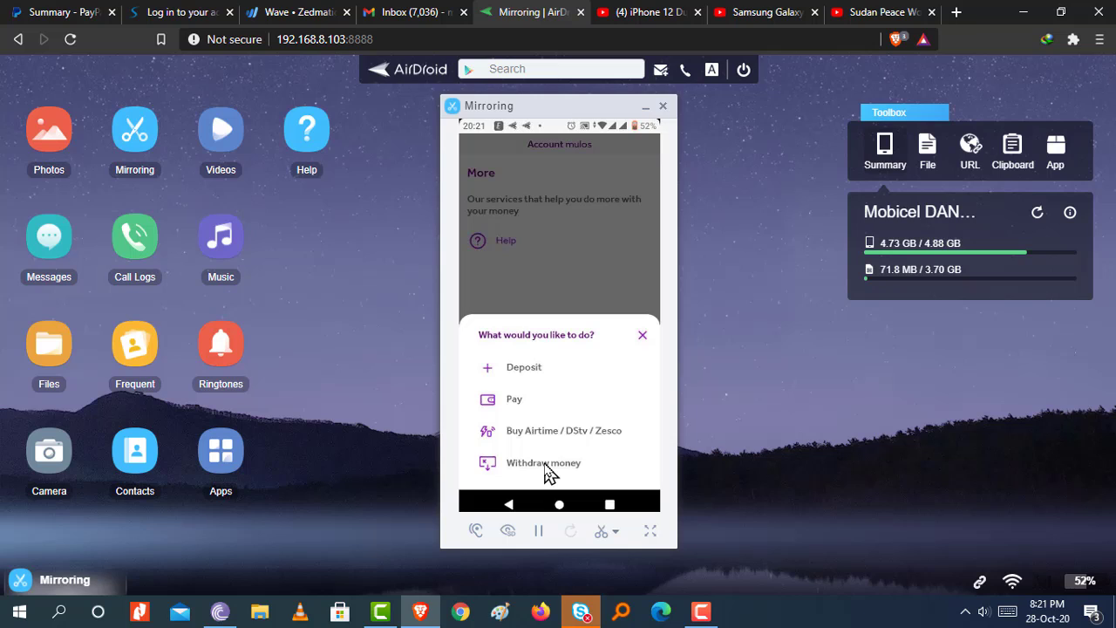
Step: Choose Withdraw money and email bank details, opening the pre-filled request to Zazu support
click(544, 462)
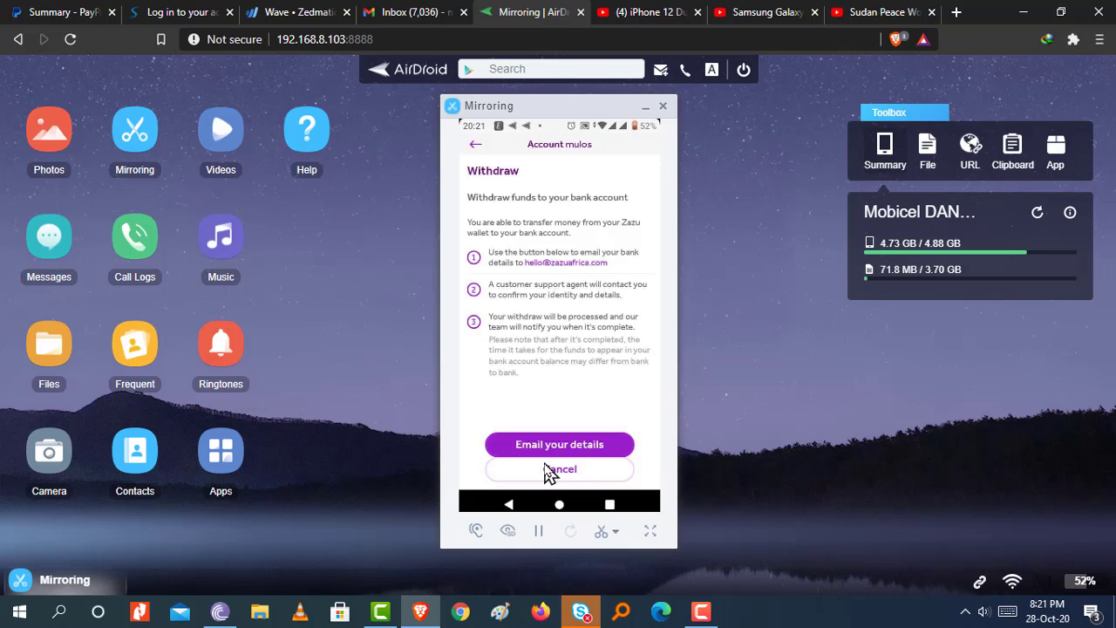
mouse_move(520, 288)
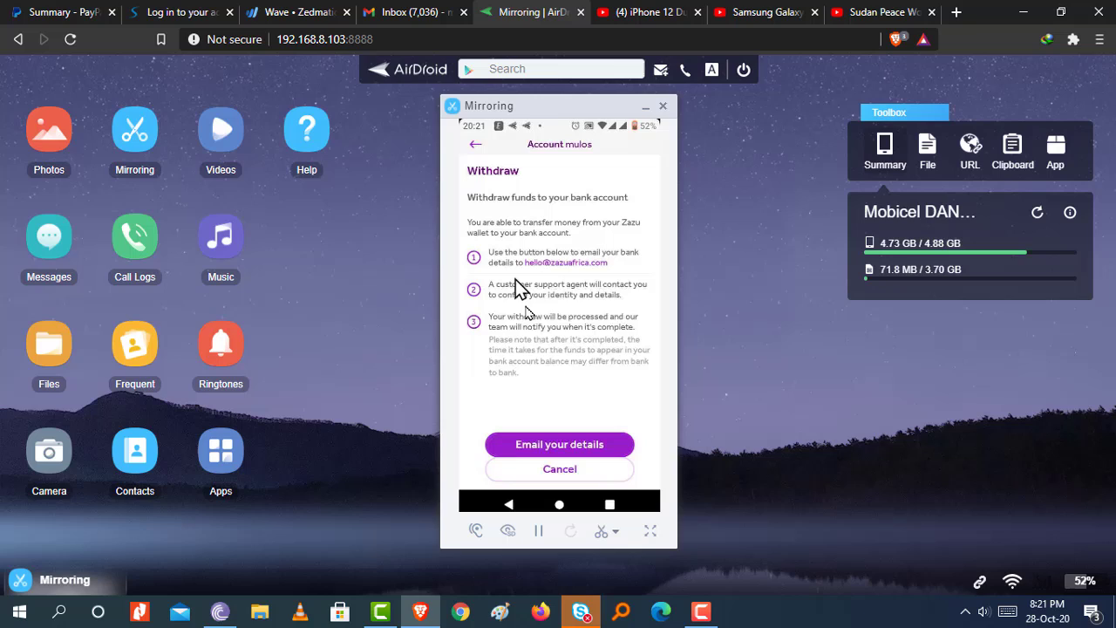
mouse_move(537, 353)
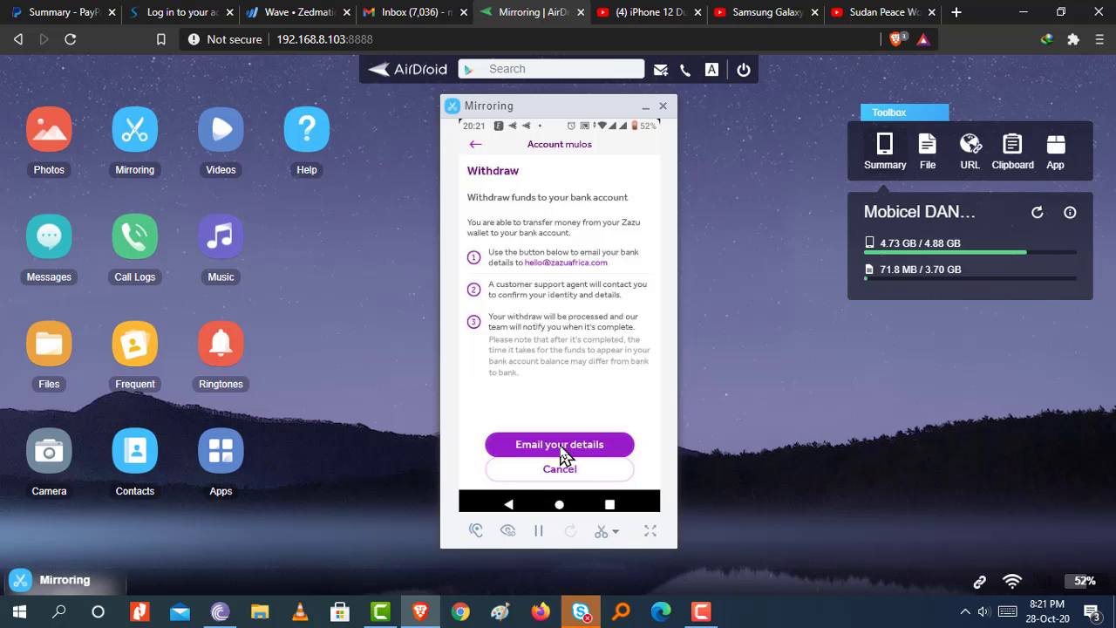
click(559, 445)
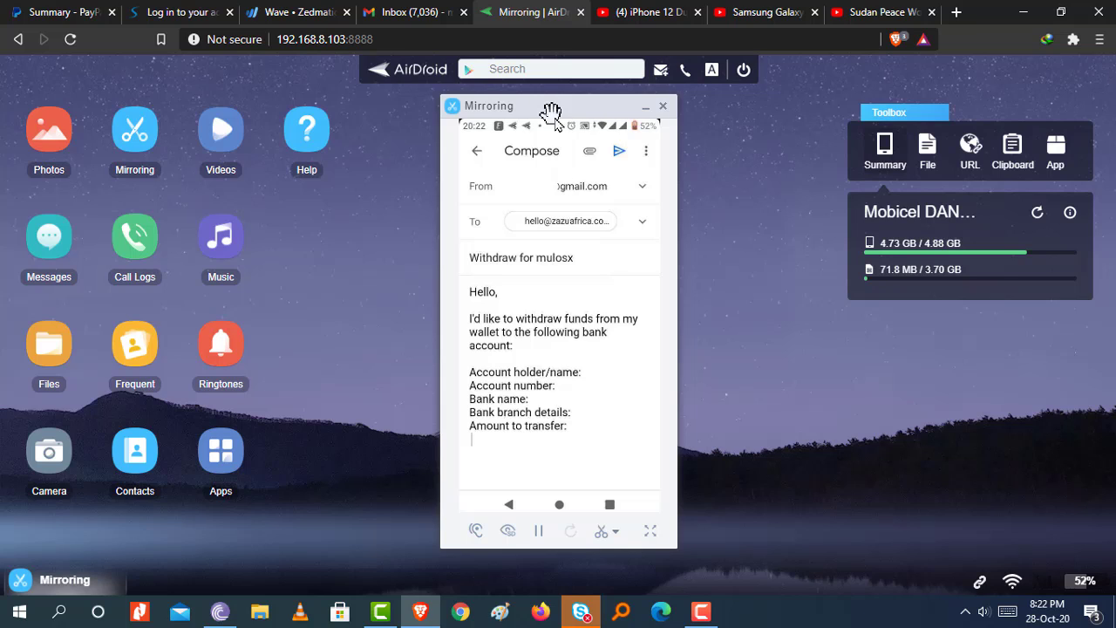
mouse_move(649, 237)
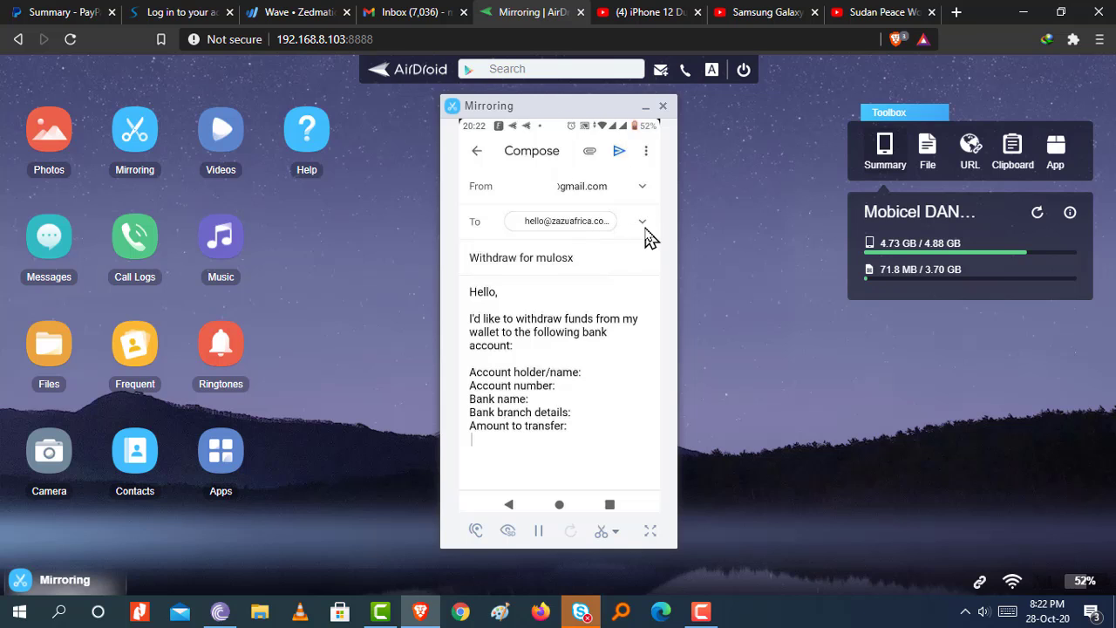
mouse_move(573, 271)
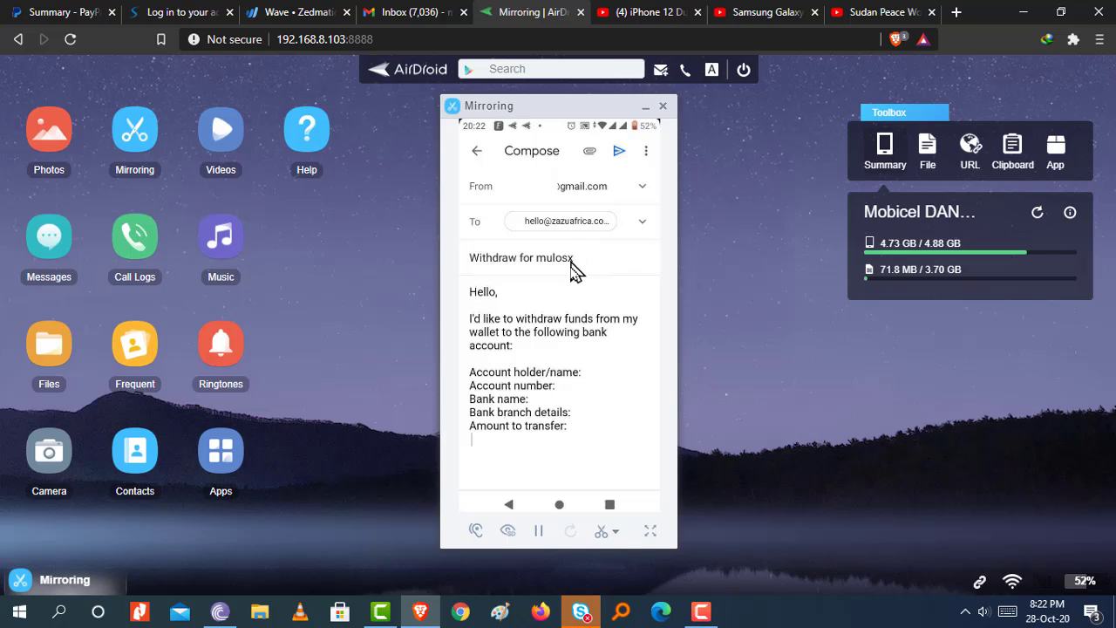
mouse_move(576, 391)
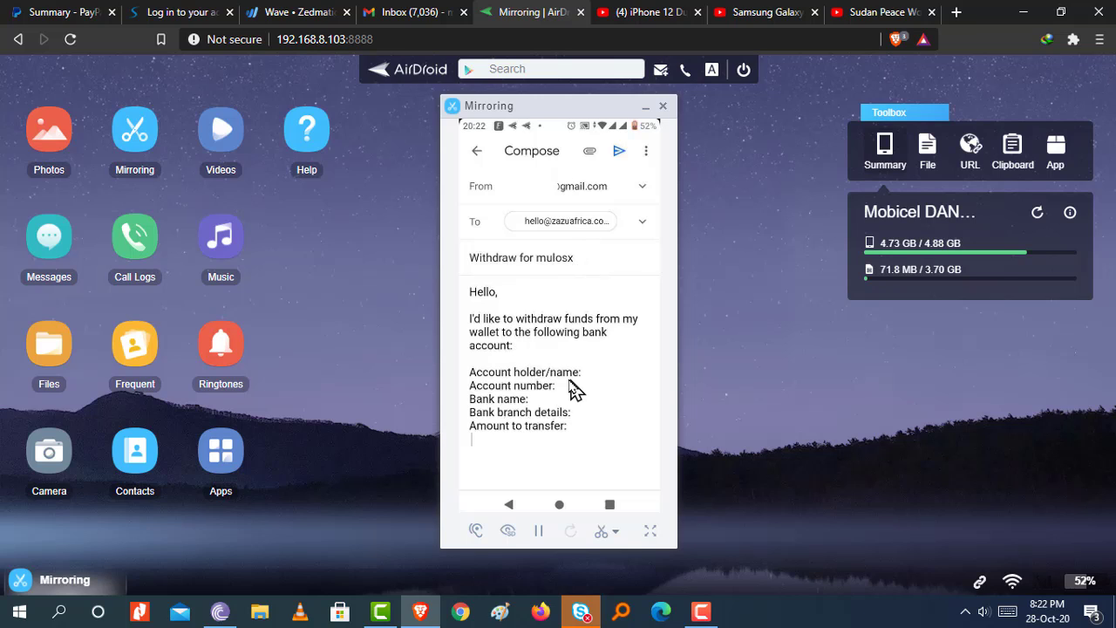
mouse_move(611, 387)
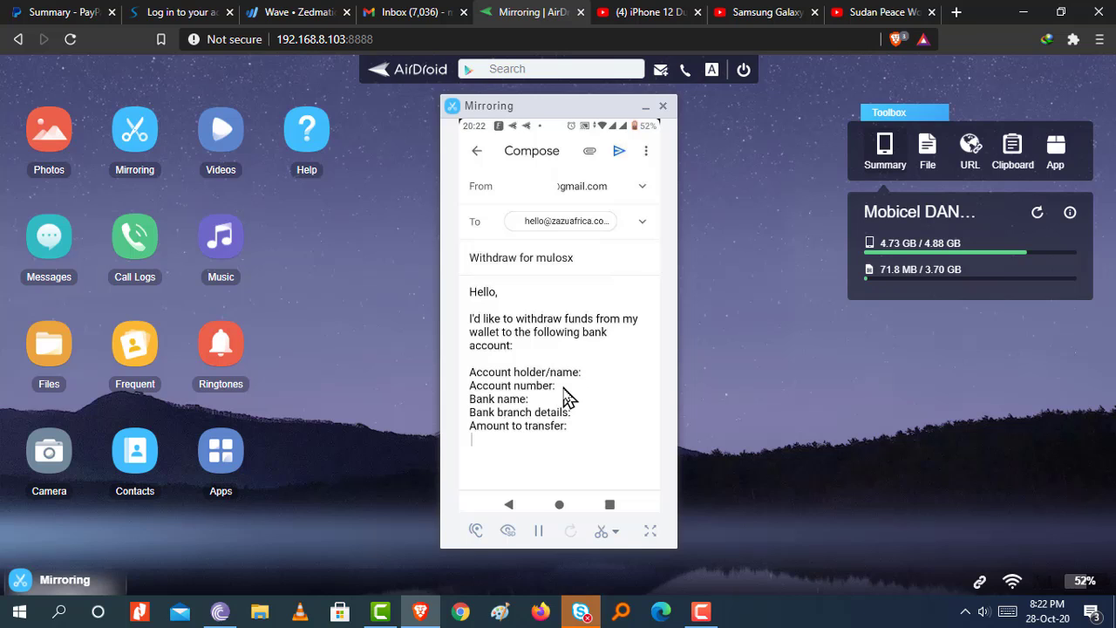
mouse_move(541, 405)
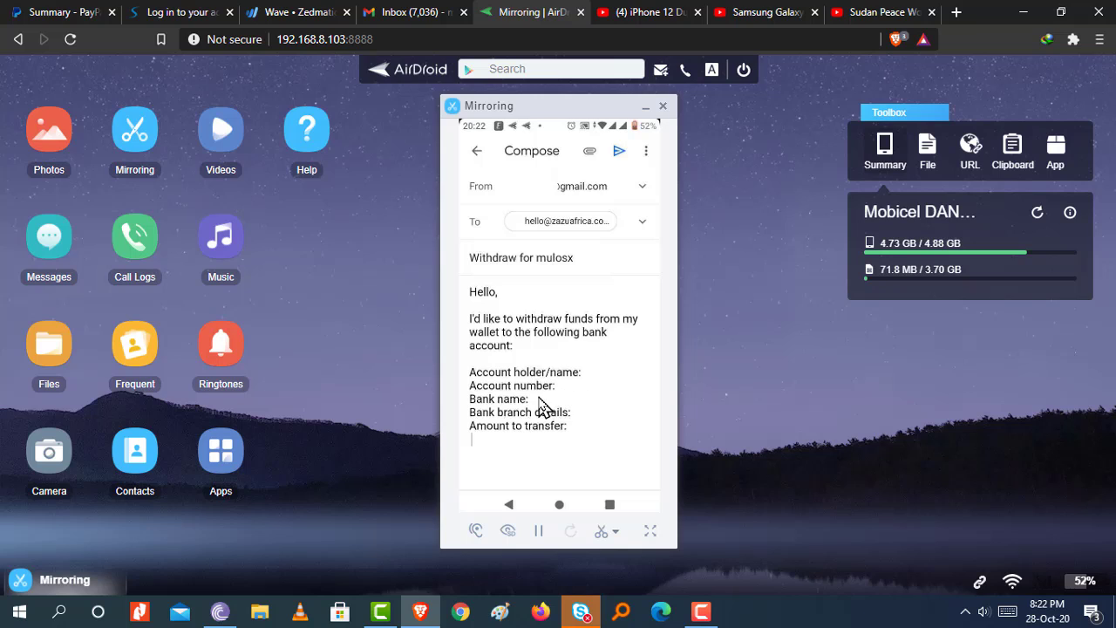
mouse_move(565, 410)
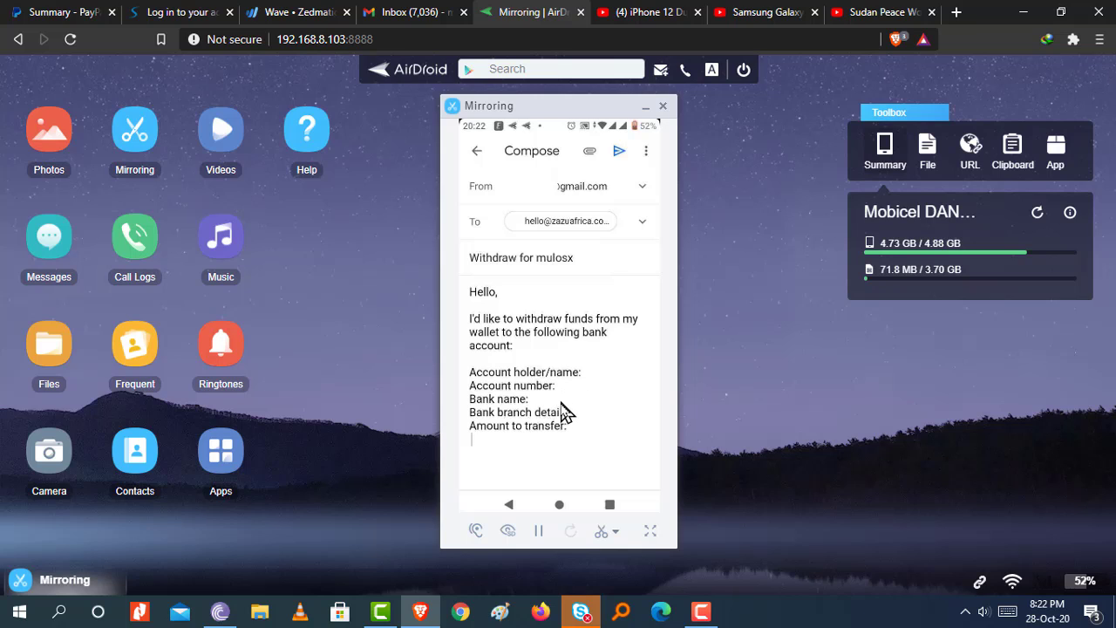
mouse_move(594, 423)
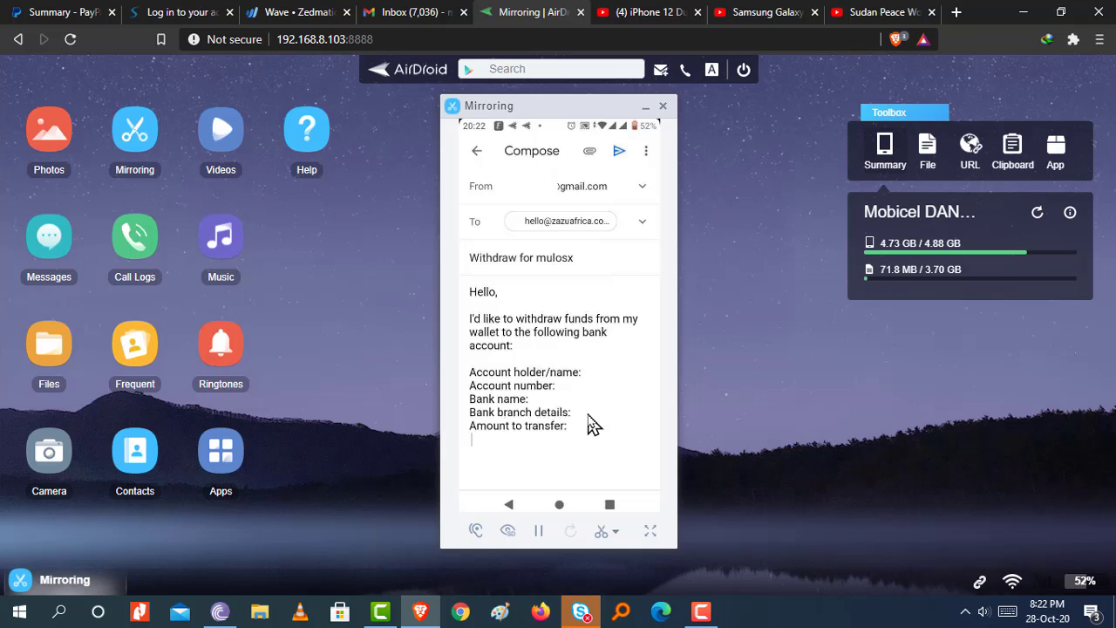
mouse_move(597, 424)
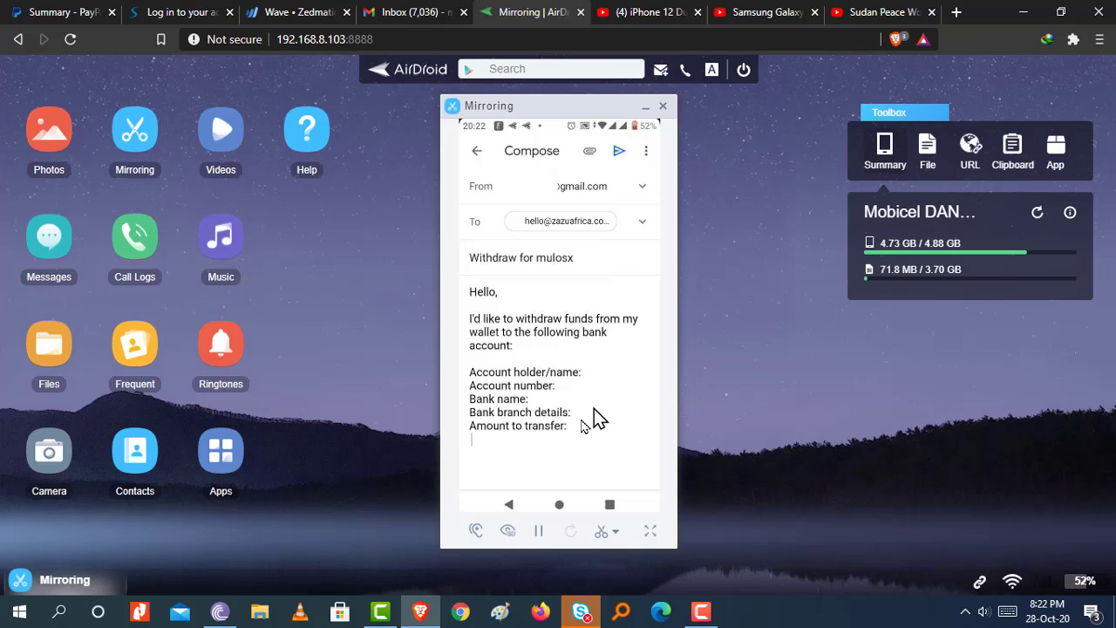